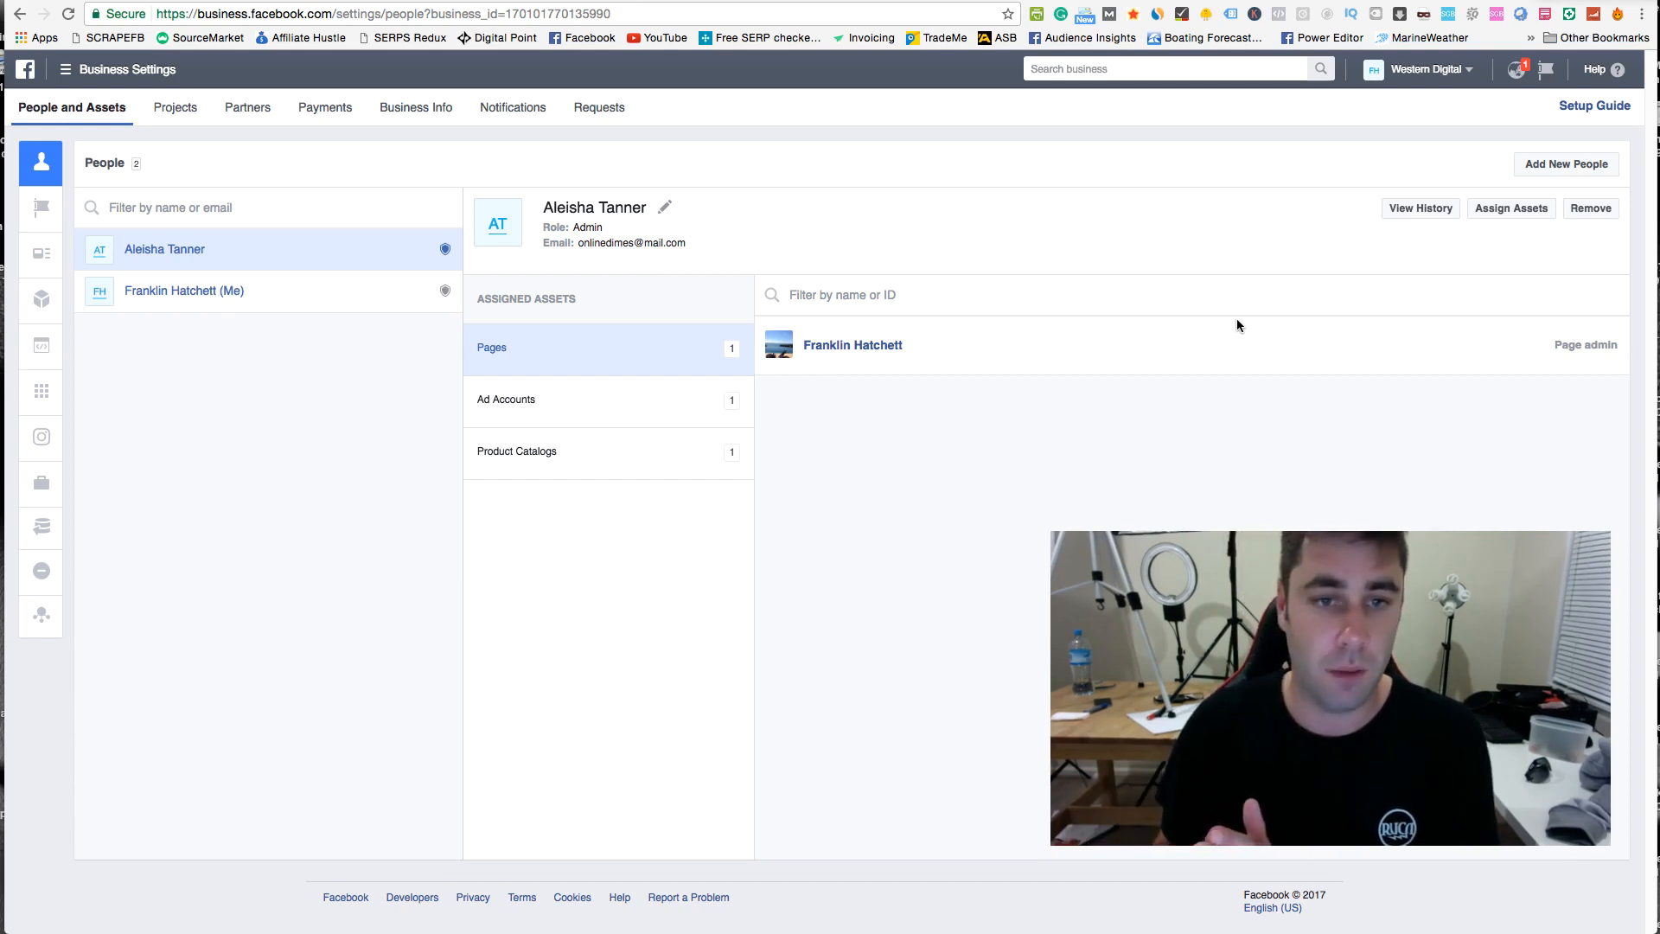
pyautogui.moveTo(176, 300)
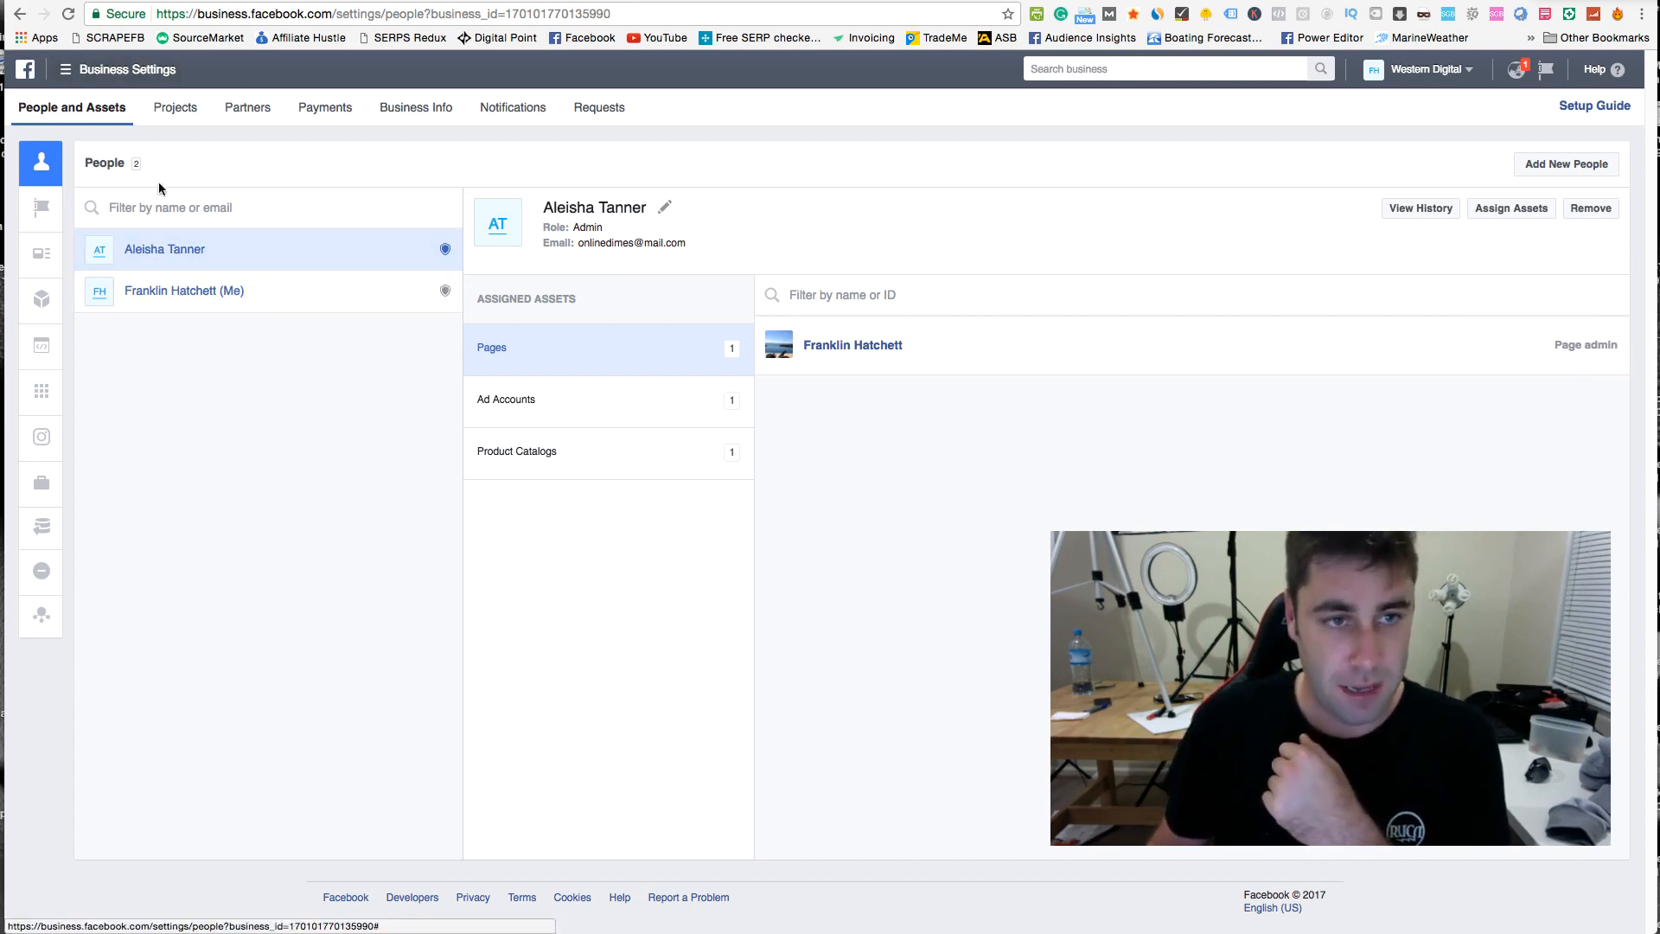
pyautogui.moveTo(232, 176)
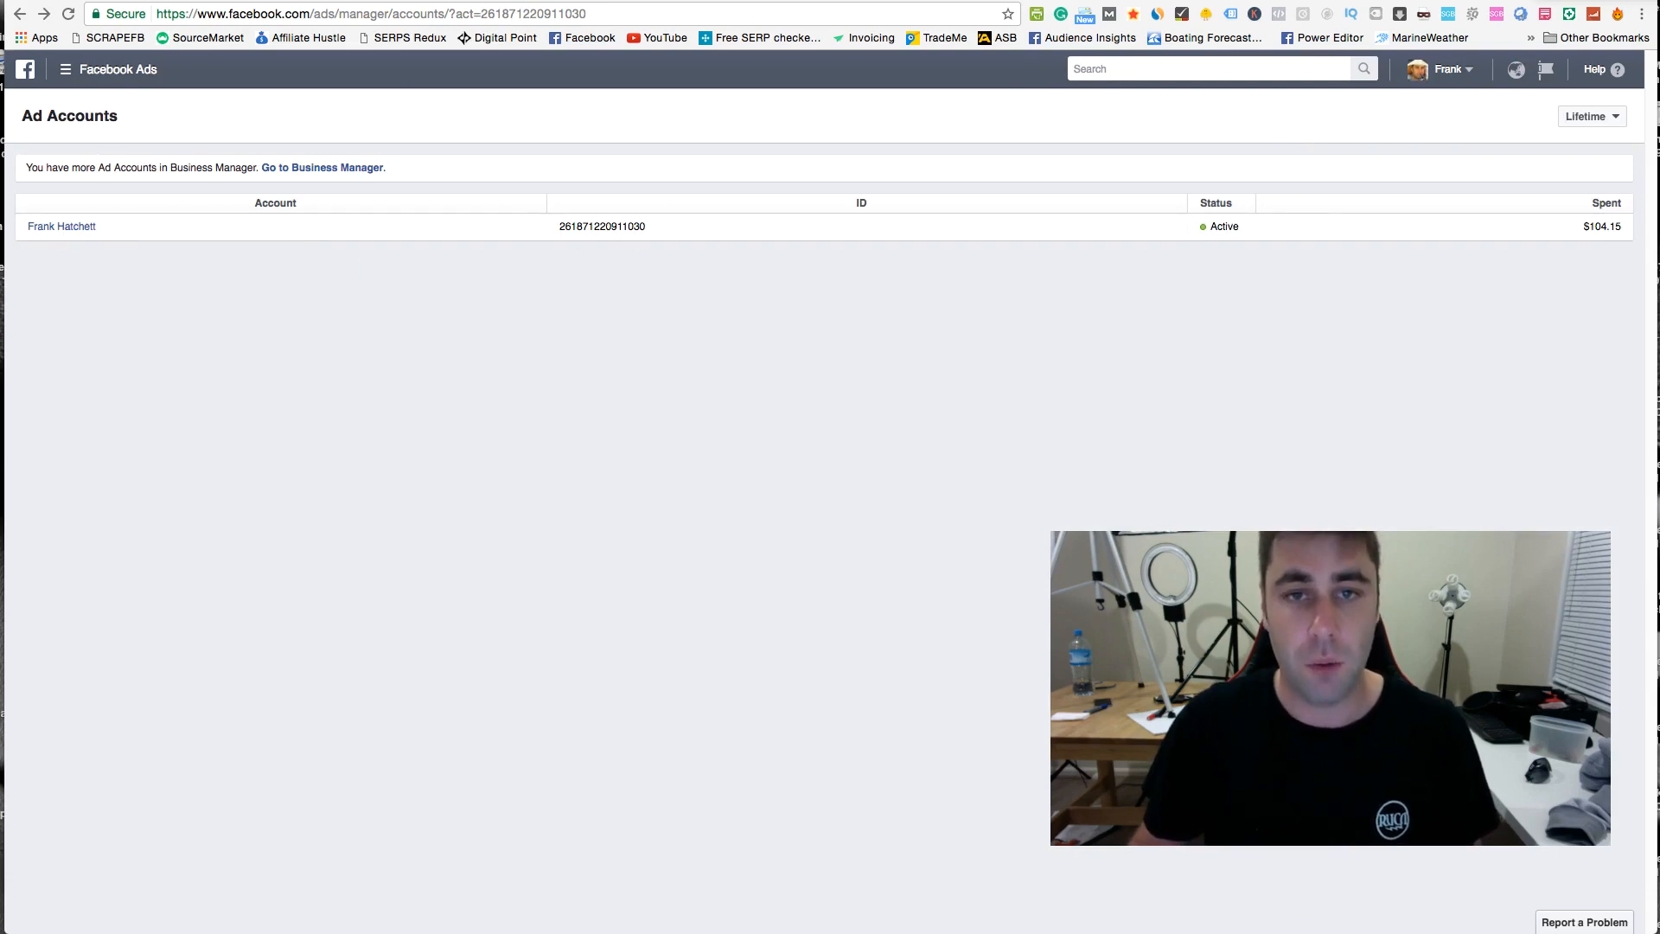
pyautogui.moveTo(323, 167)
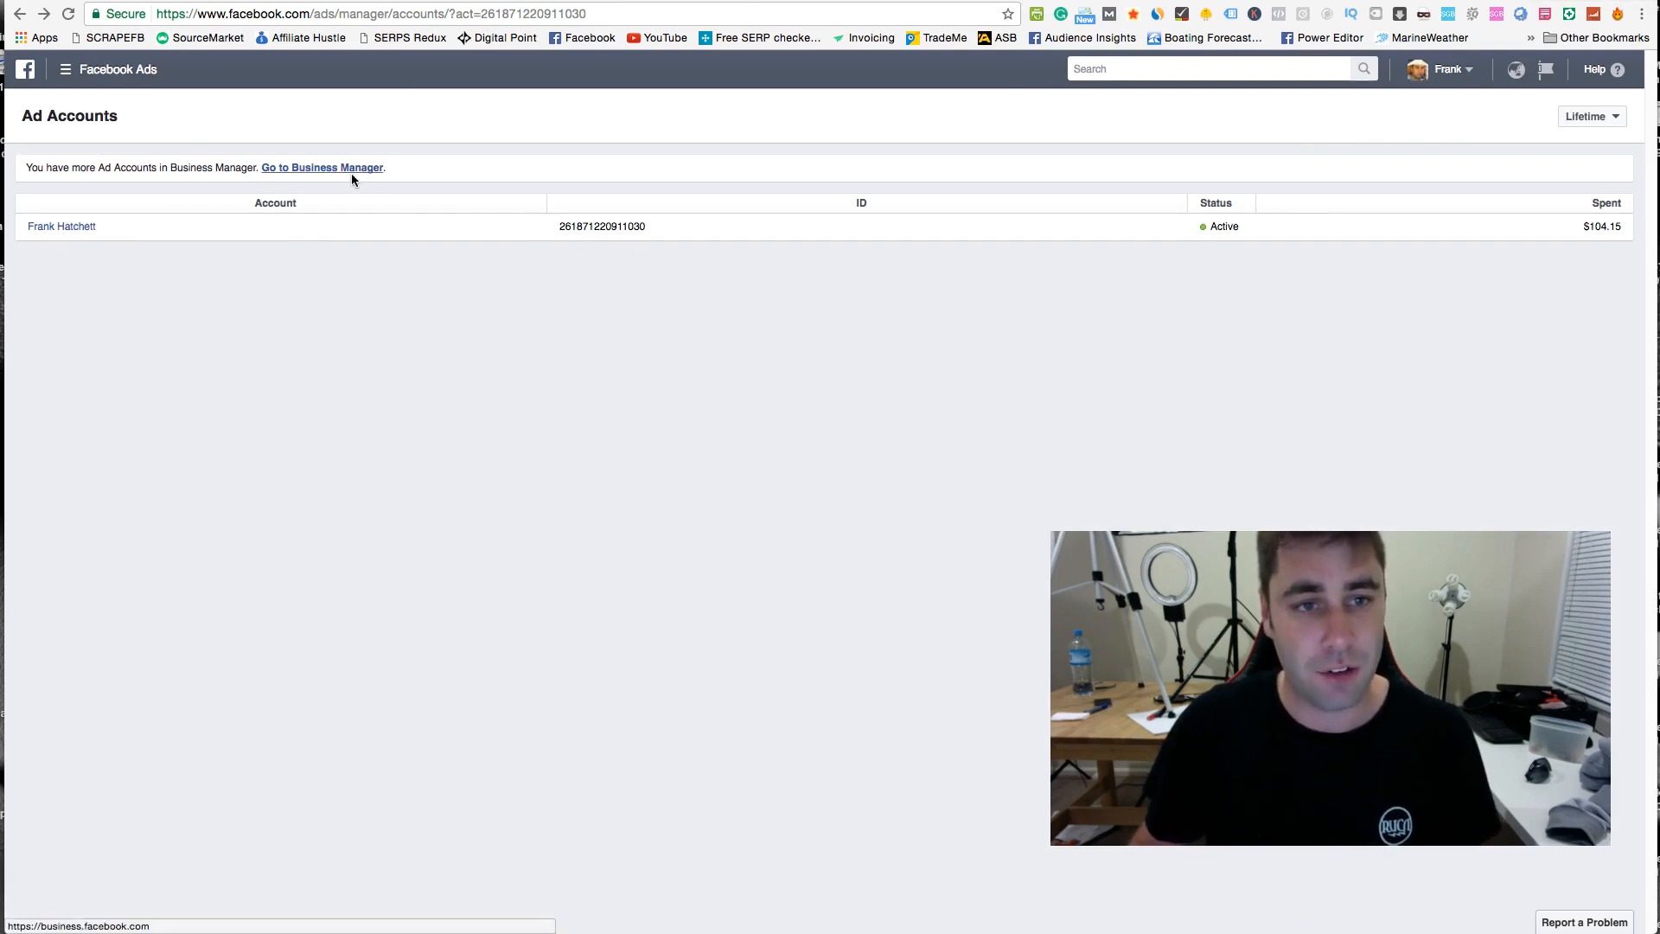
pyautogui.moveTo(635, 313)
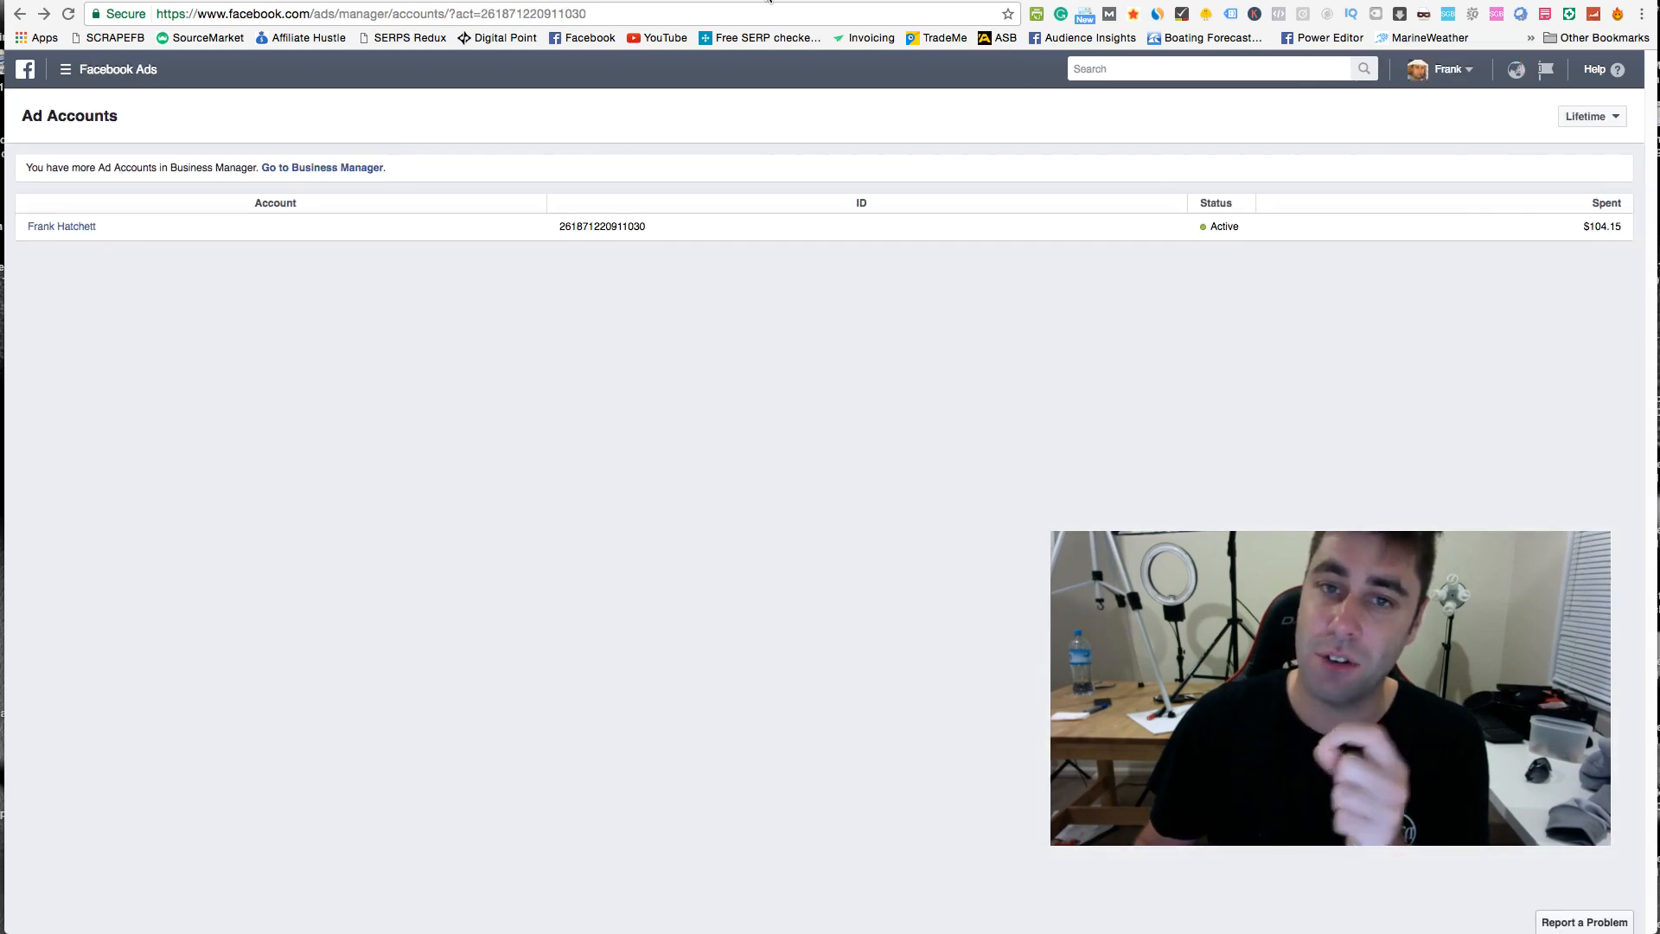
# Step: Go to the business's settings in Business Manager from the notice banner
pyautogui.click(321, 167)
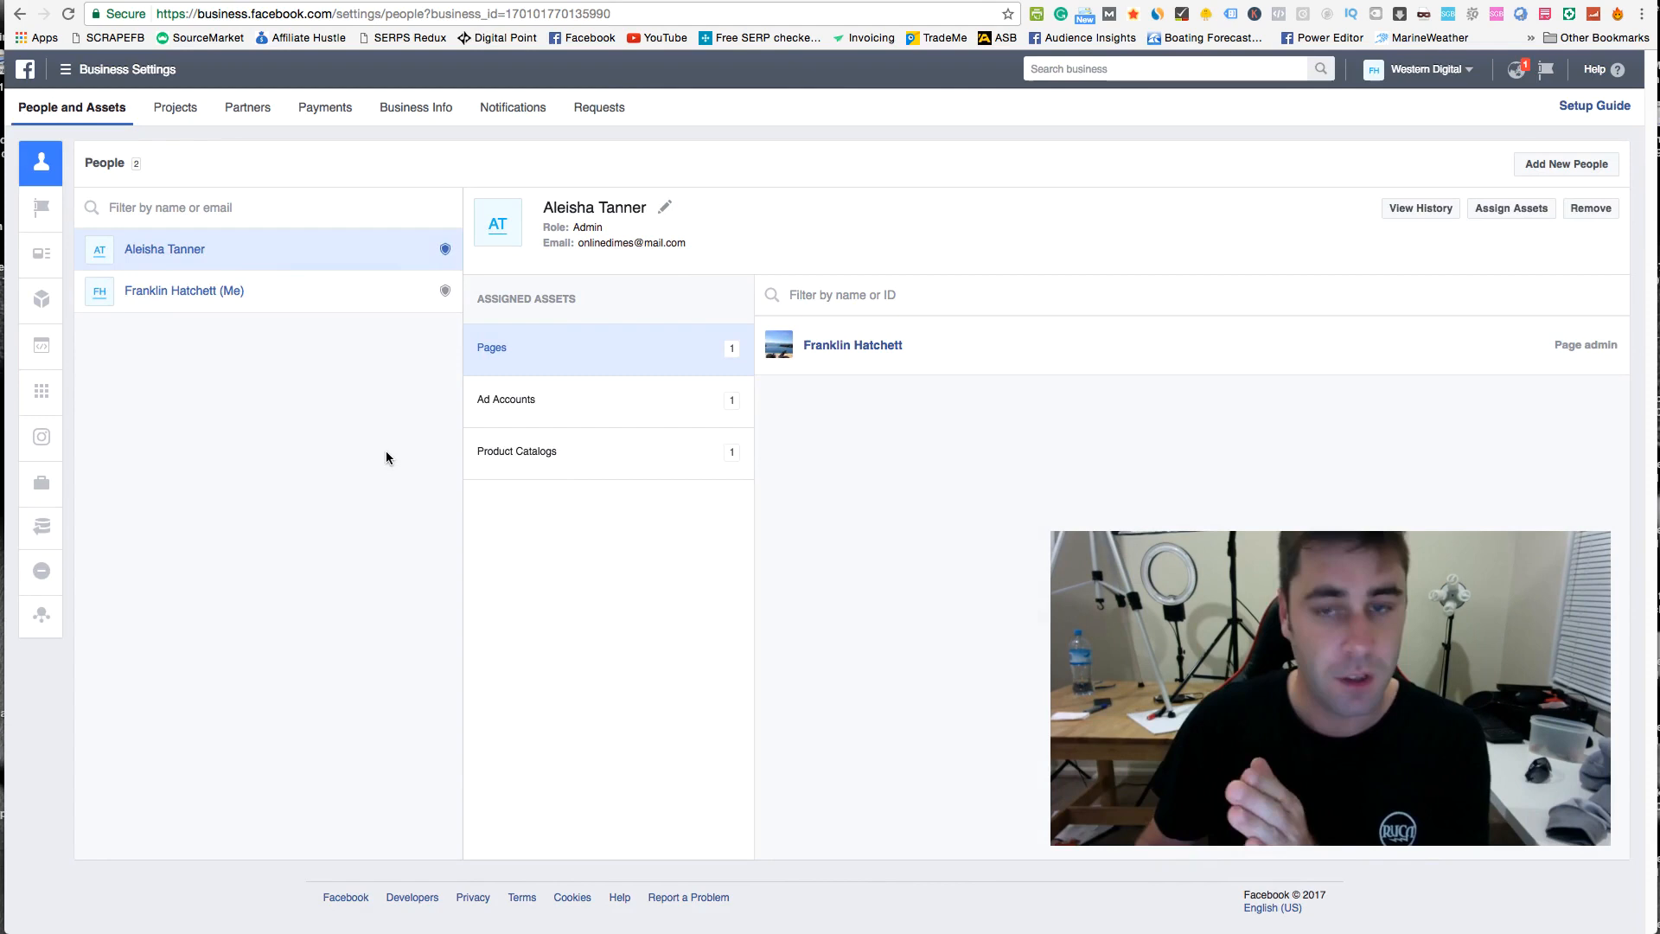
pyautogui.moveTo(322, 455)
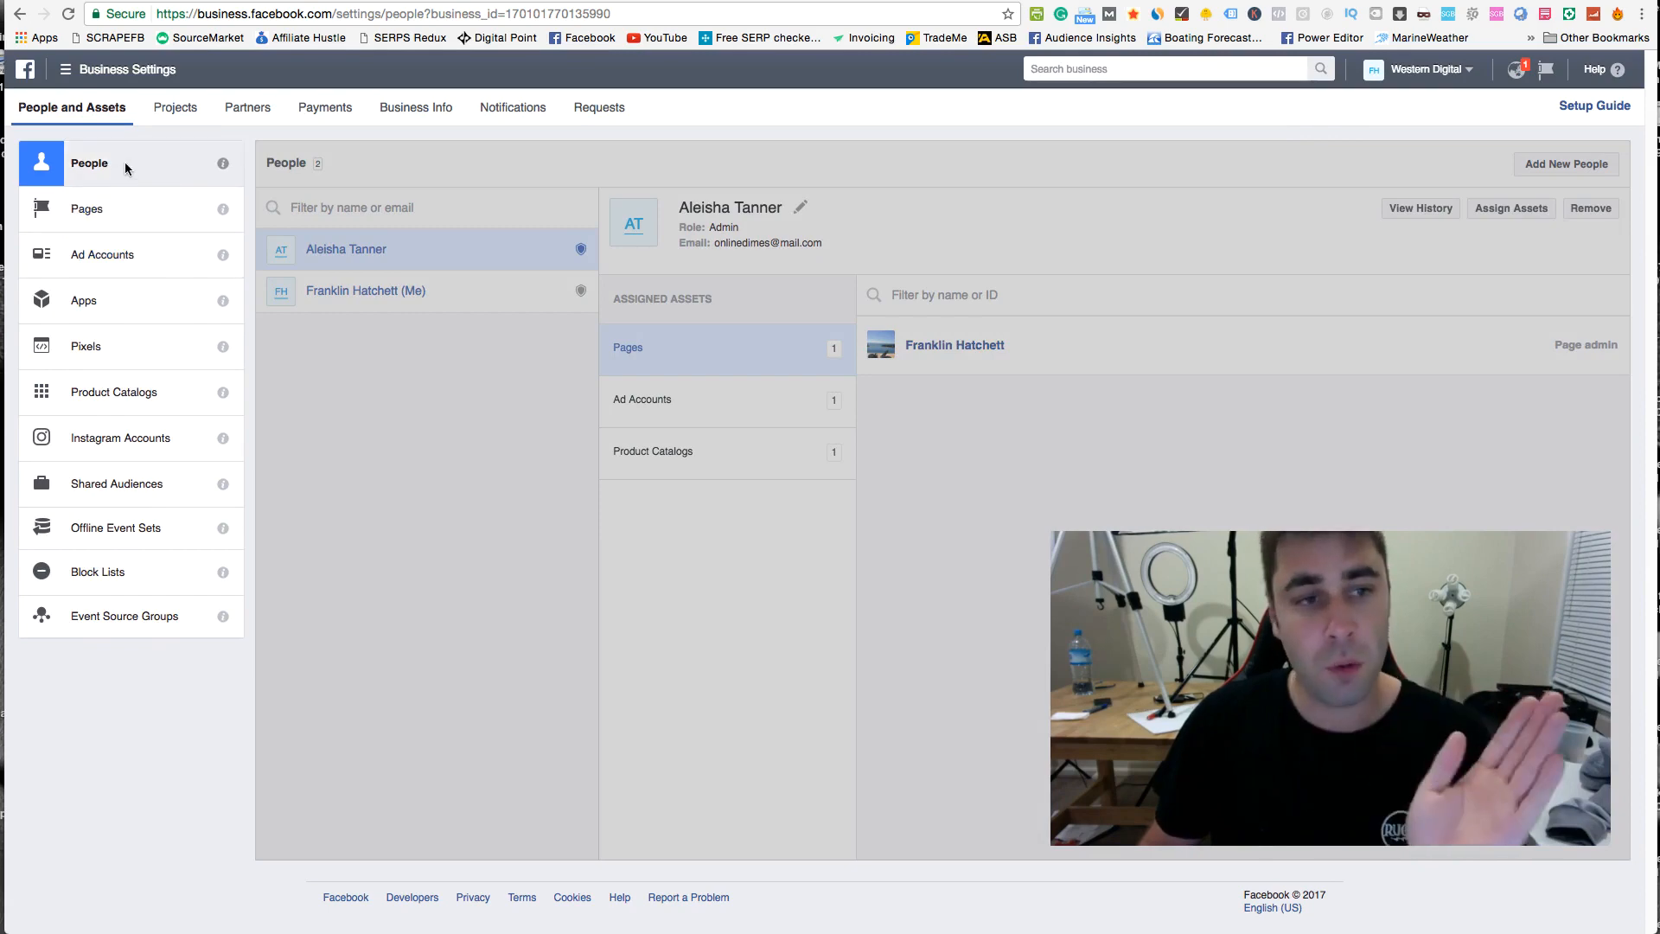
# Step: View the business's Ad Accounts, return to People, then go back to the Ads Manager accounts list
pyautogui.click(102, 254)
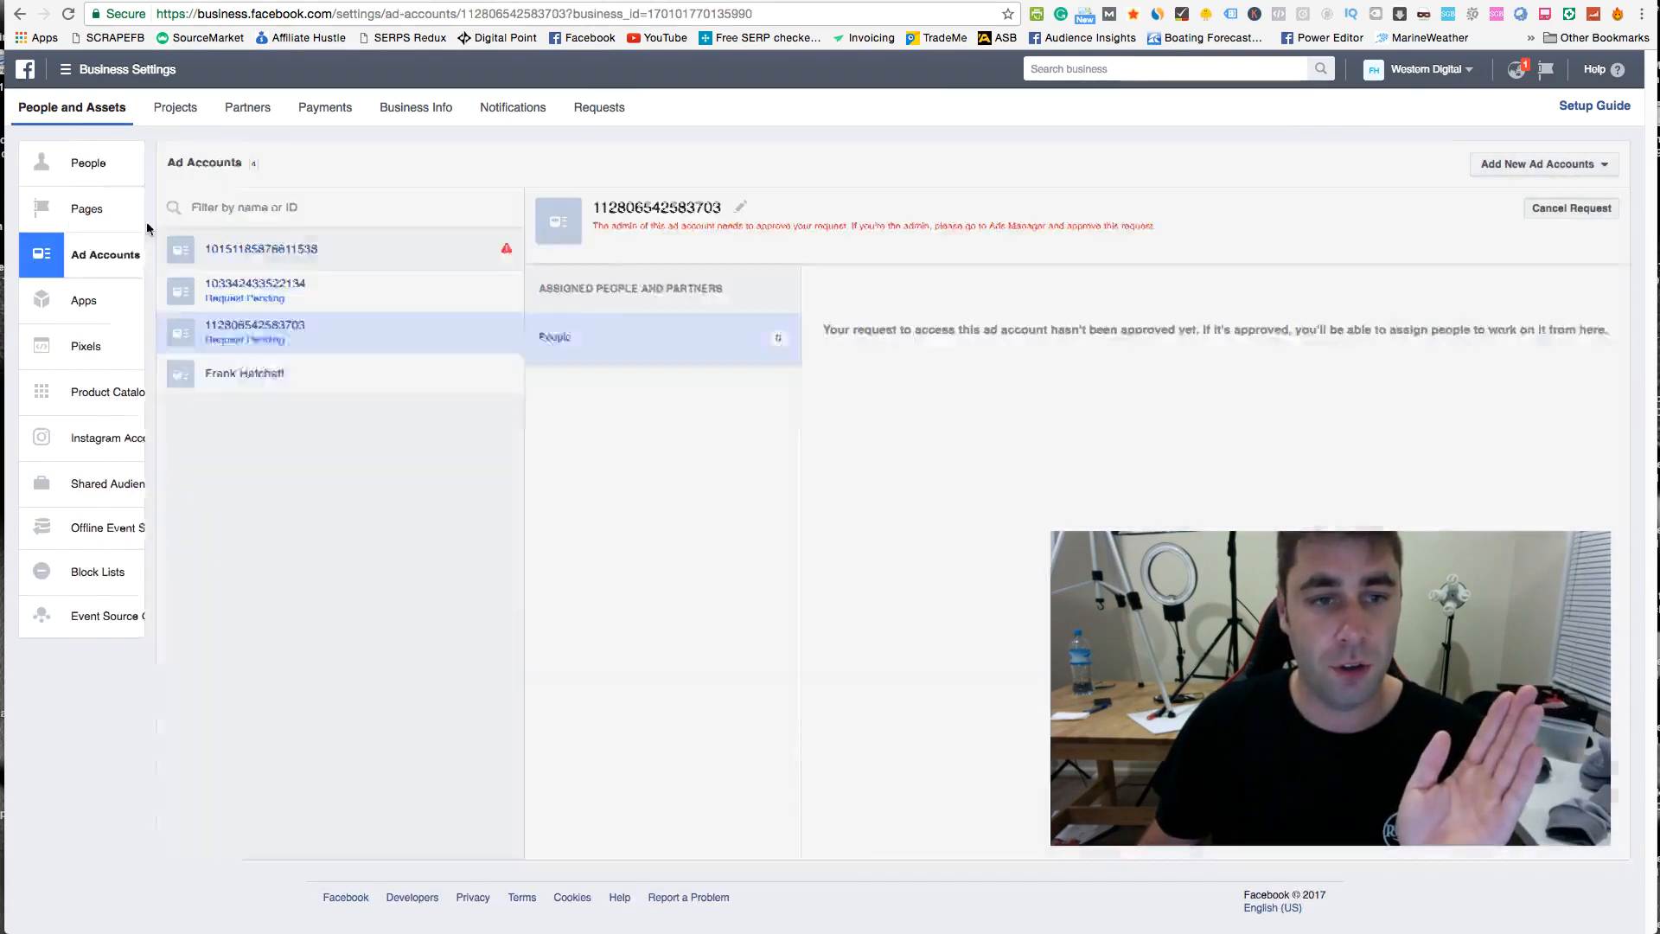
pyautogui.click(89, 162)
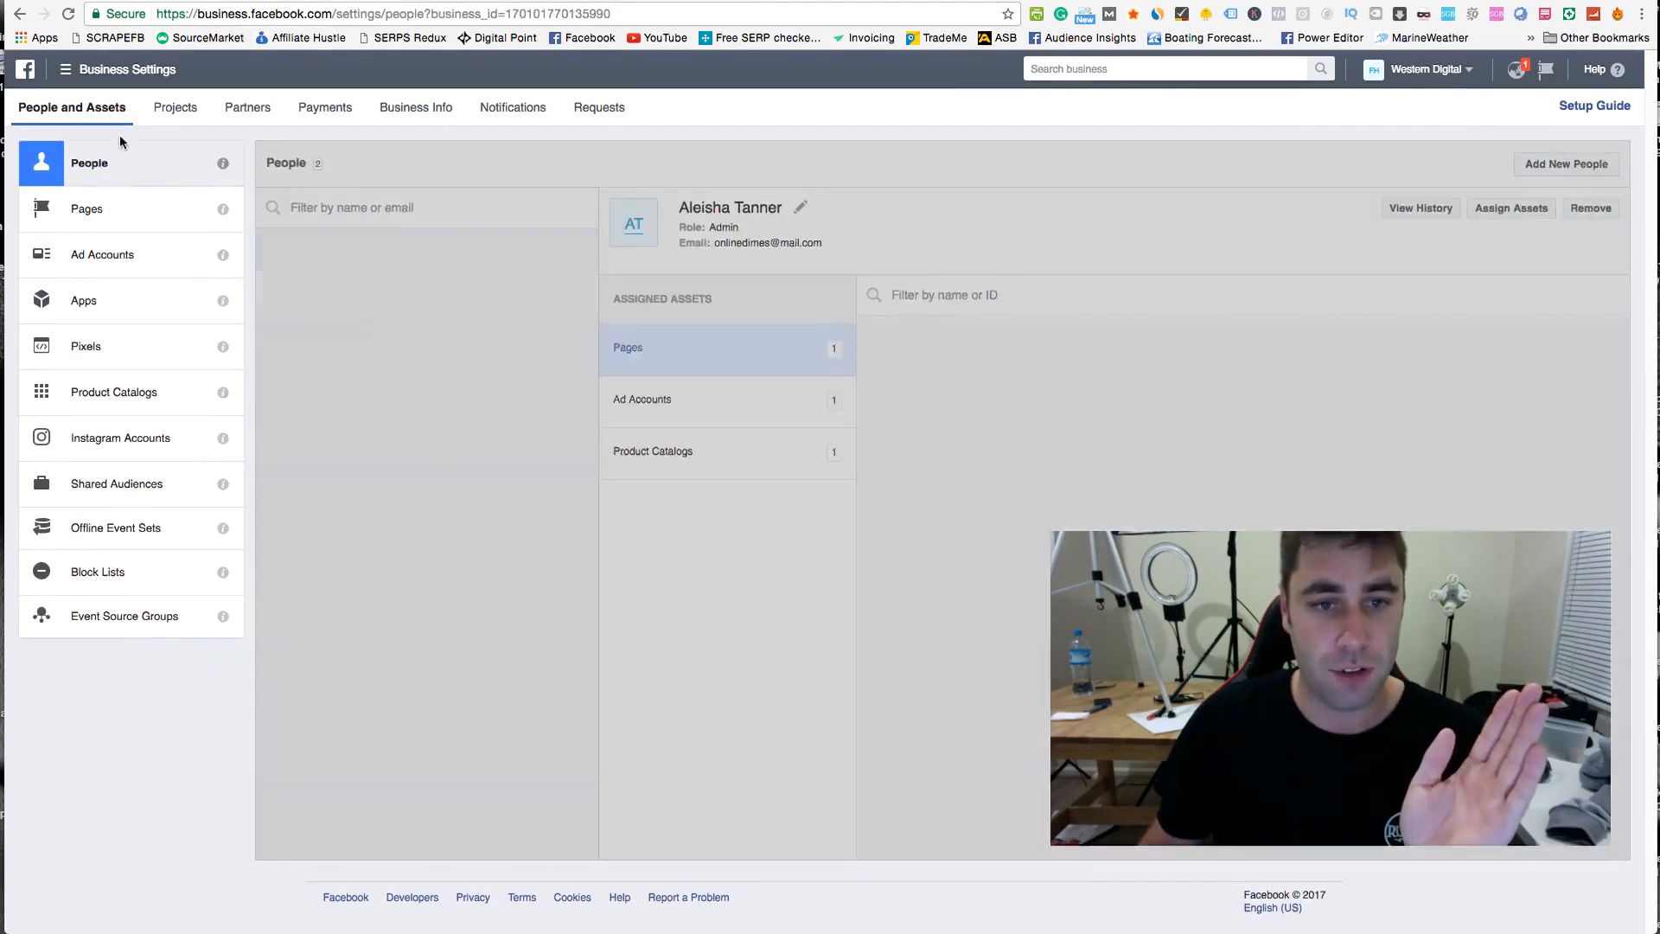
pyautogui.click(627, 348)
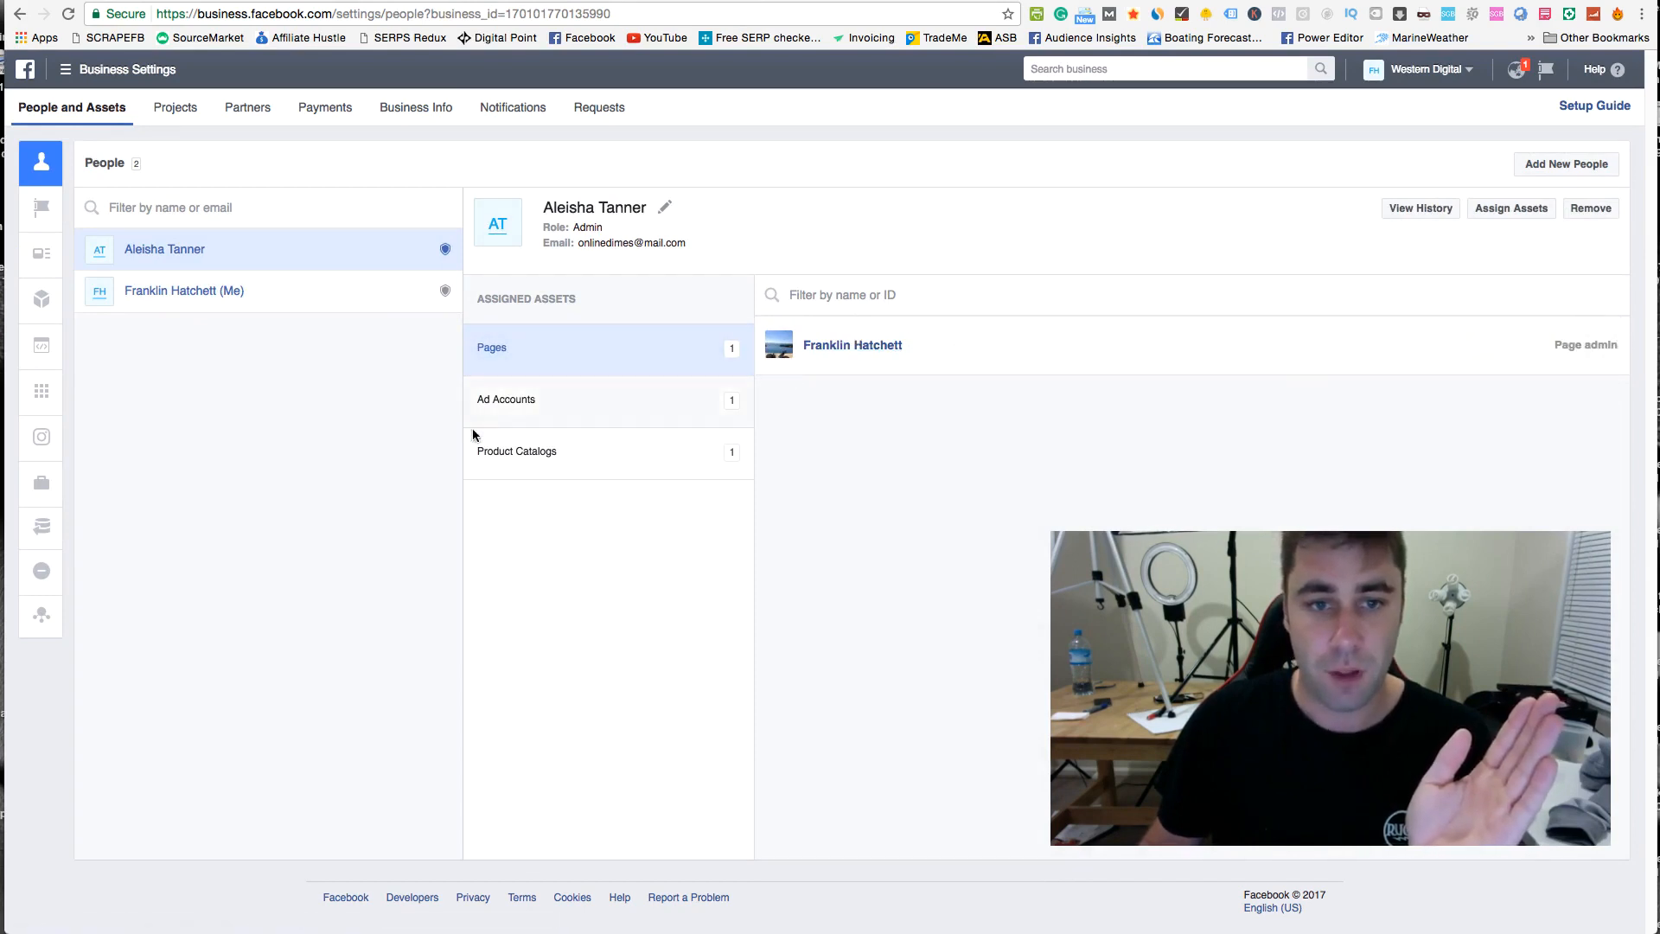
pyautogui.moveTo(228, 331)
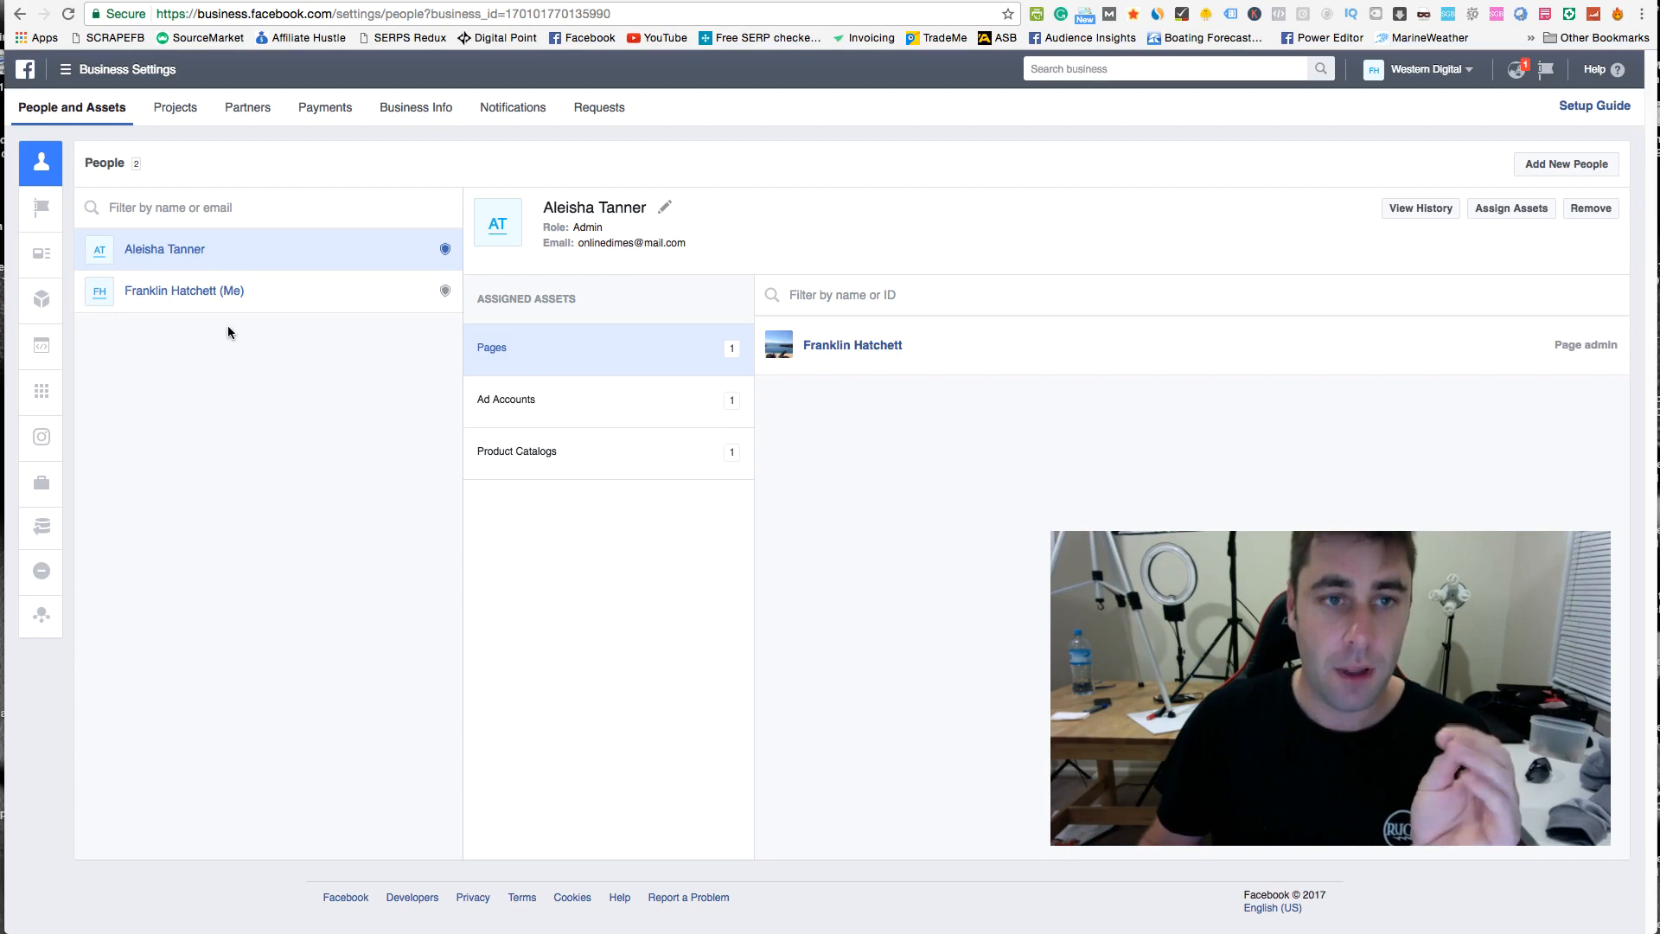
pyautogui.moveTo(294, 169)
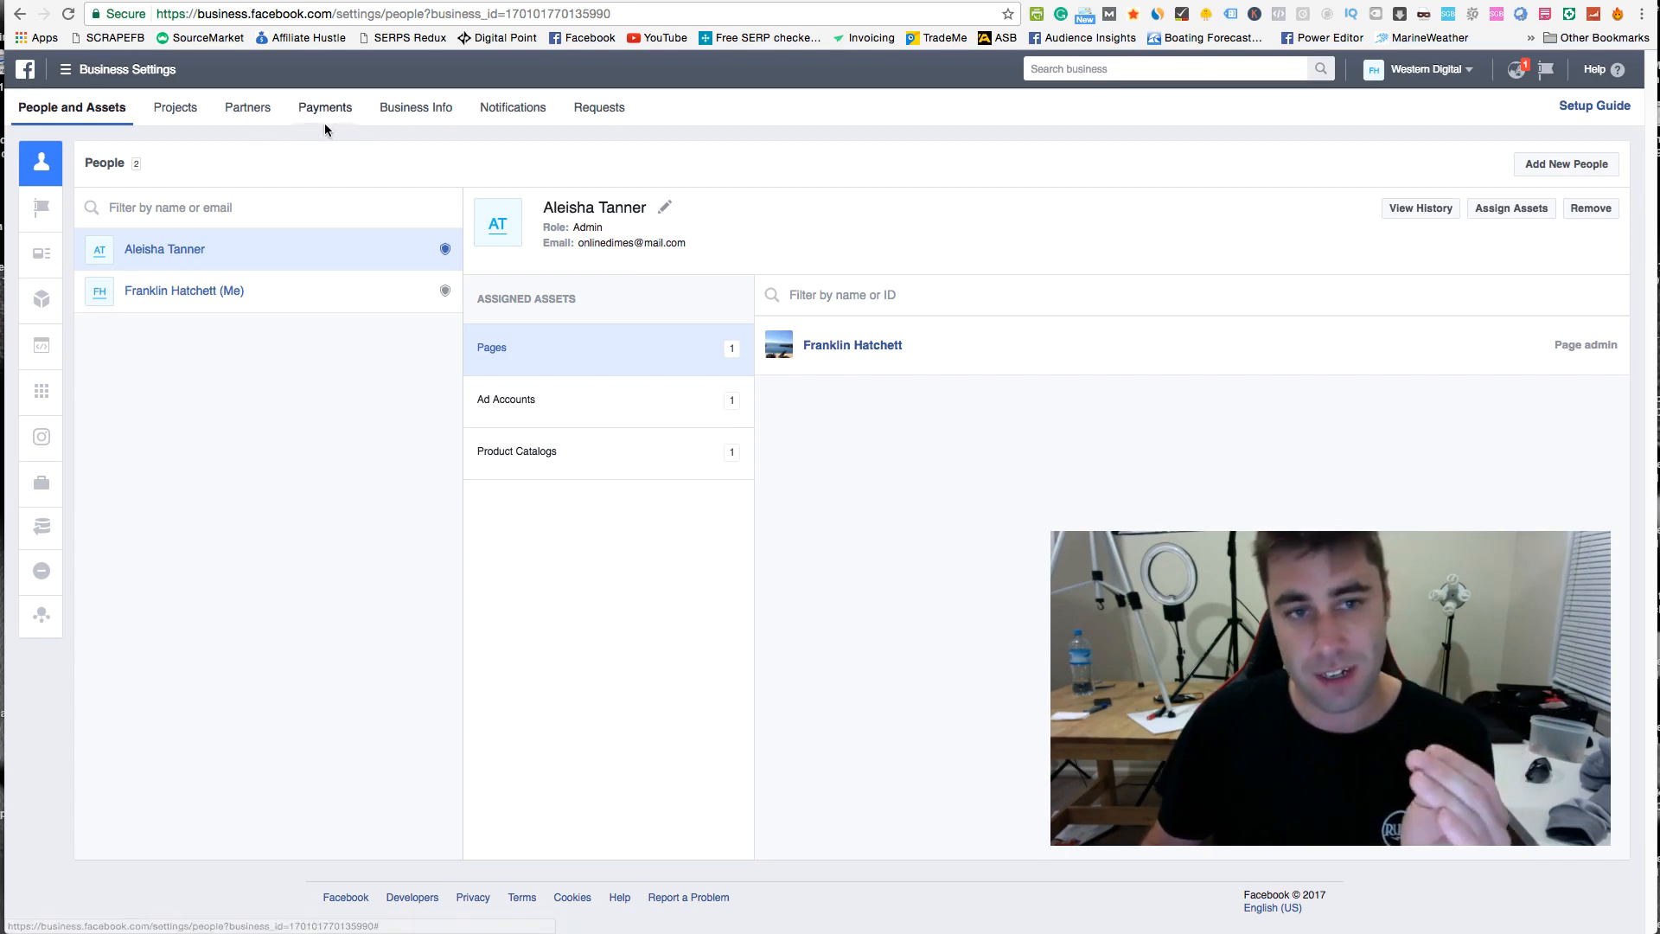
pyautogui.click(41, 162)
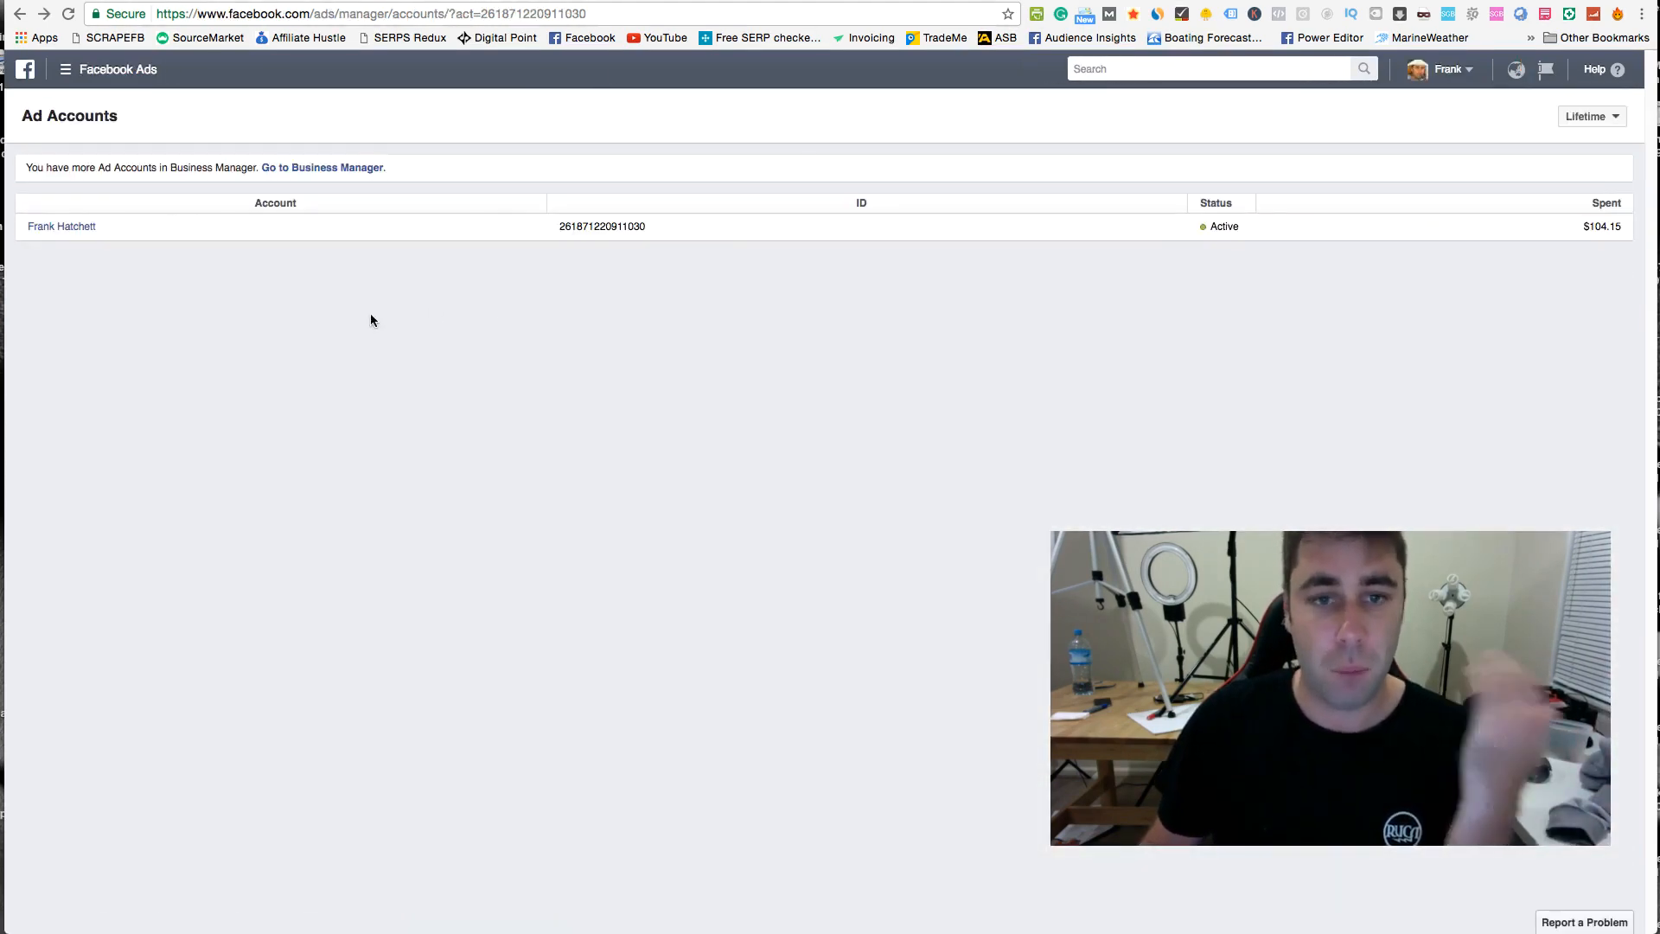
pyautogui.moveTo(322, 330)
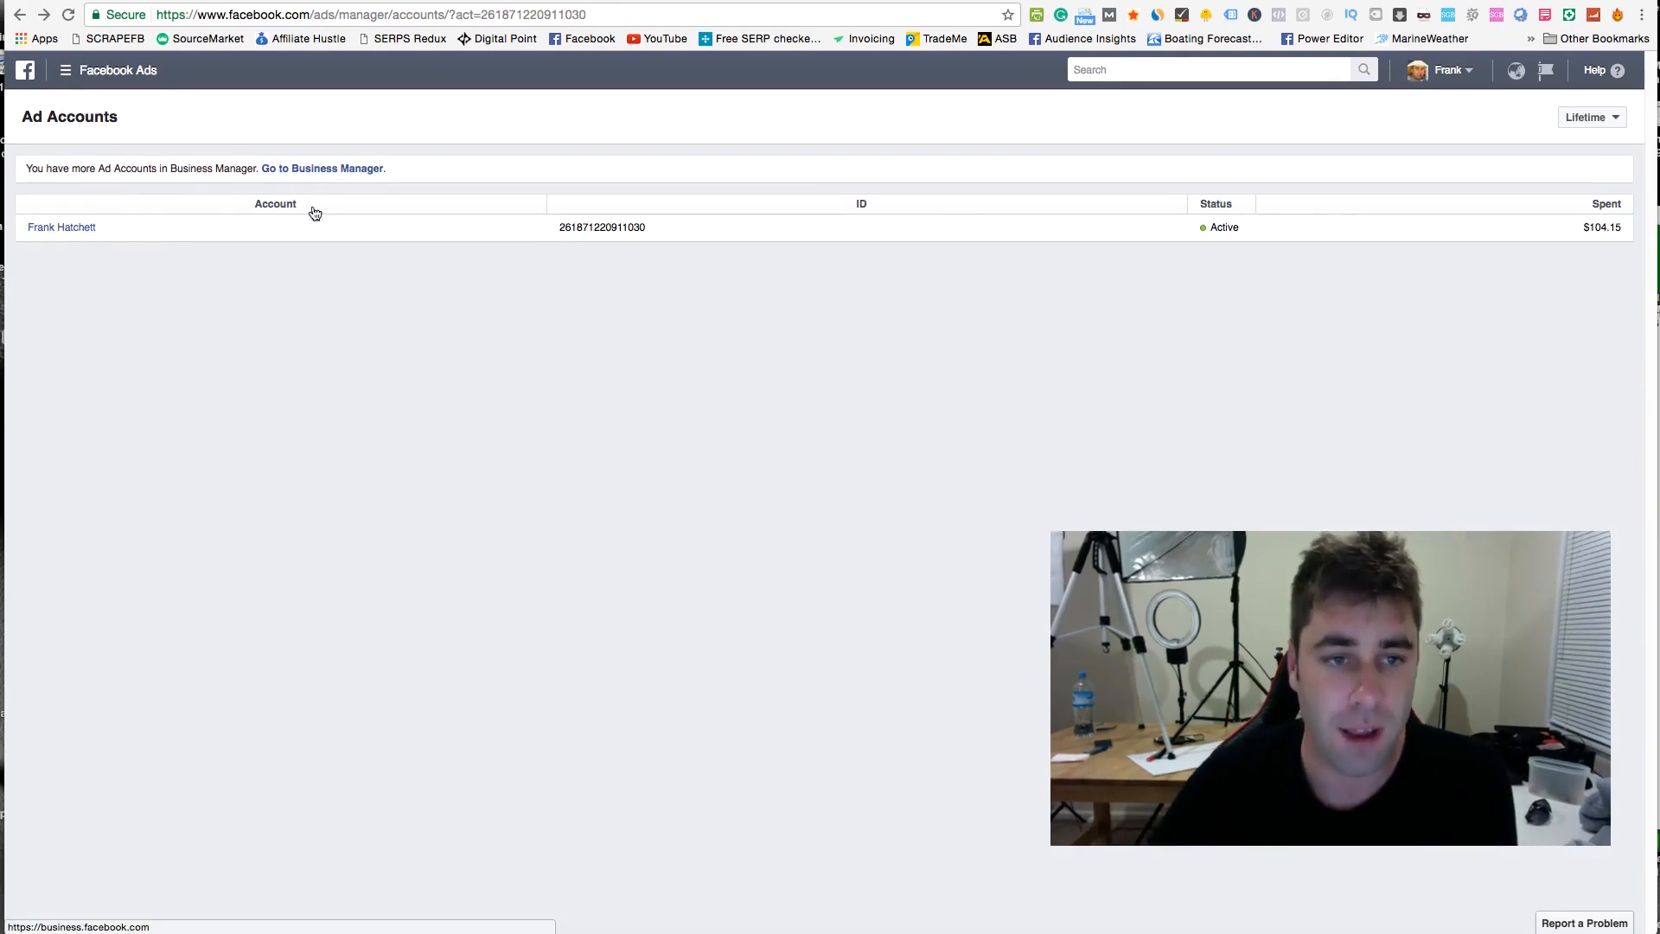
pyautogui.moveTo(241, 187)
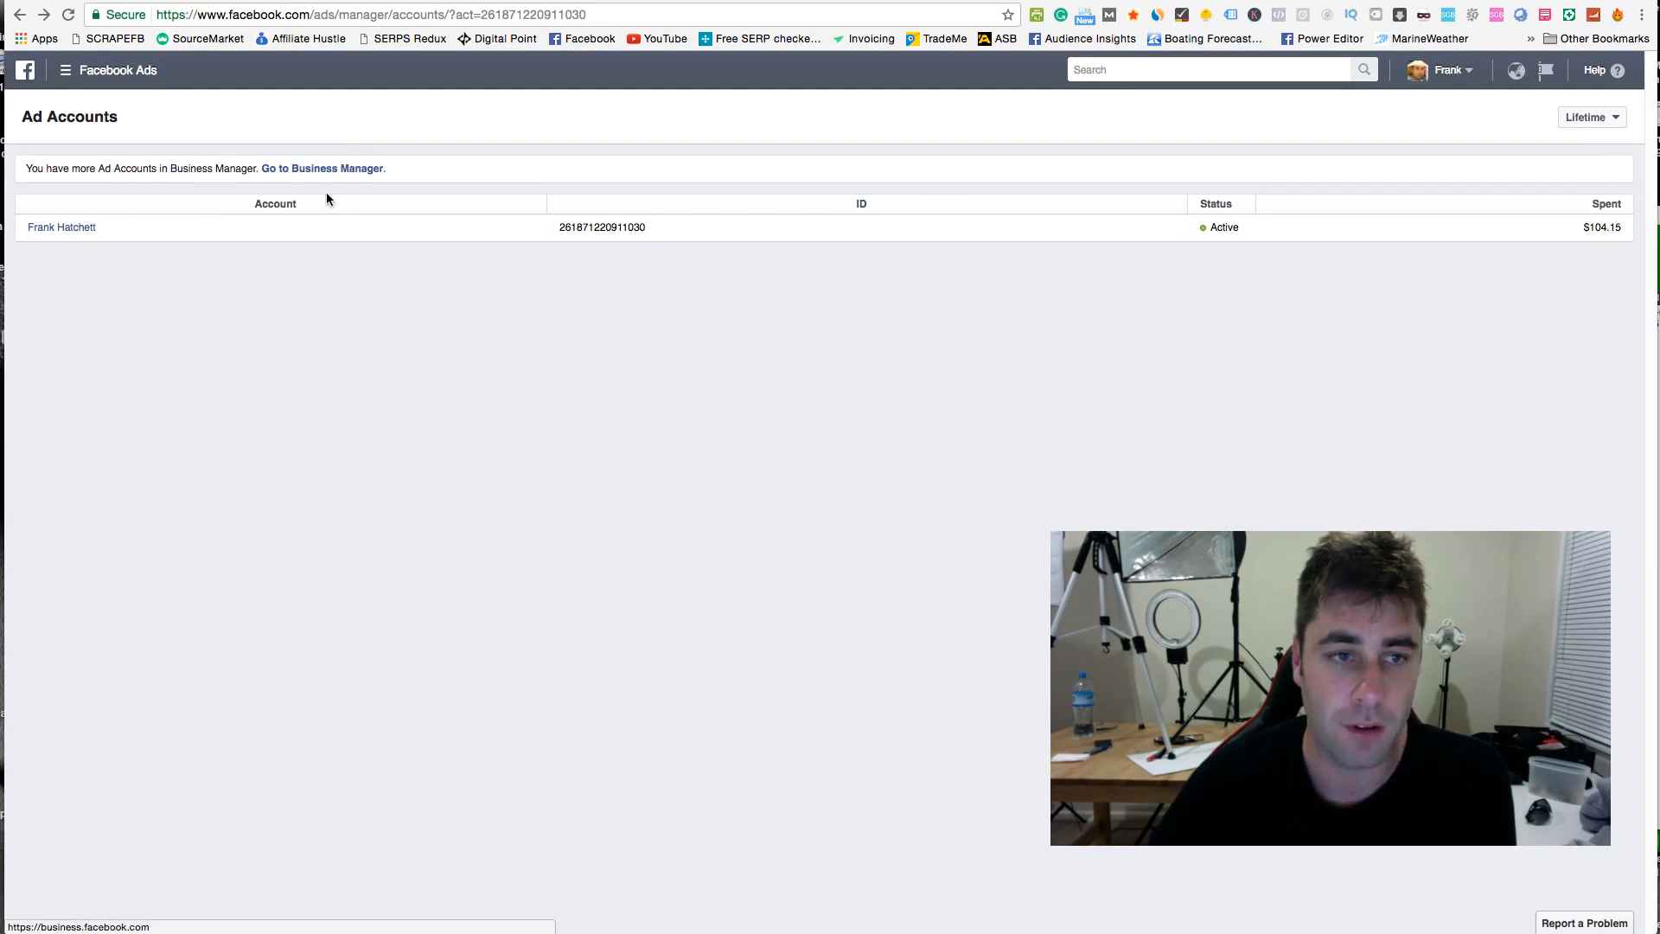
pyautogui.moveTo(19, 268)
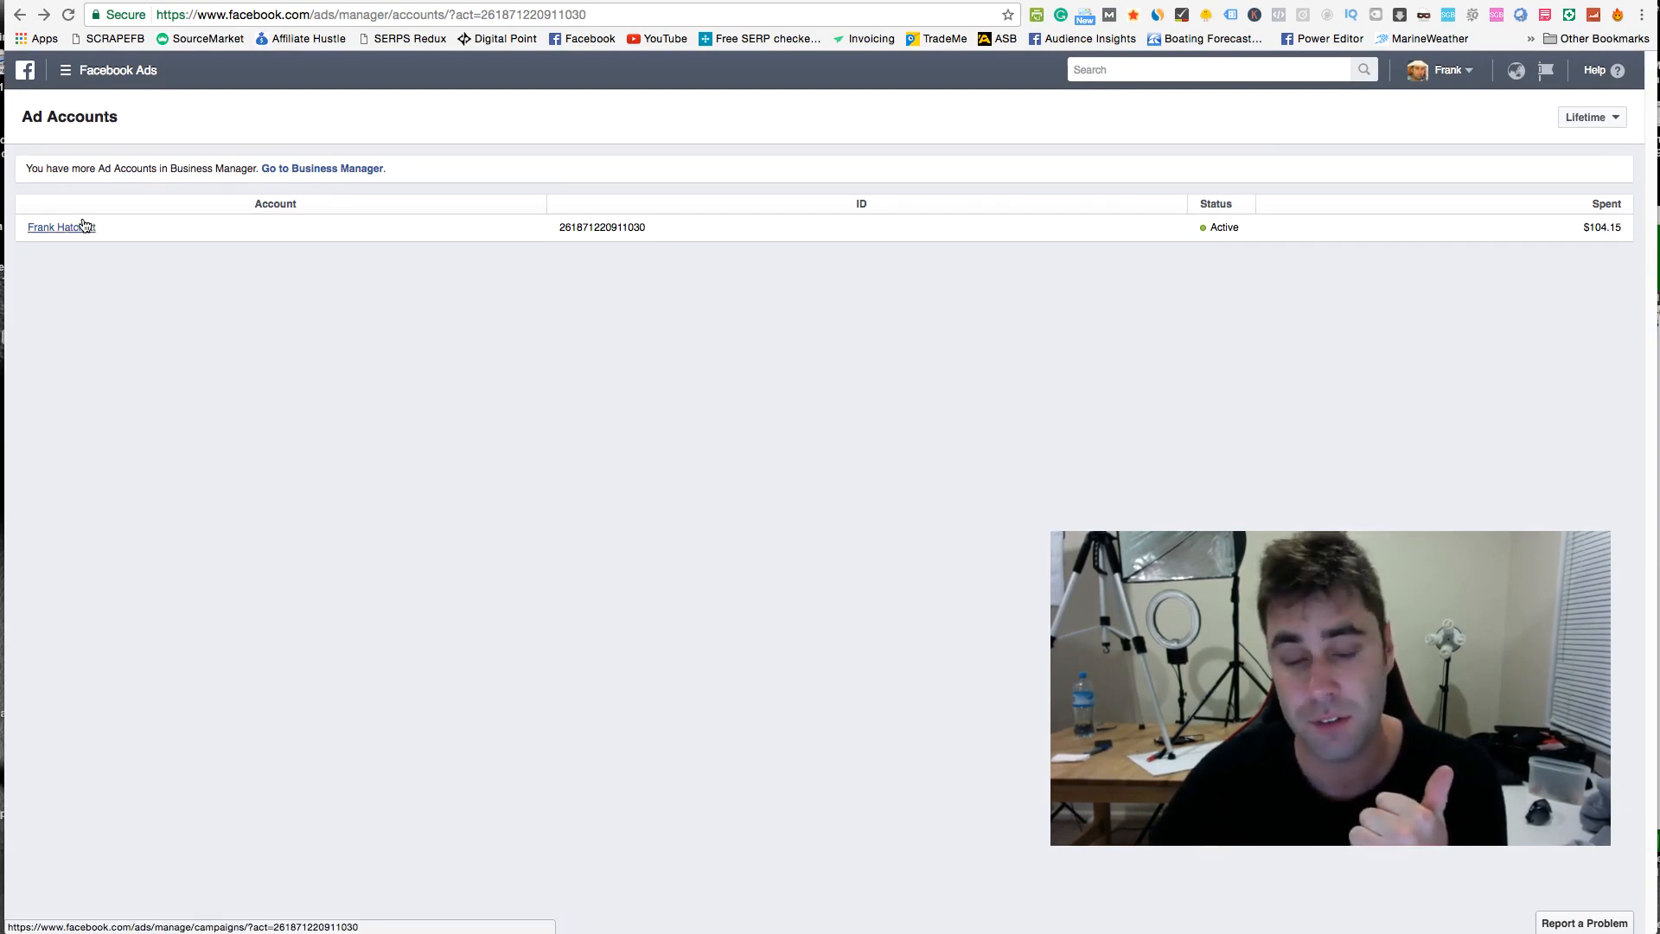
pyautogui.moveTo(192, 215)
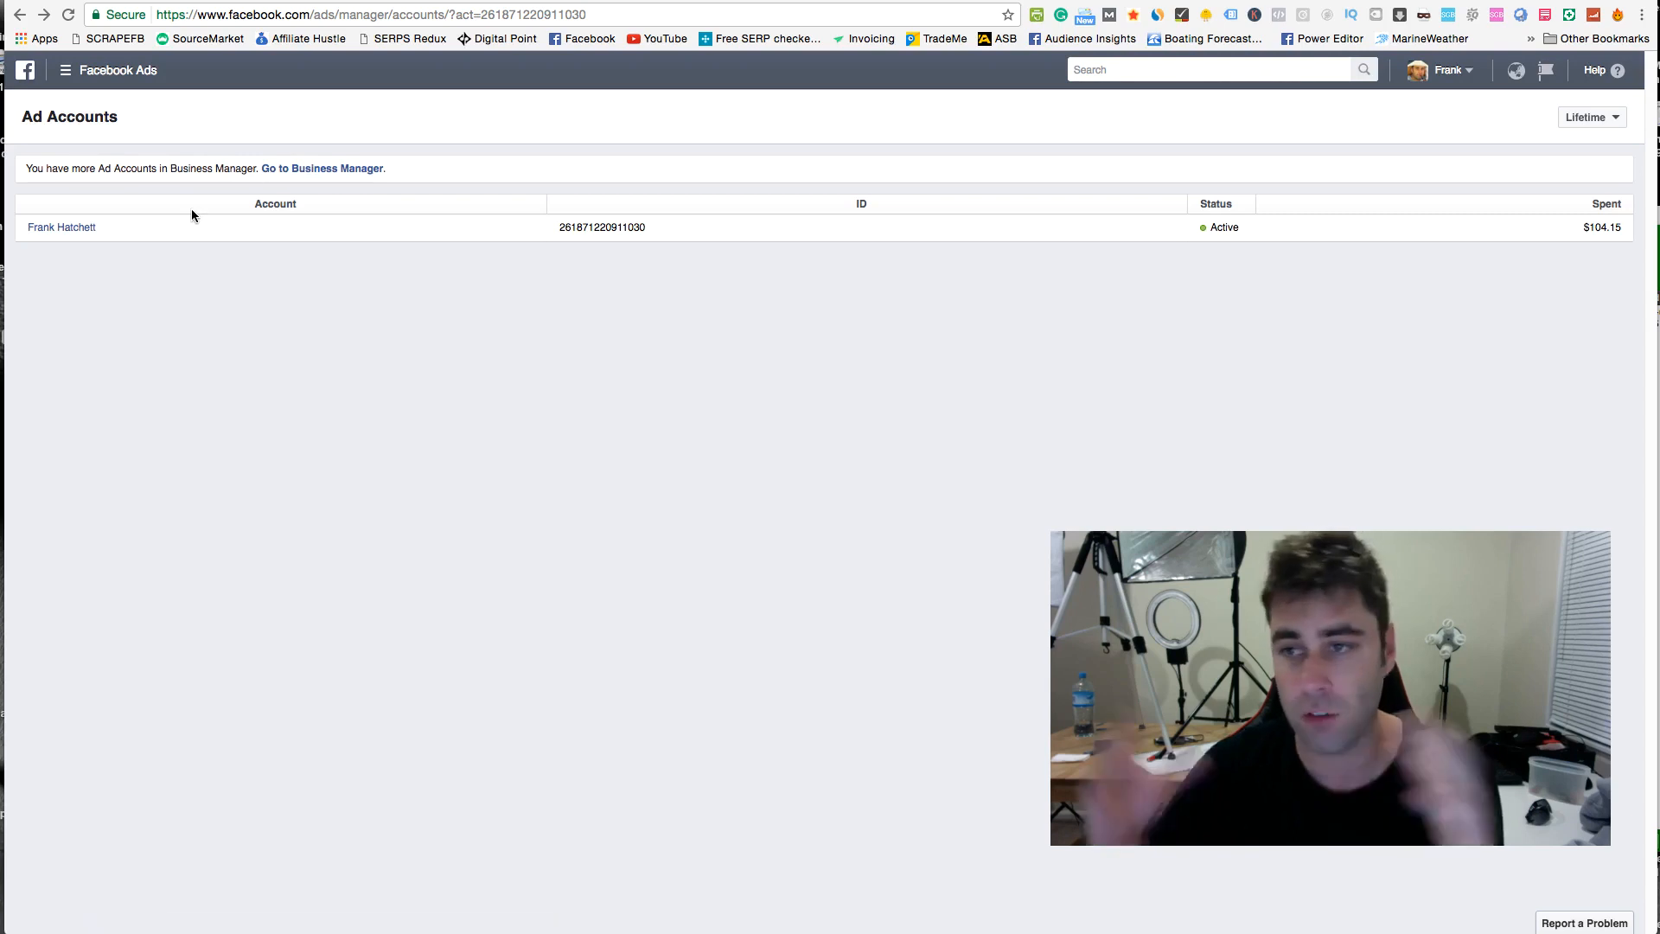
pyautogui.moveTo(296, 233)
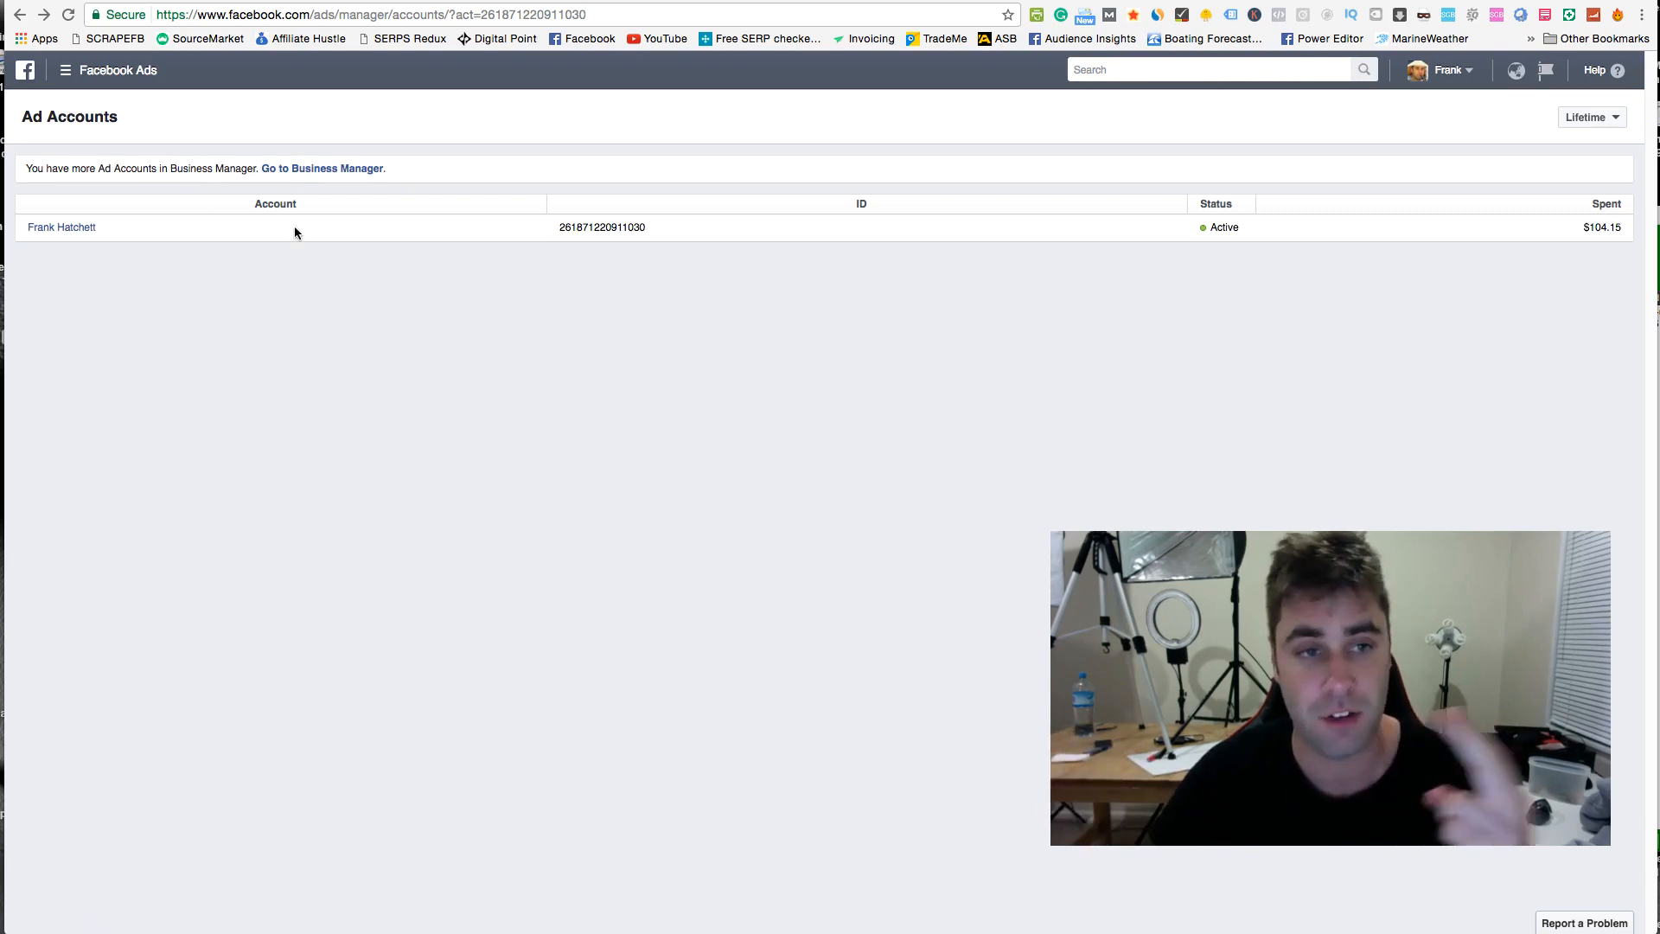
pyautogui.moveTo(195, 233)
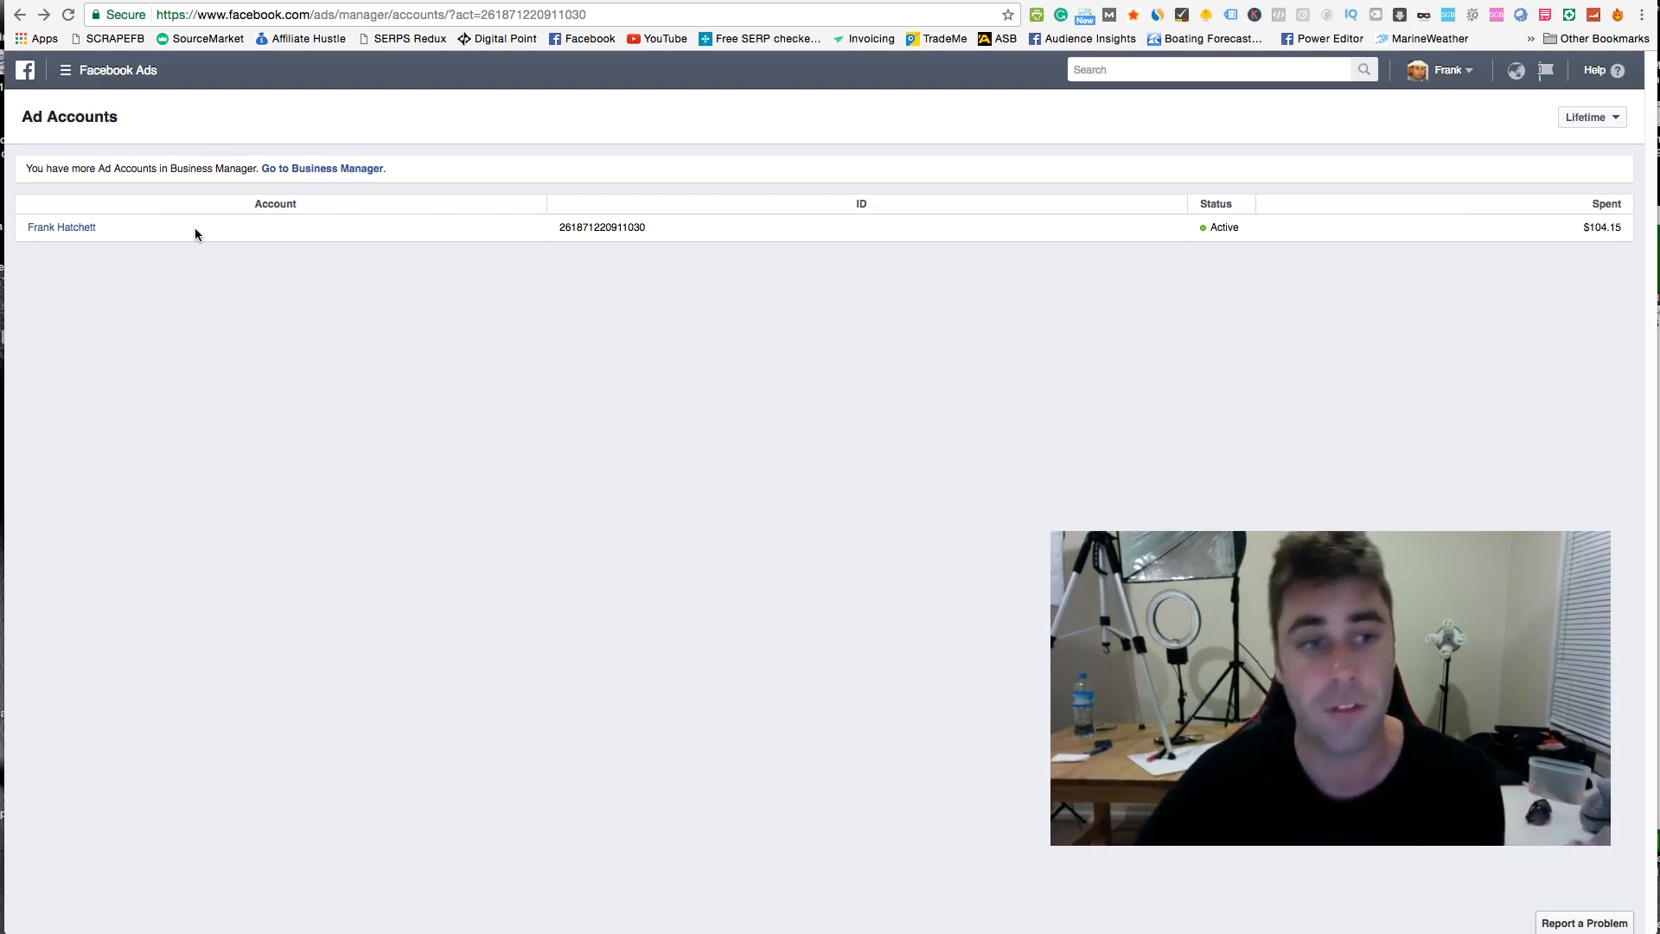
pyautogui.moveTo(167, 239)
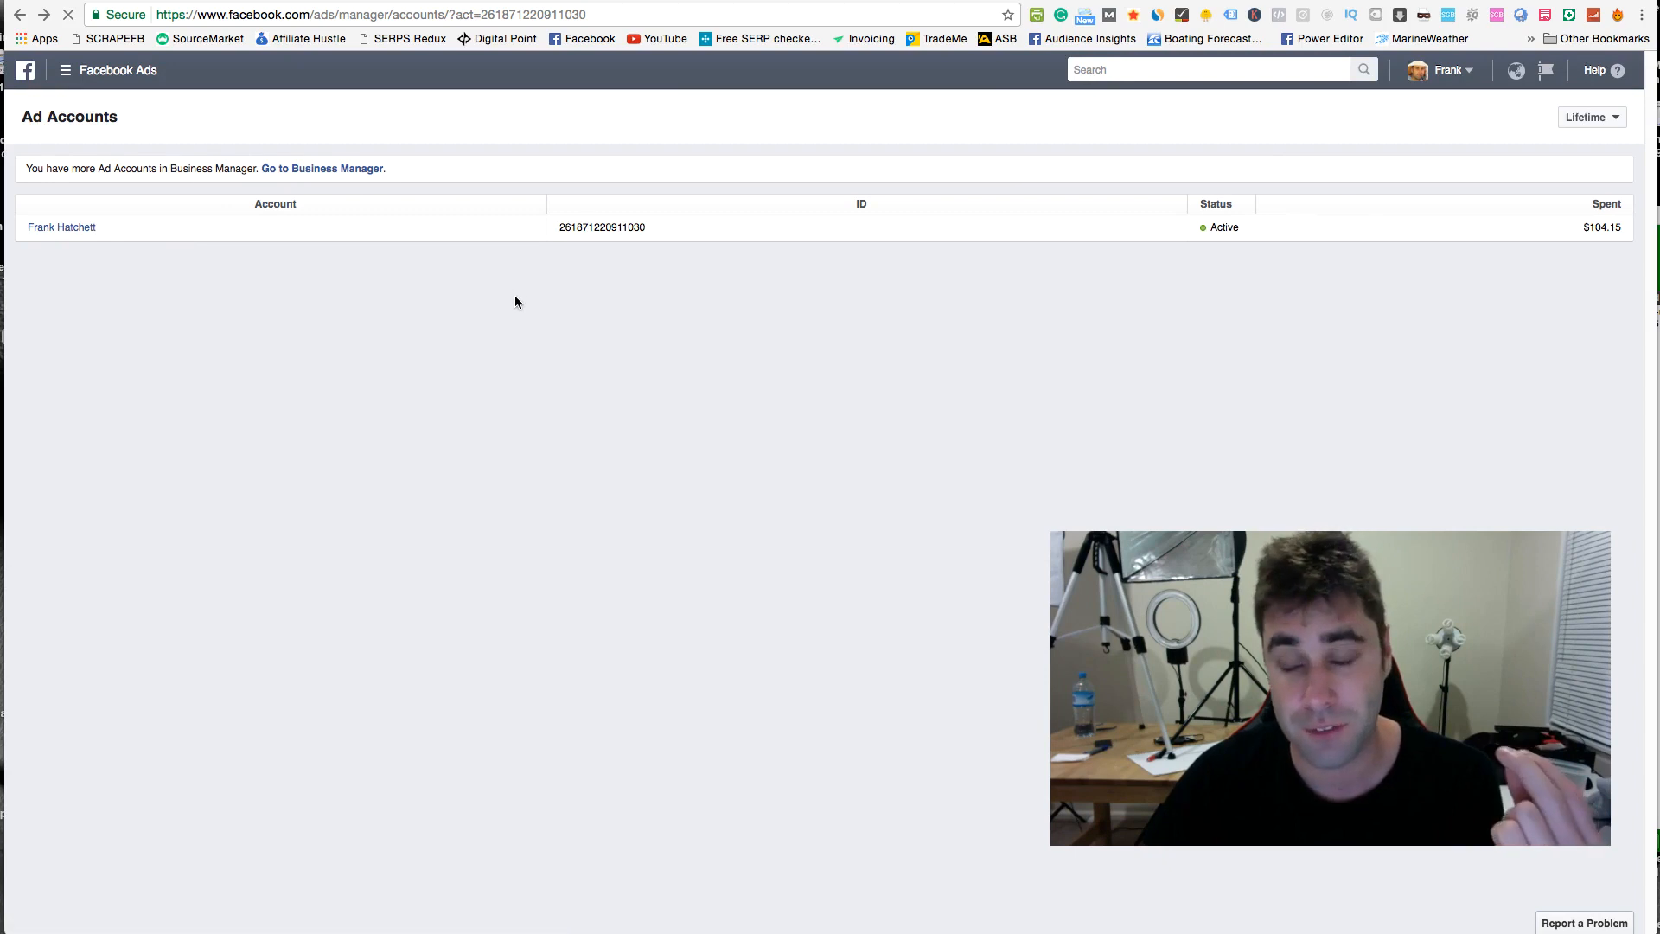
# Step: Load the ad account's campaigns and bring up the Ads Manager tools mega-menu
pyautogui.click(61, 227)
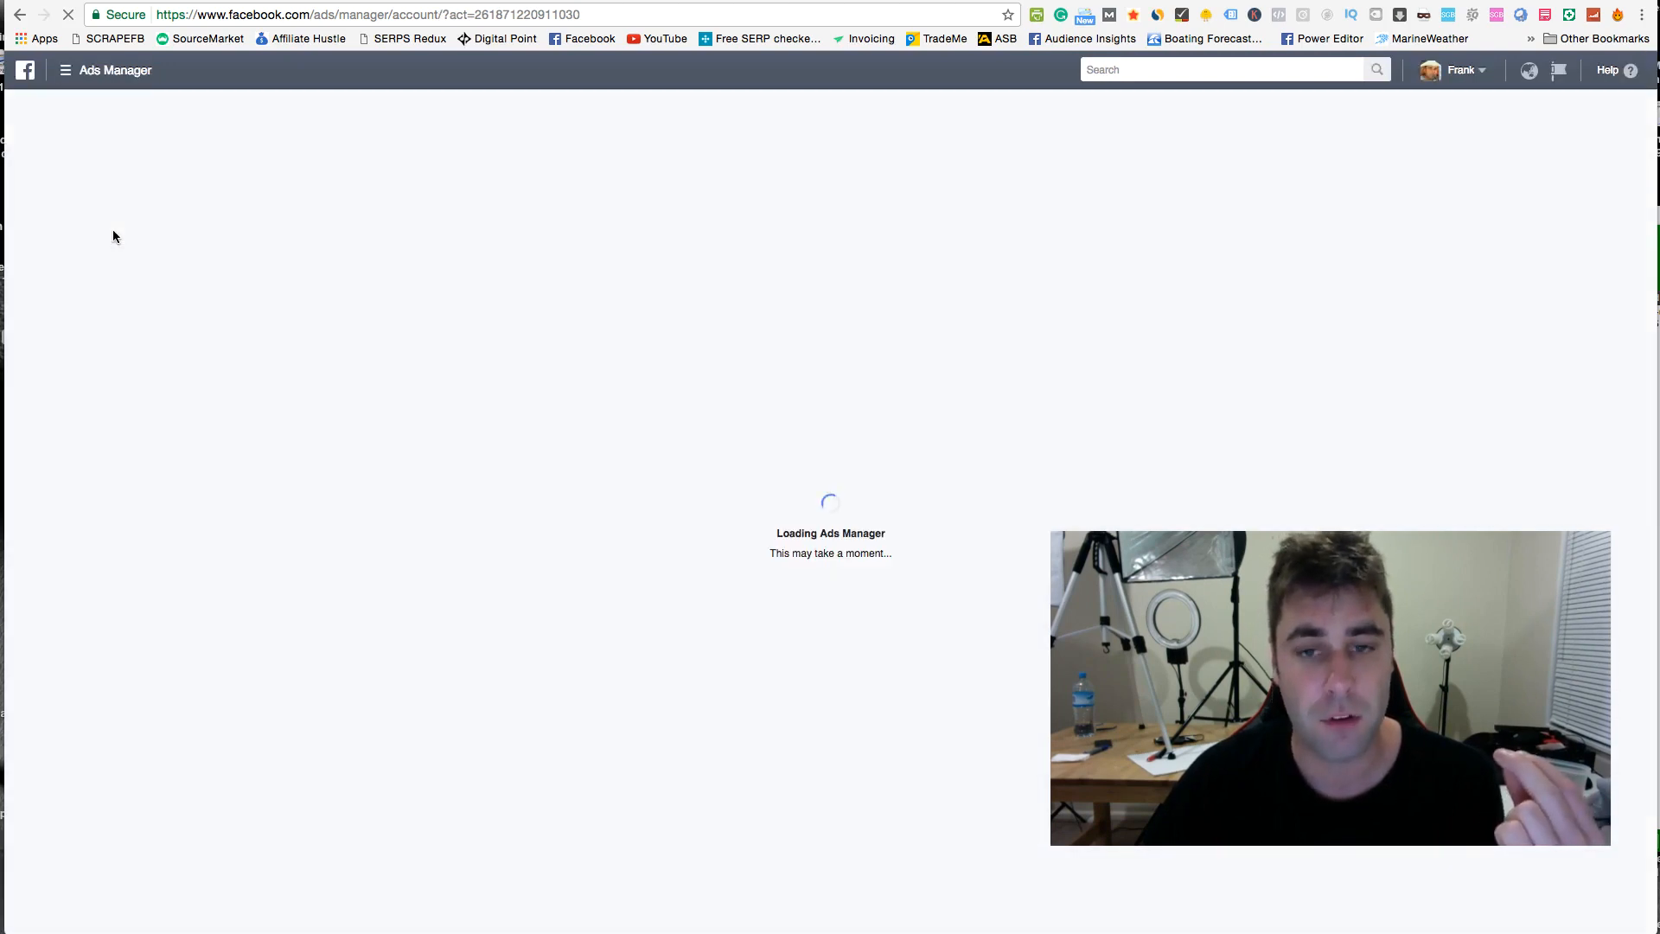
pyautogui.moveTo(654, 334)
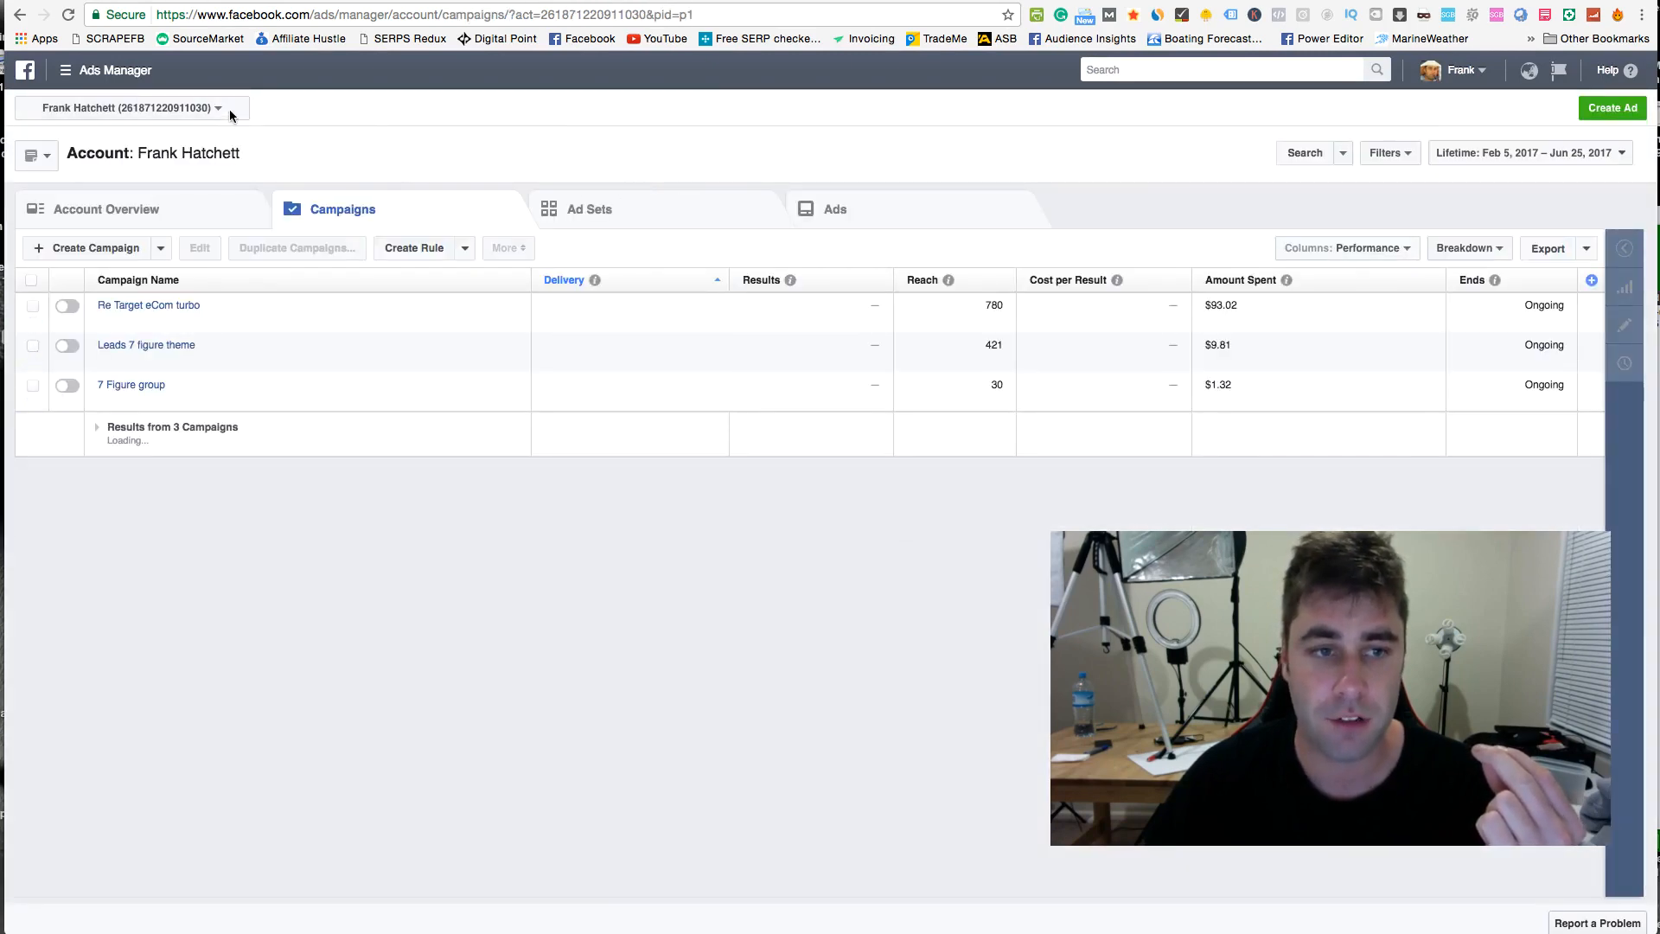
pyautogui.click(65, 70)
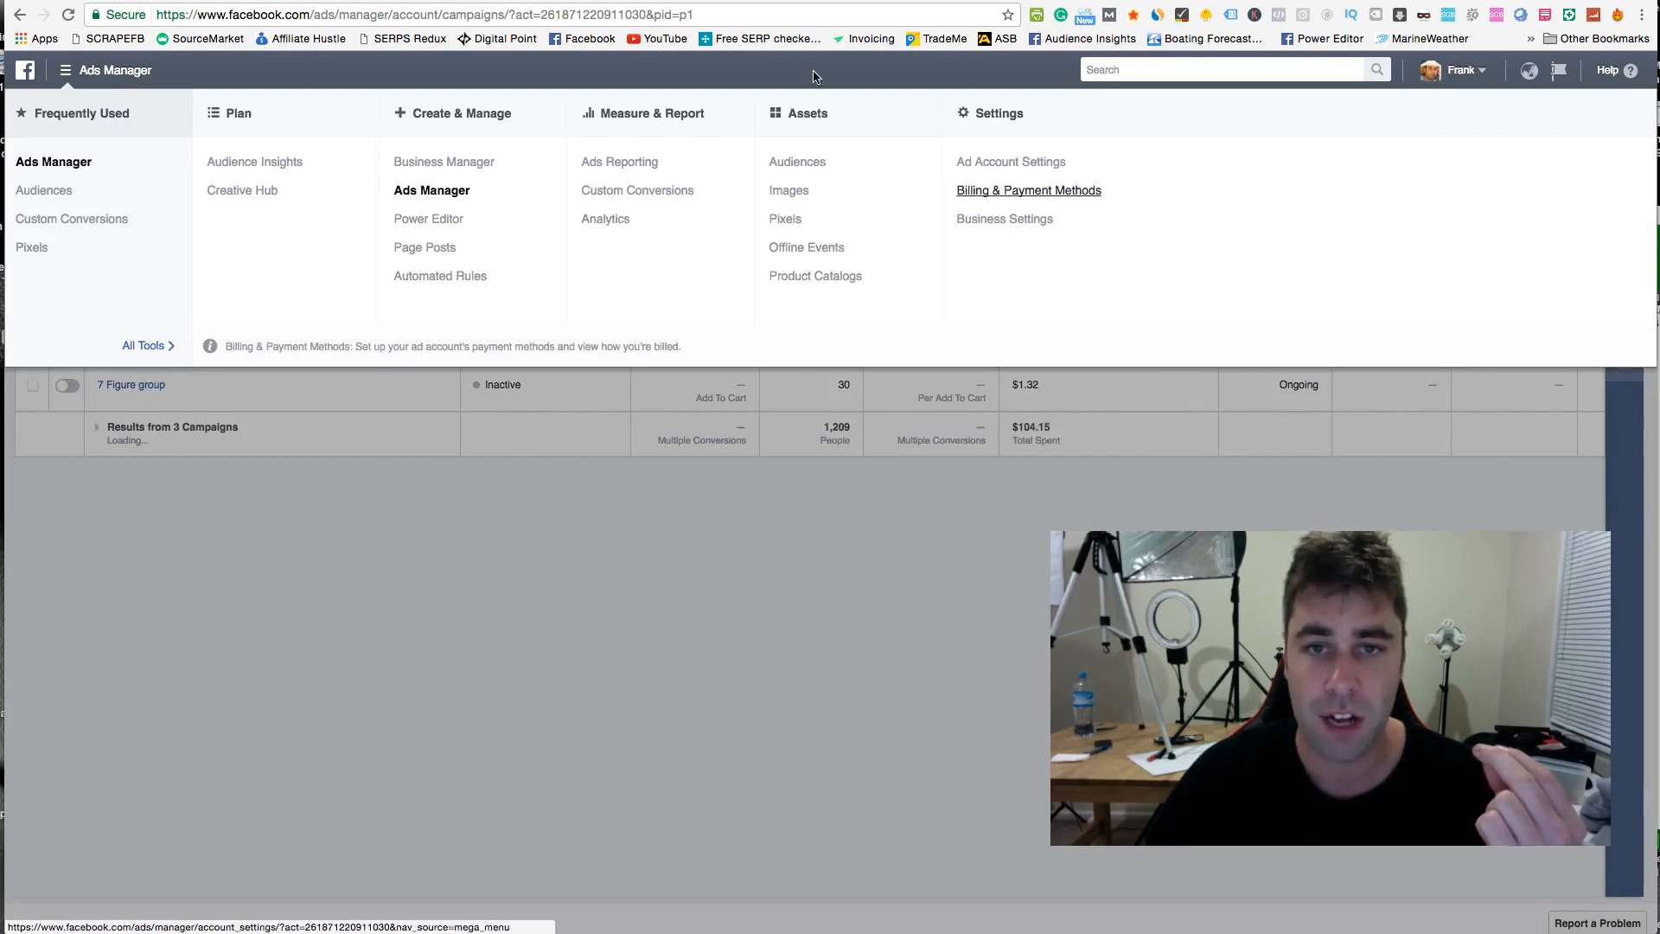
# Step: Go to Business Settings, then into the business's ad account settings via 'Go to Business Manager'
pyautogui.click(1003, 218)
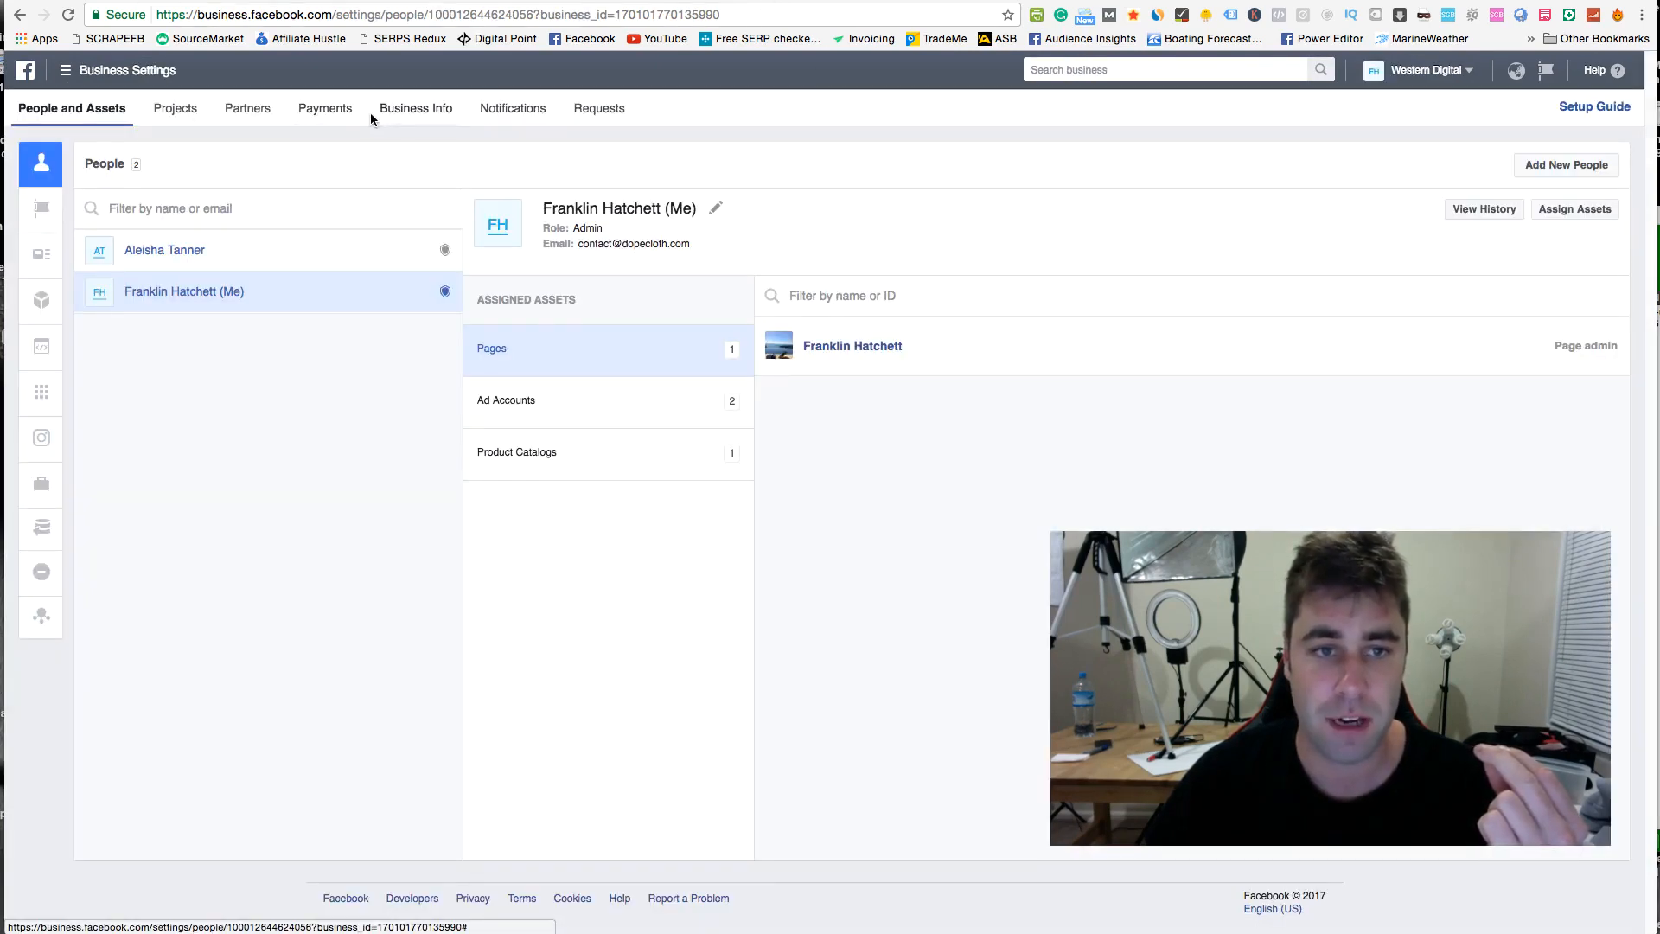
pyautogui.moveTo(353, 201)
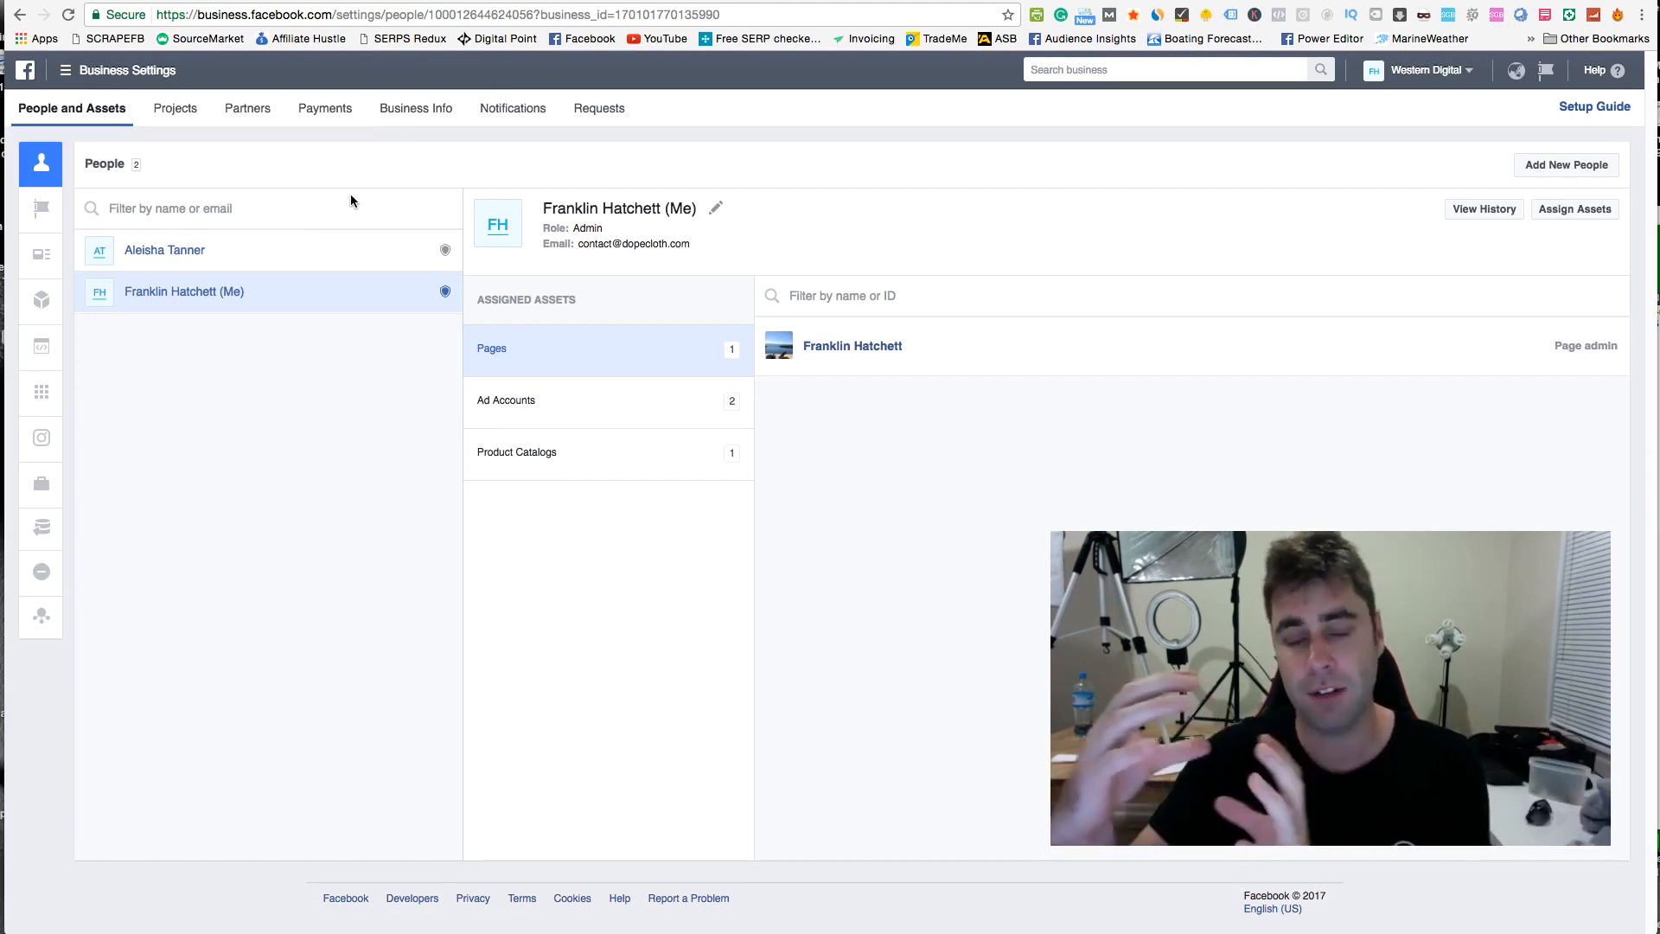
pyautogui.moveTo(291, 527)
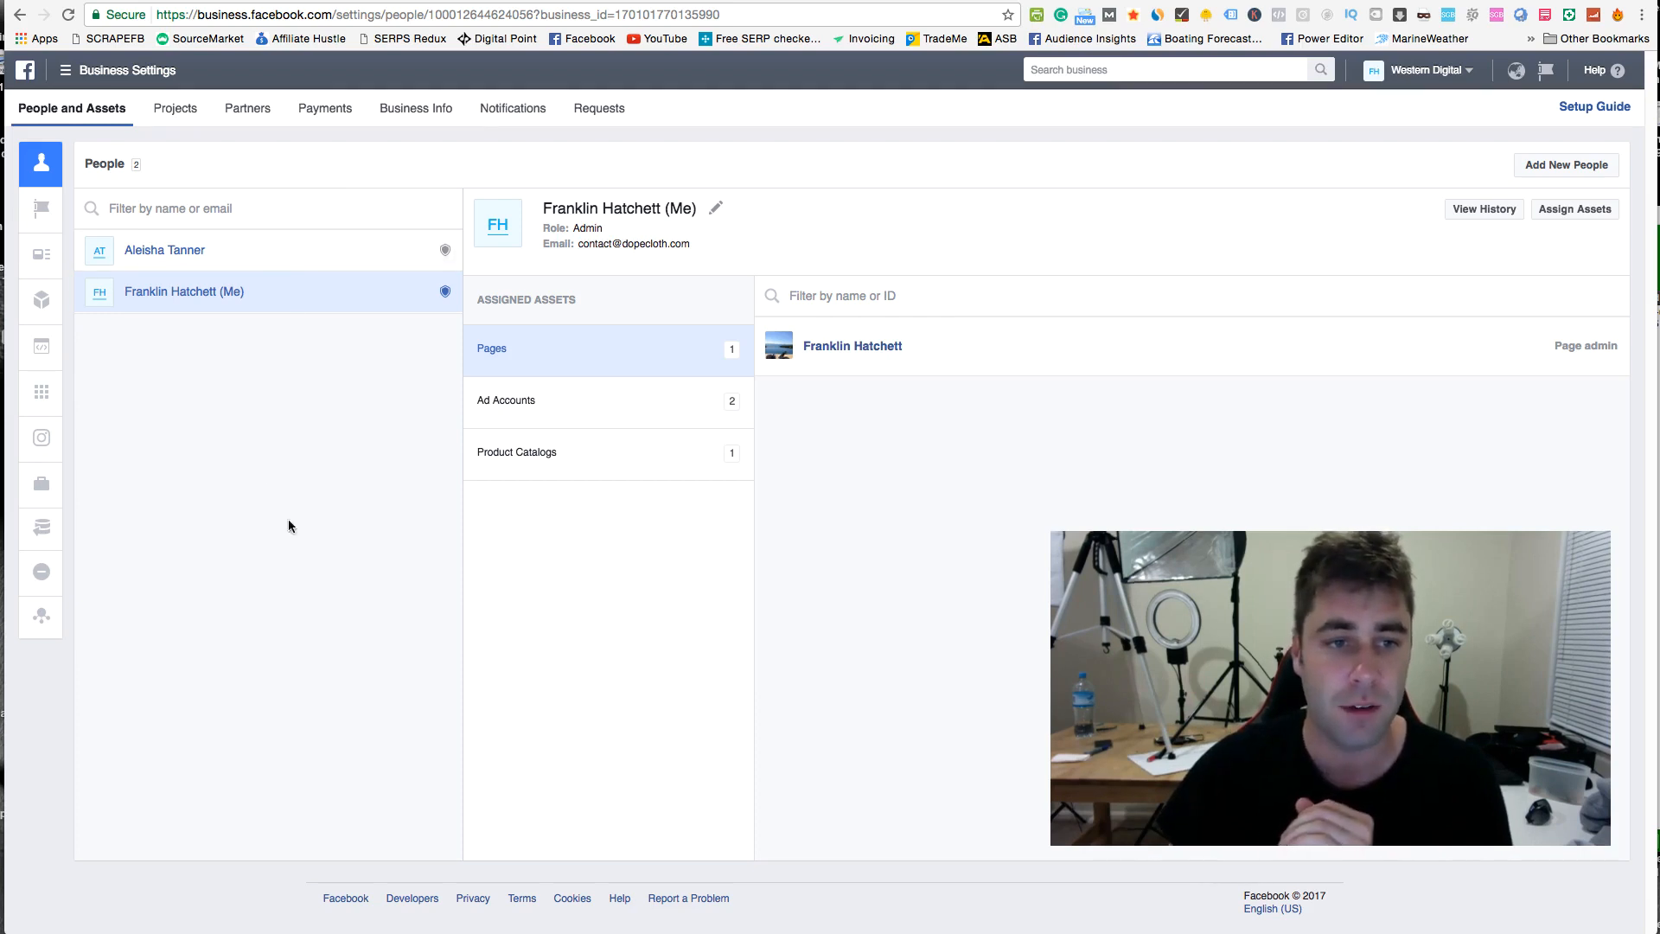
pyautogui.moveTo(321, 383)
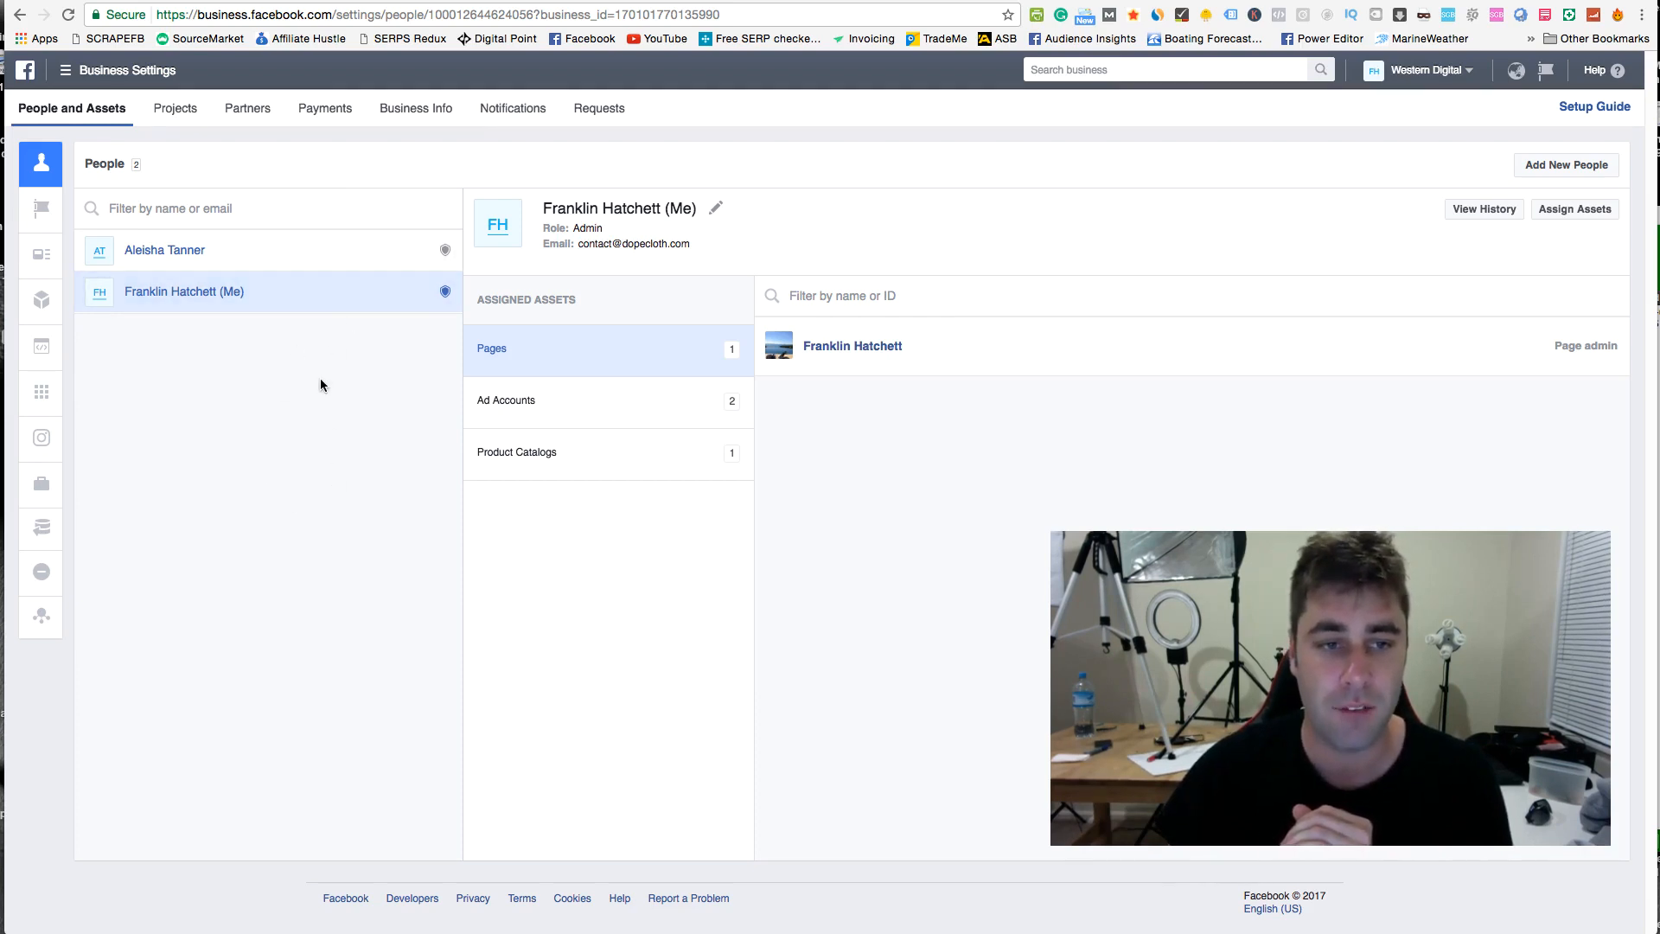
pyautogui.moveTo(275, 414)
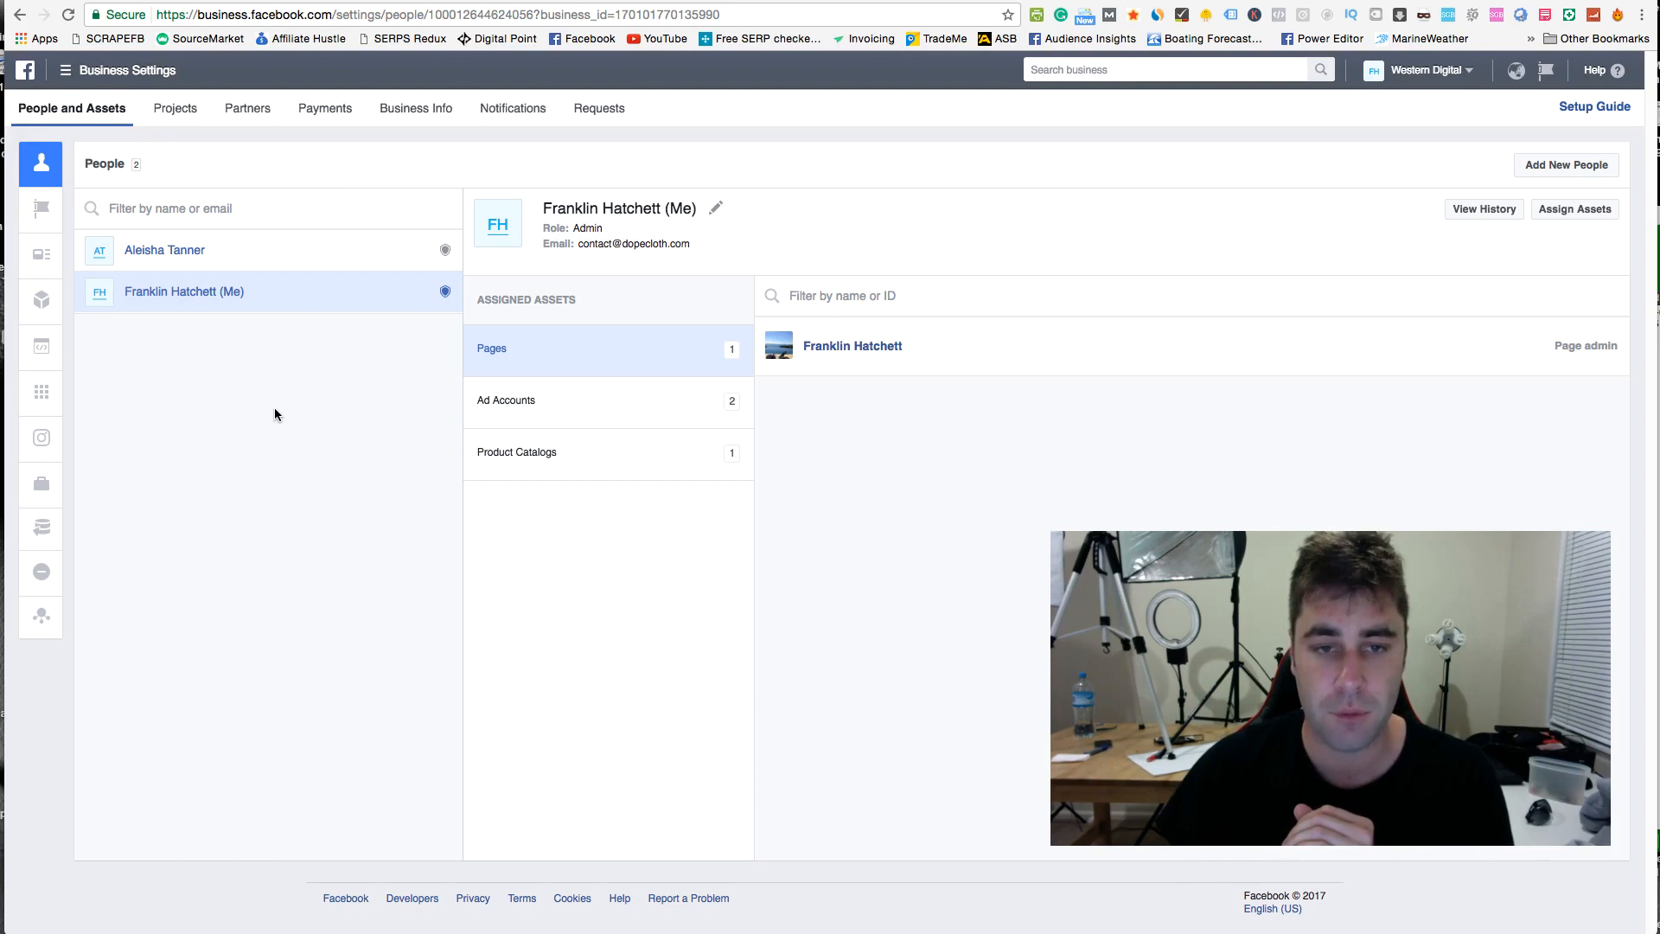
pyautogui.moveTo(256, 321)
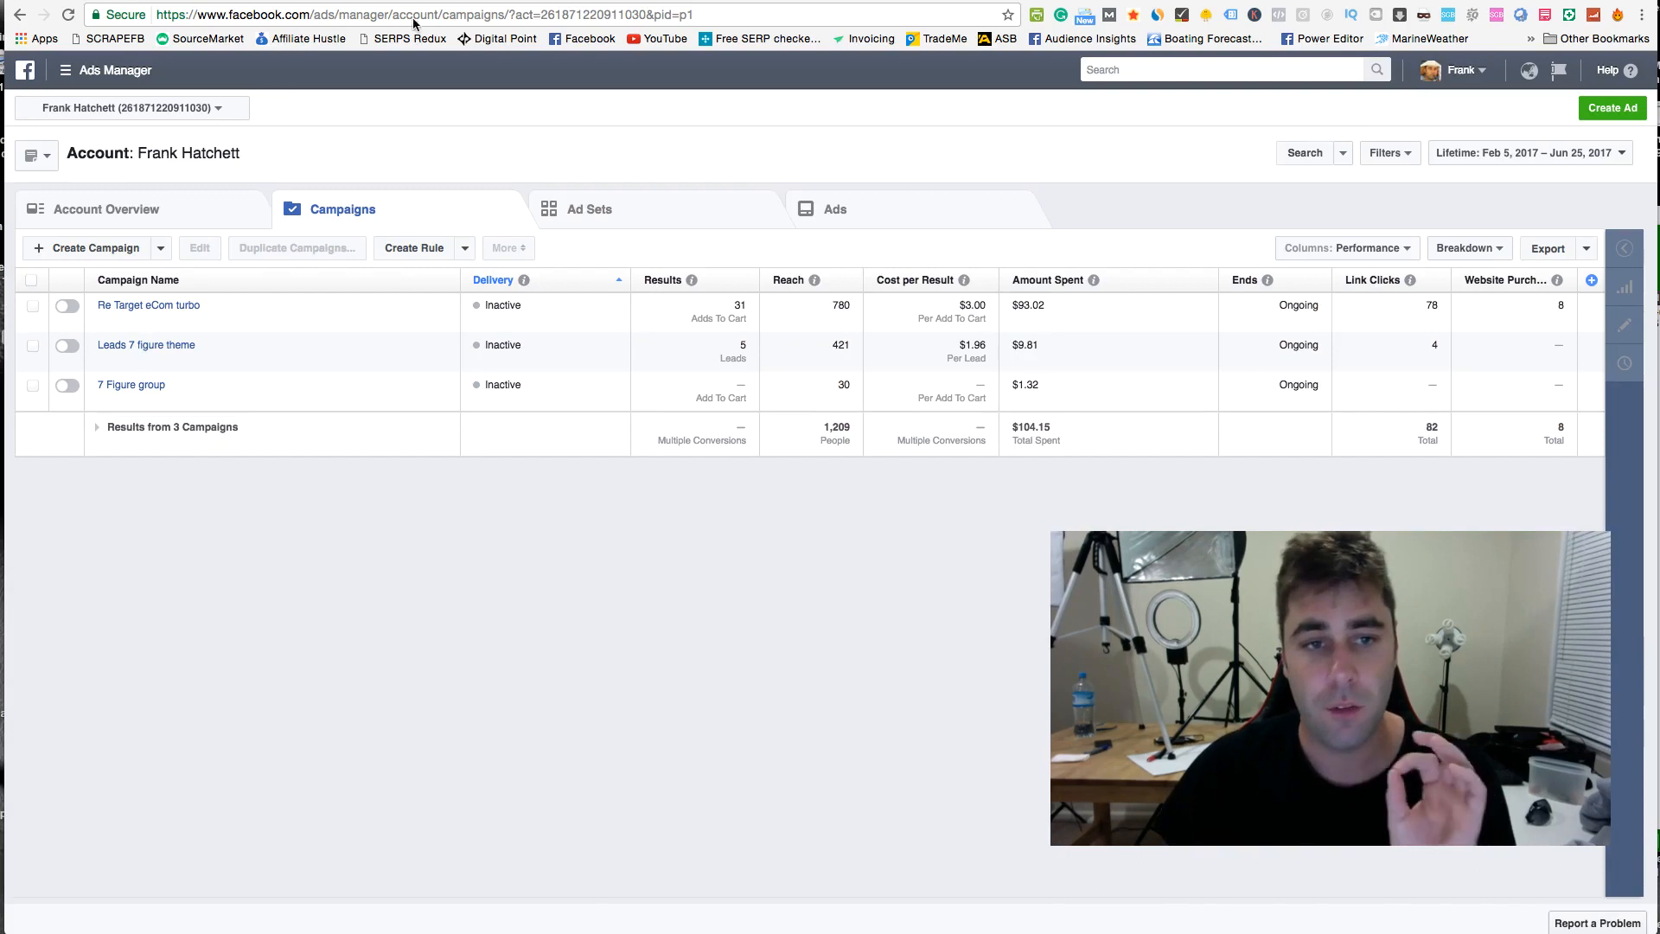
pyautogui.moveTo(752, 449)
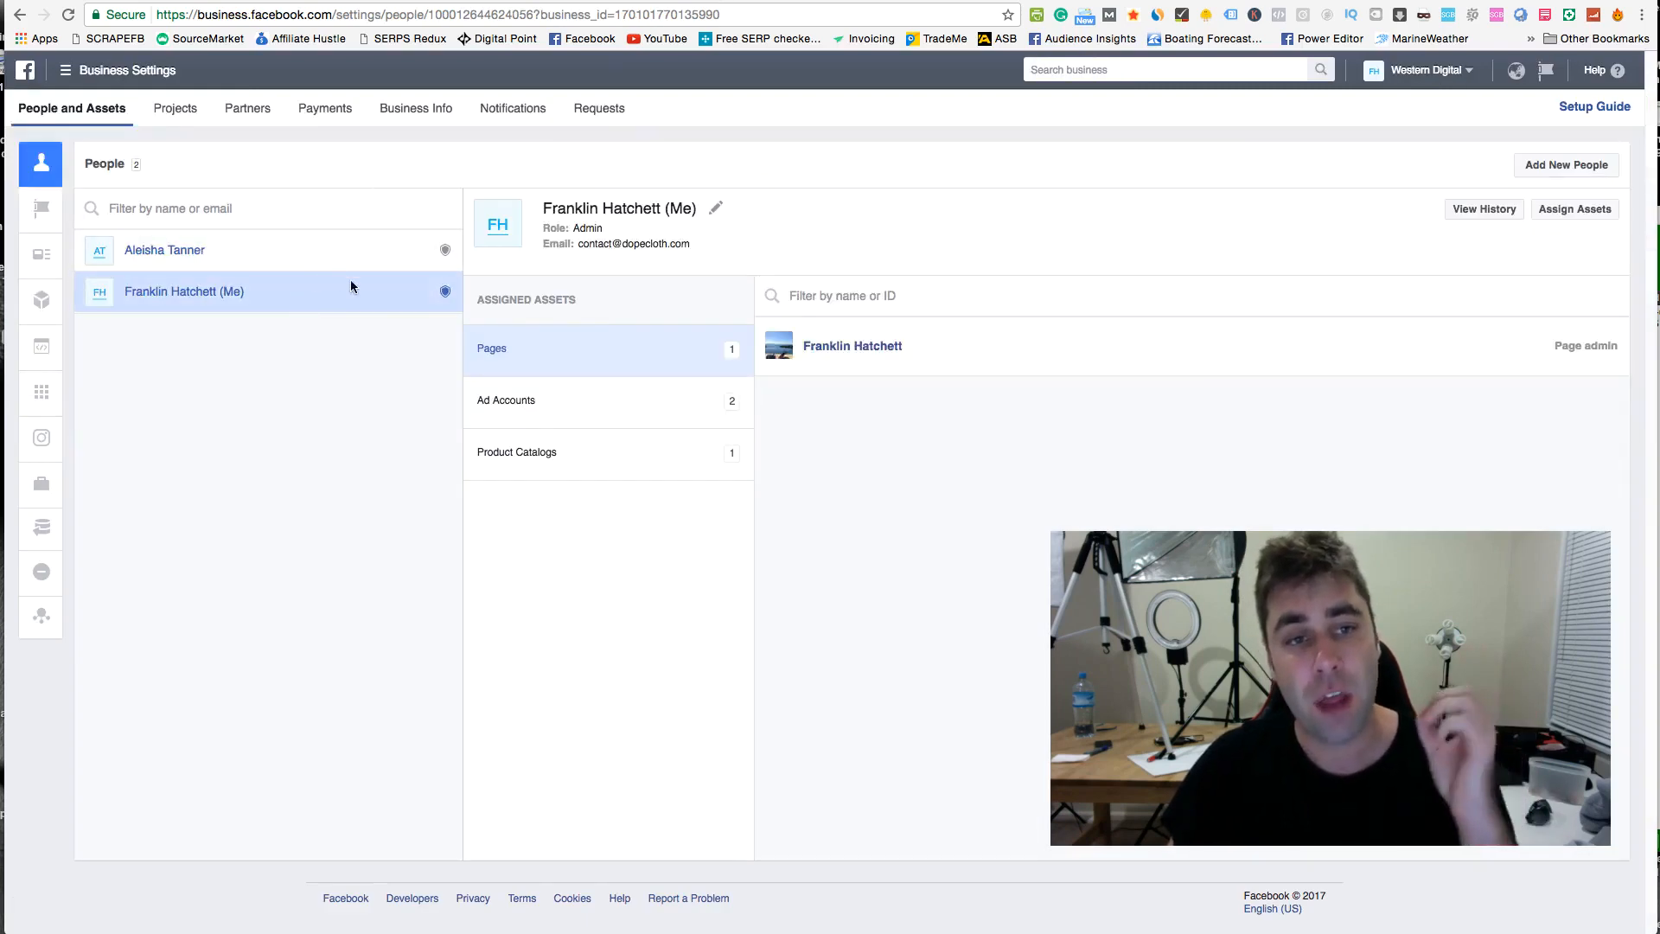
pyautogui.moveTo(325, 108)
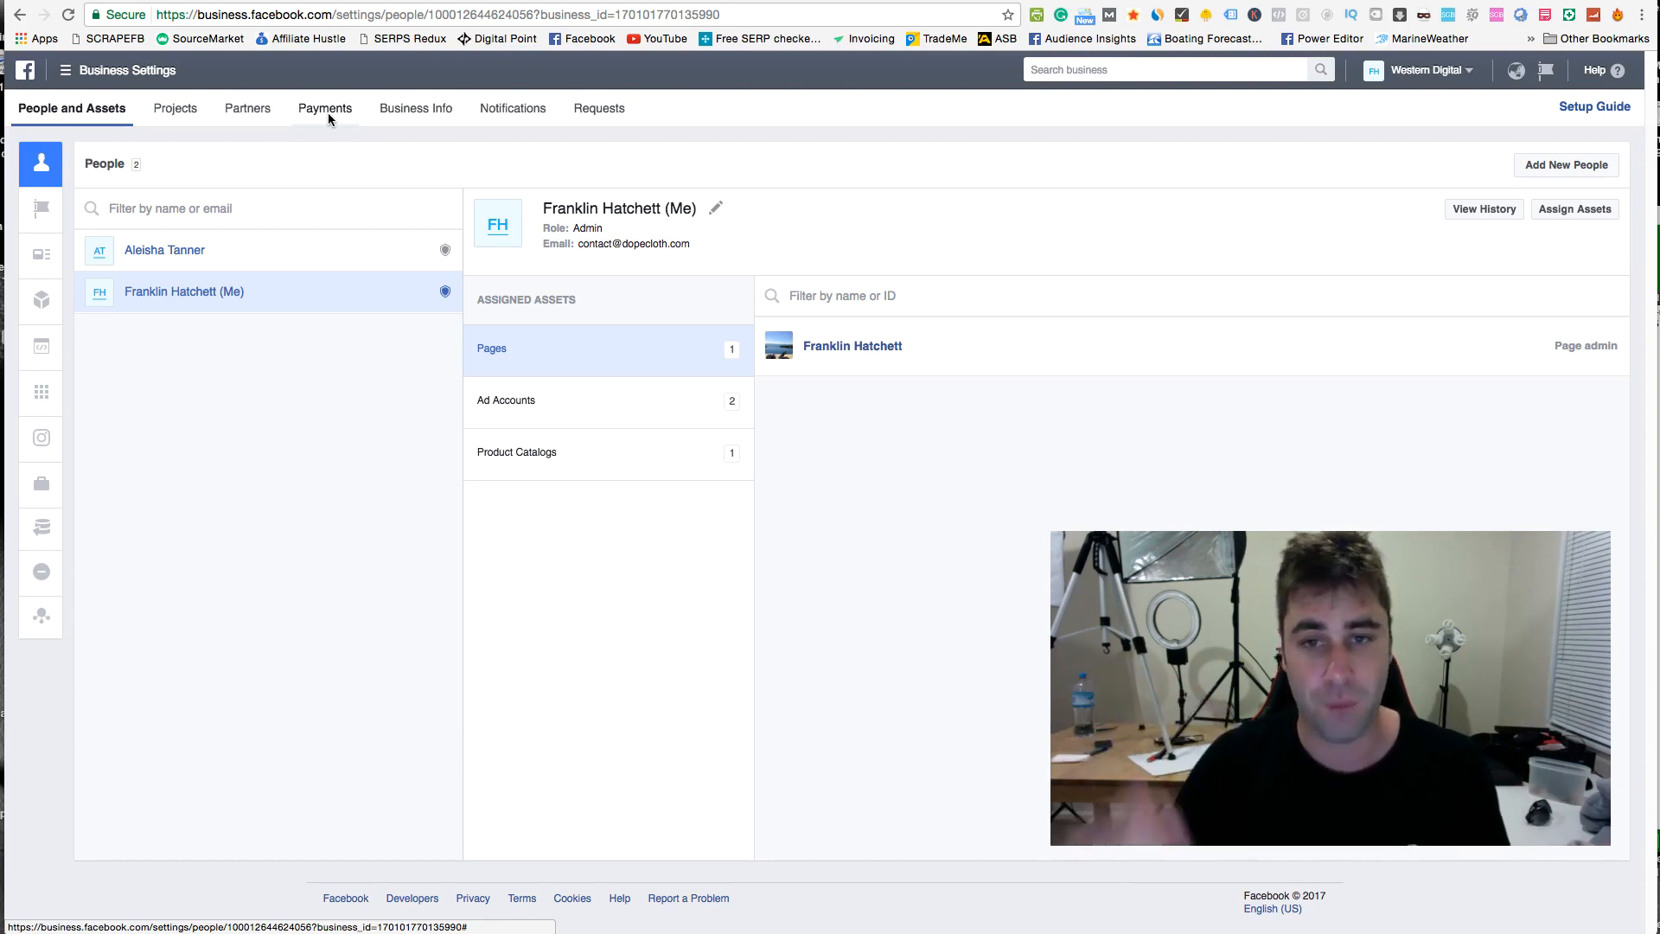
pyautogui.moveTo(326, 286)
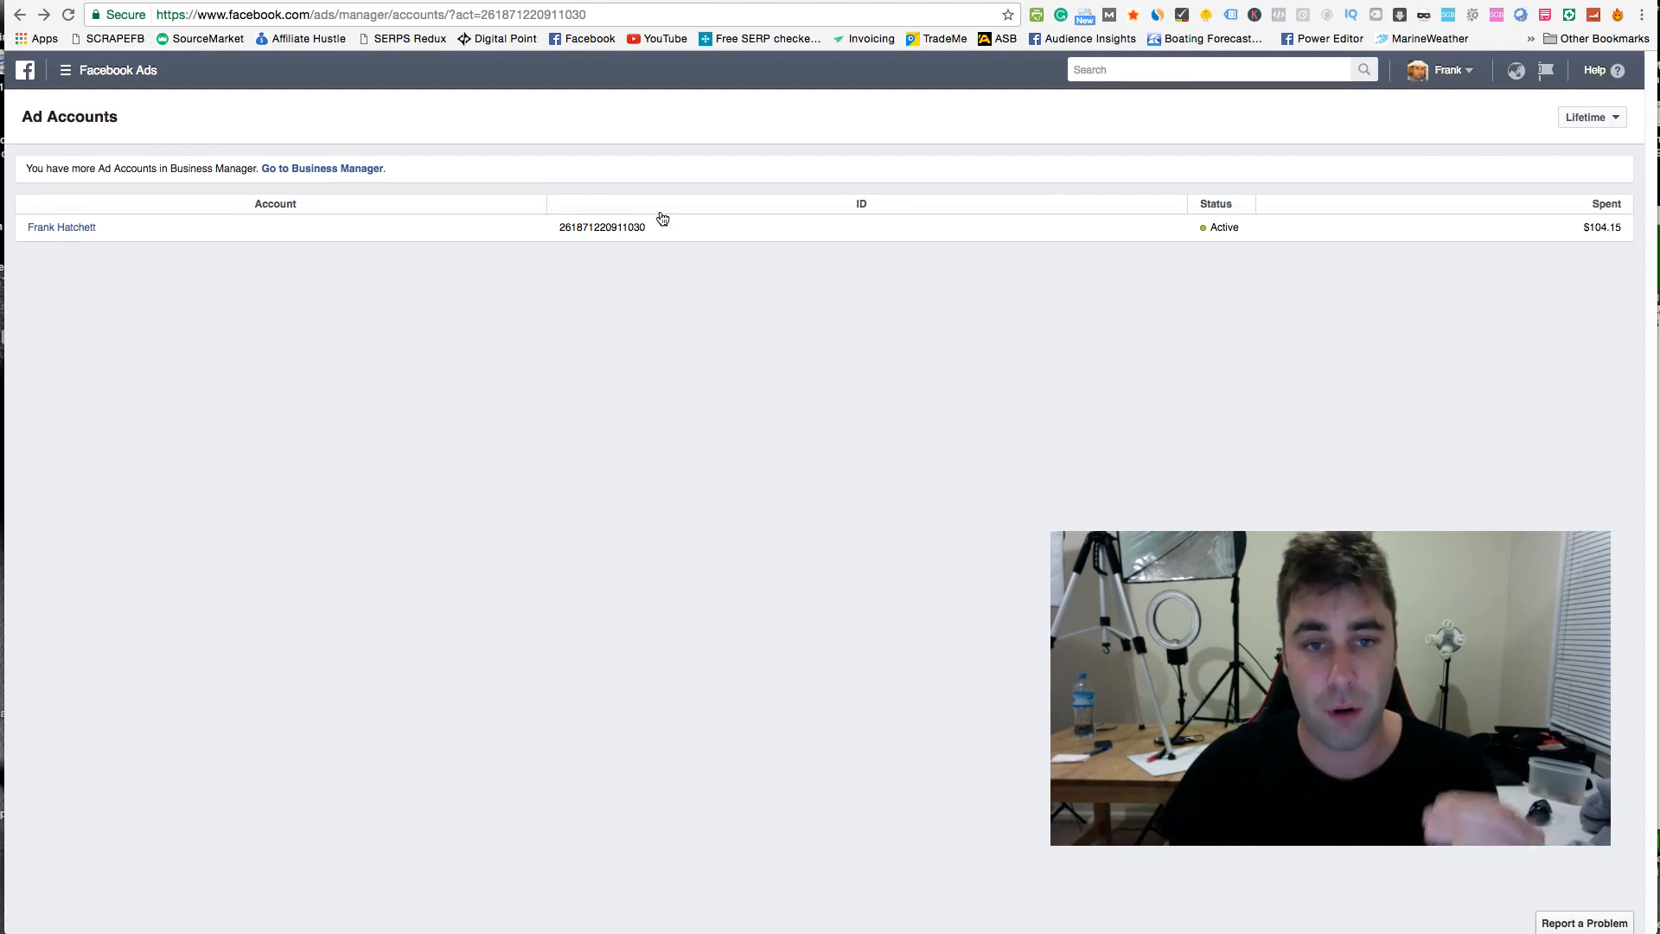
pyautogui.moveTo(147, 312)
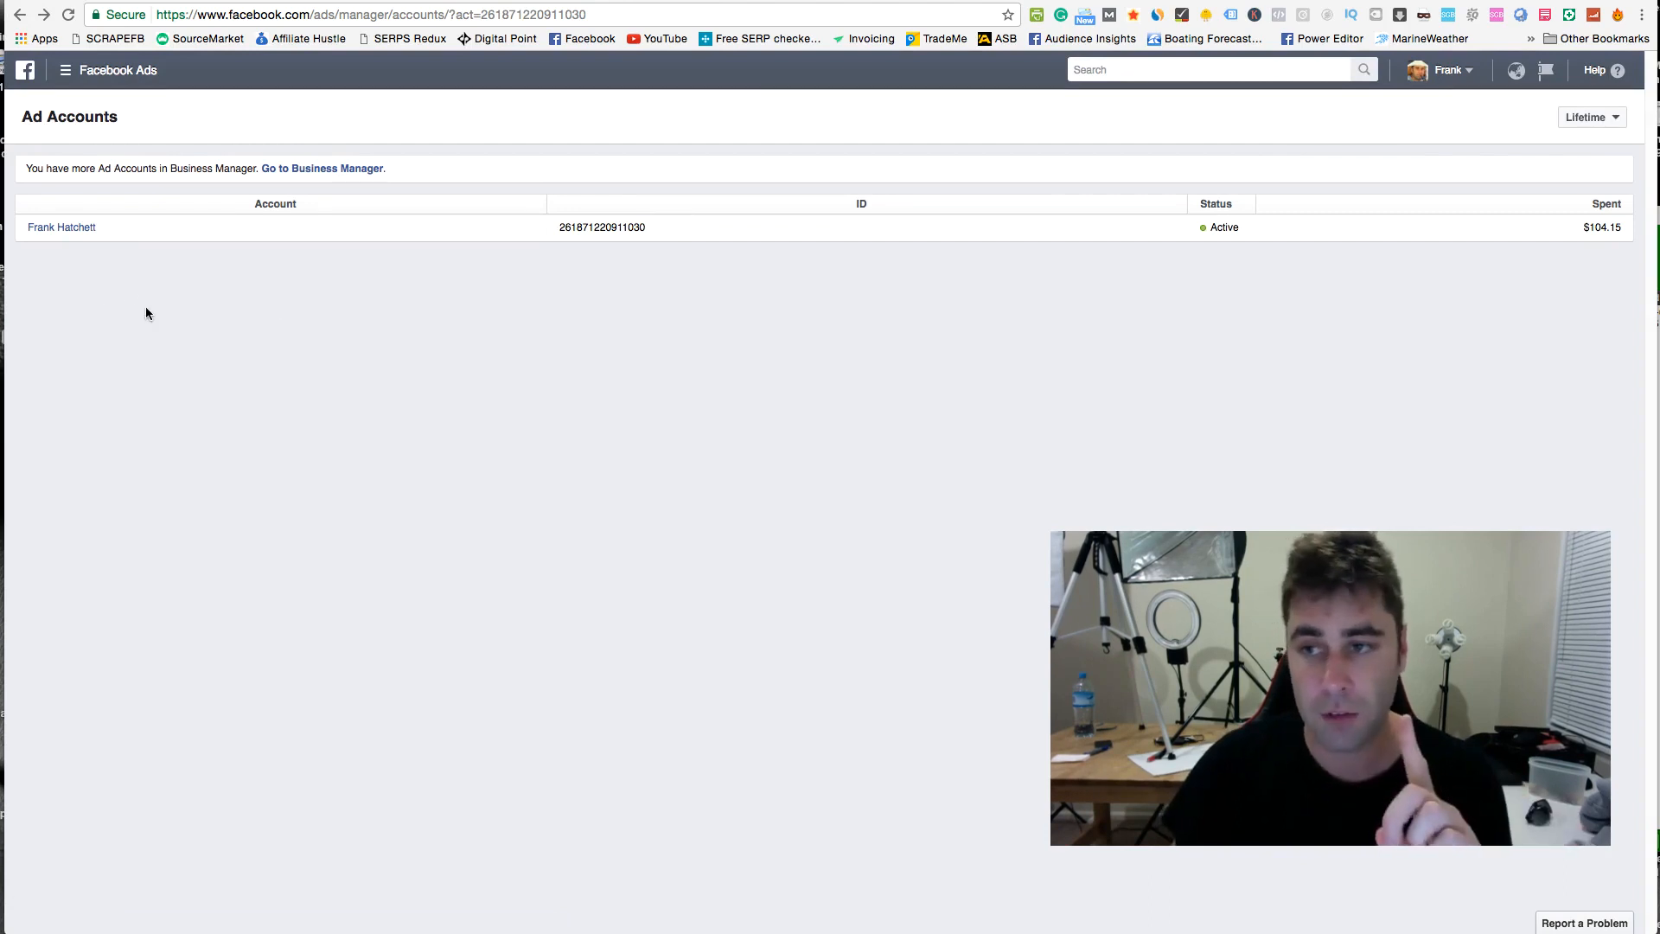
pyautogui.moveTo(504, 293)
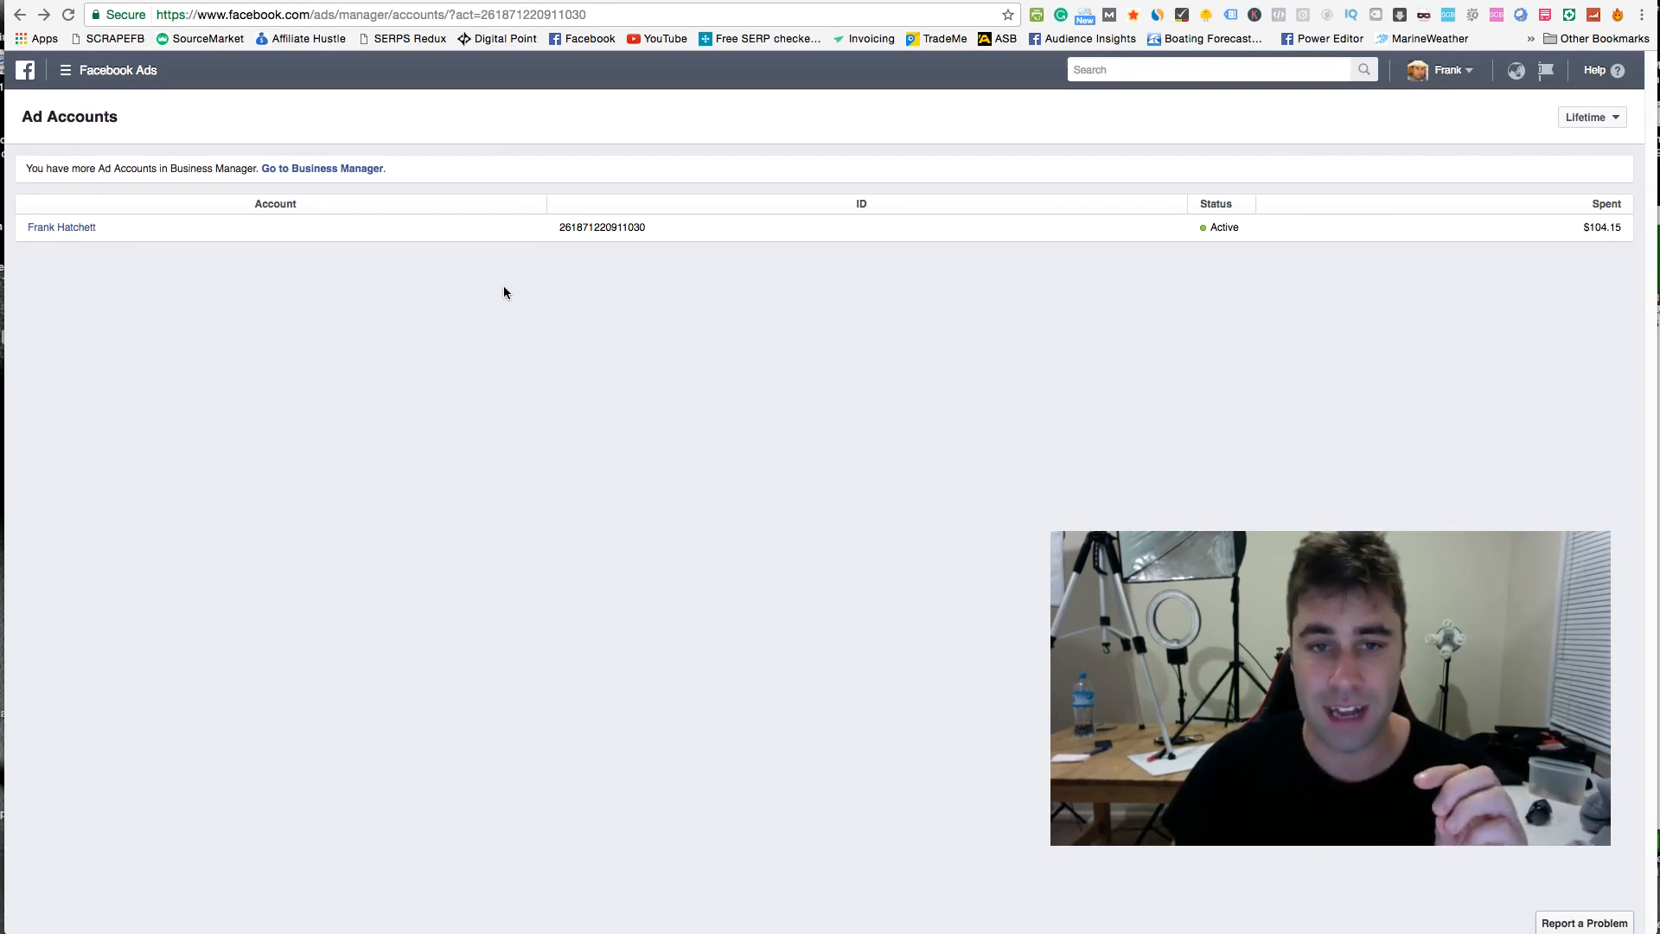
pyautogui.click(322, 169)
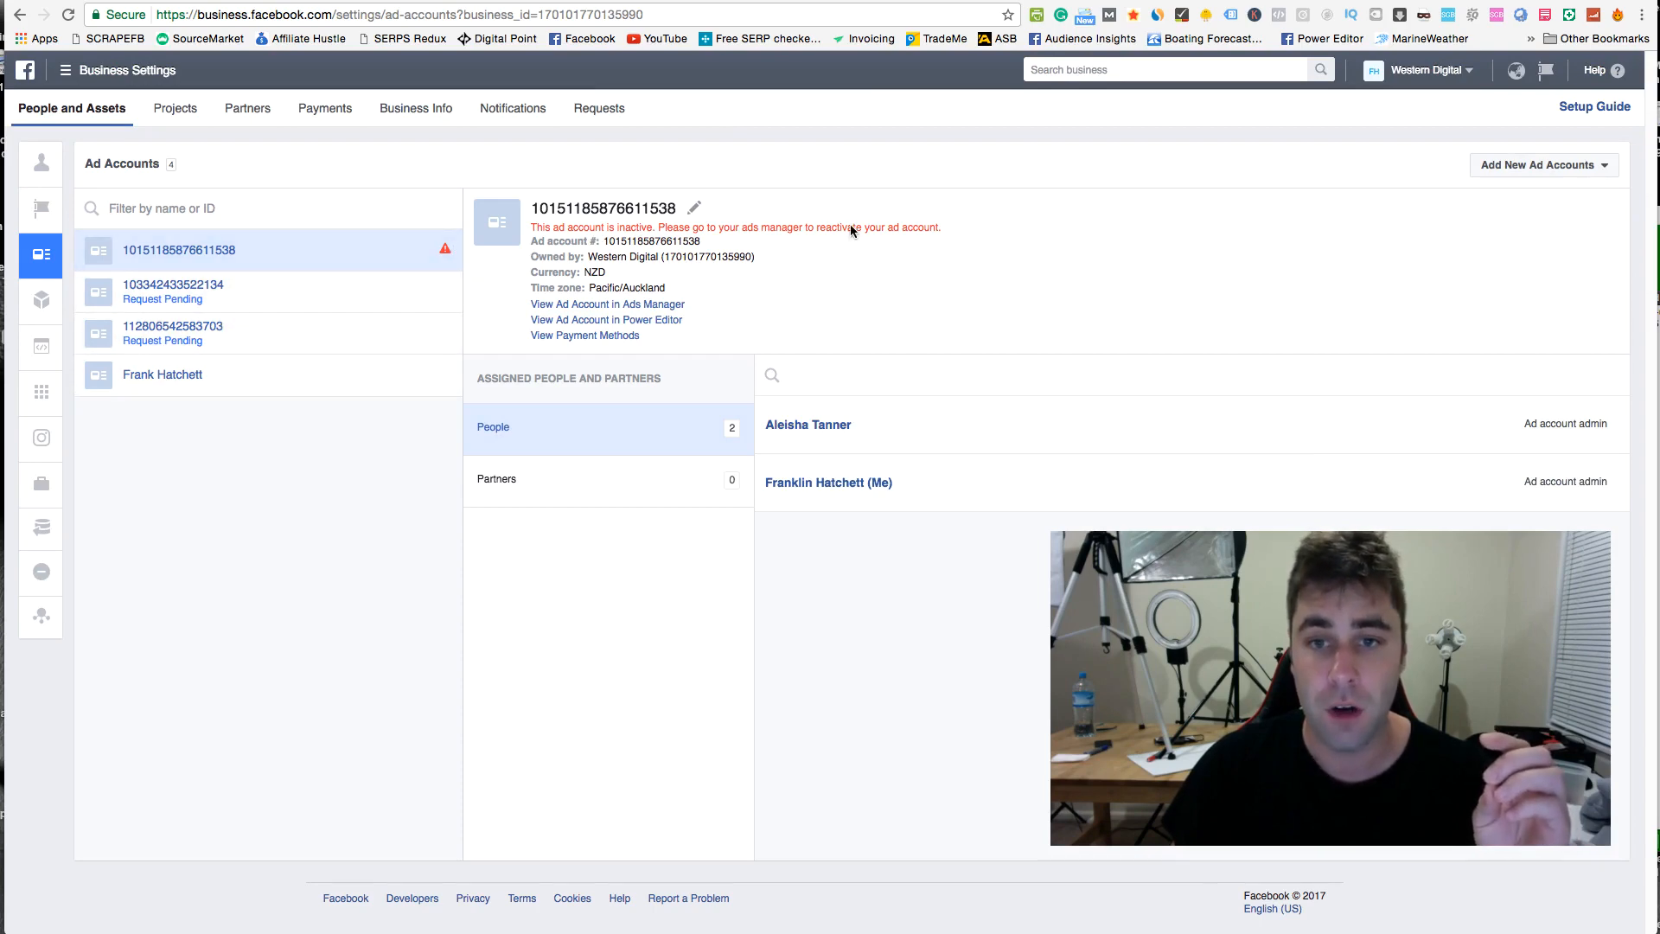
pyautogui.moveTo(448, 255)
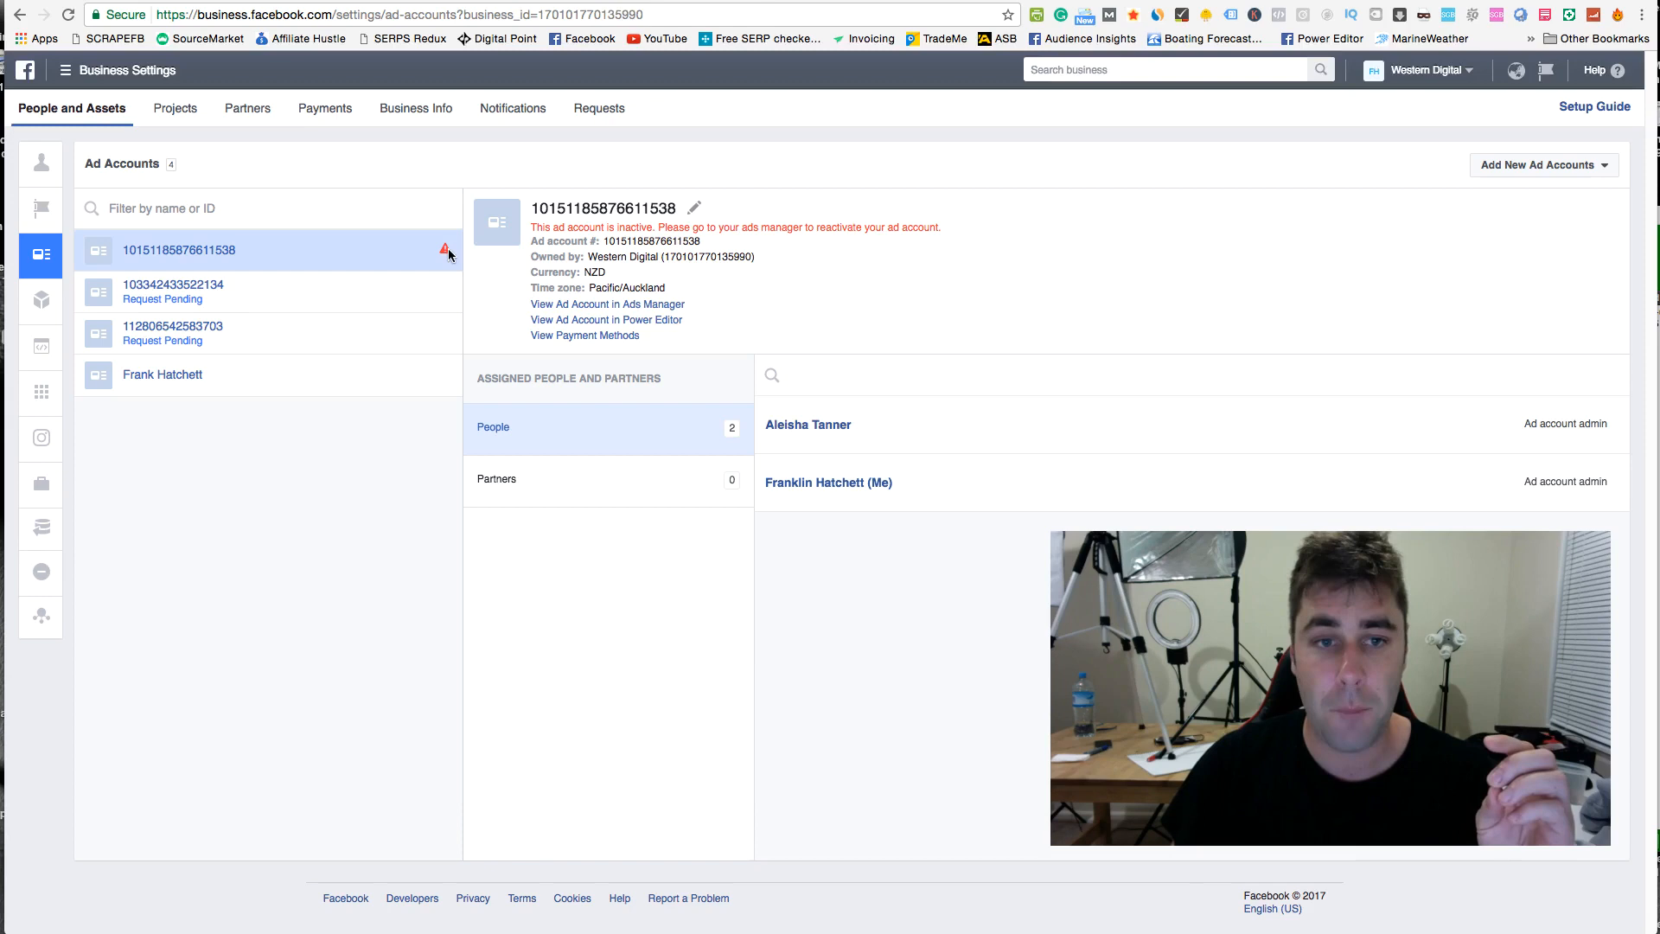
# Step: Inspect the inactive ad account's warning and start an Add New Ad Accounts > Request Access flow
pyautogui.click(180, 250)
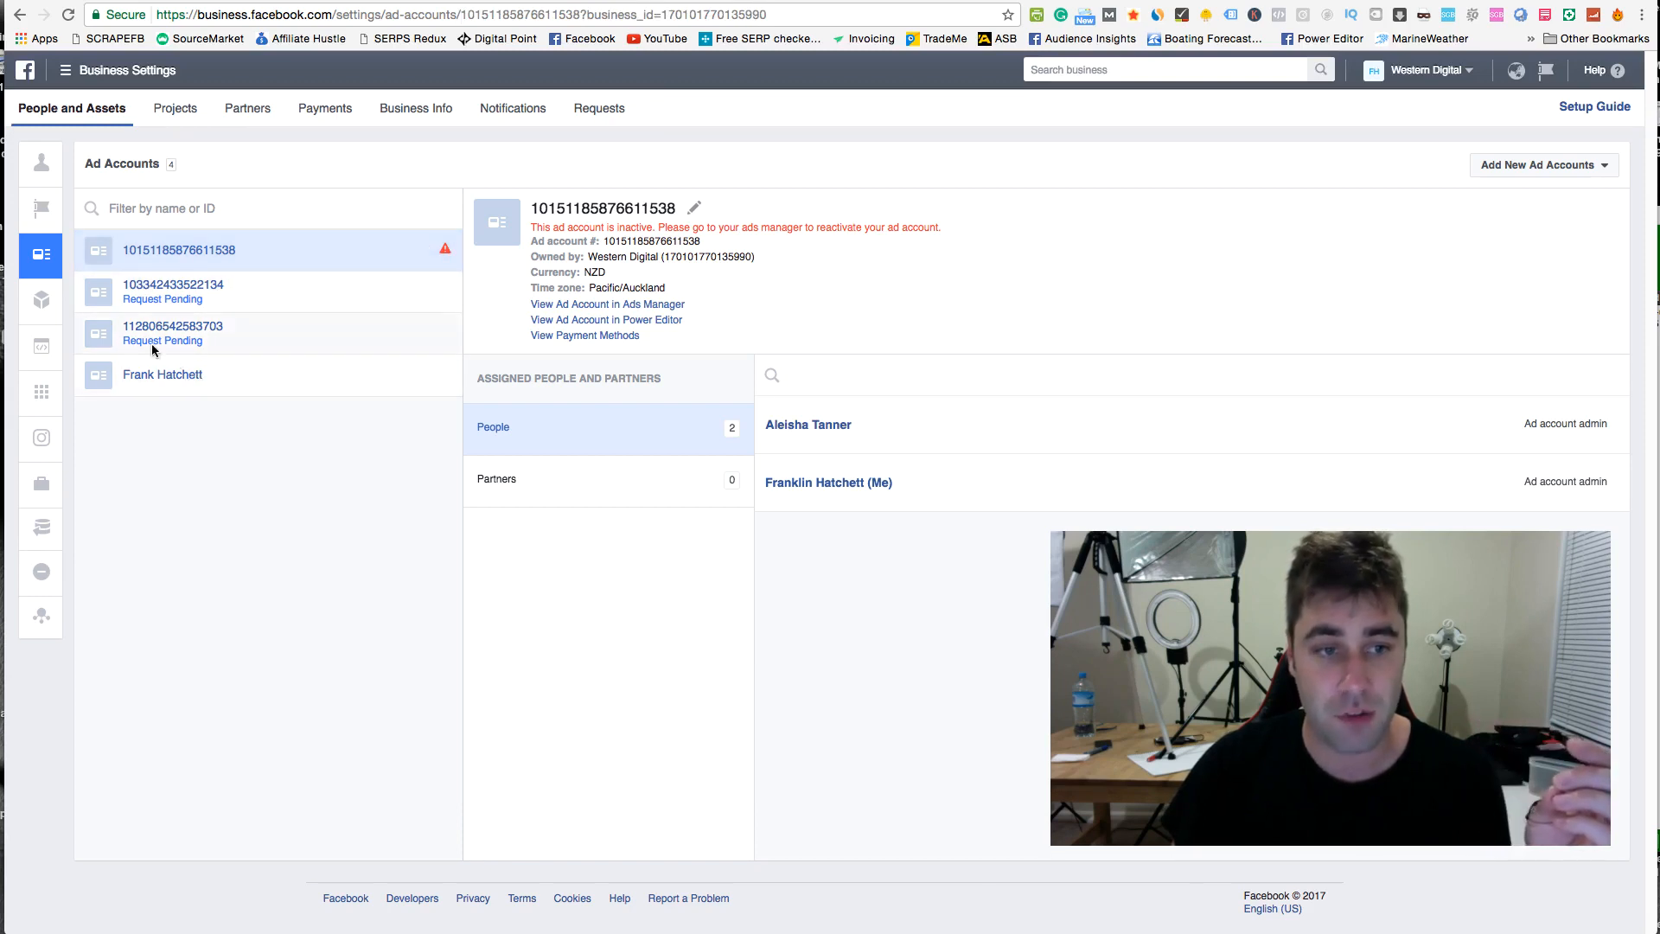
pyautogui.moveTo(263, 309)
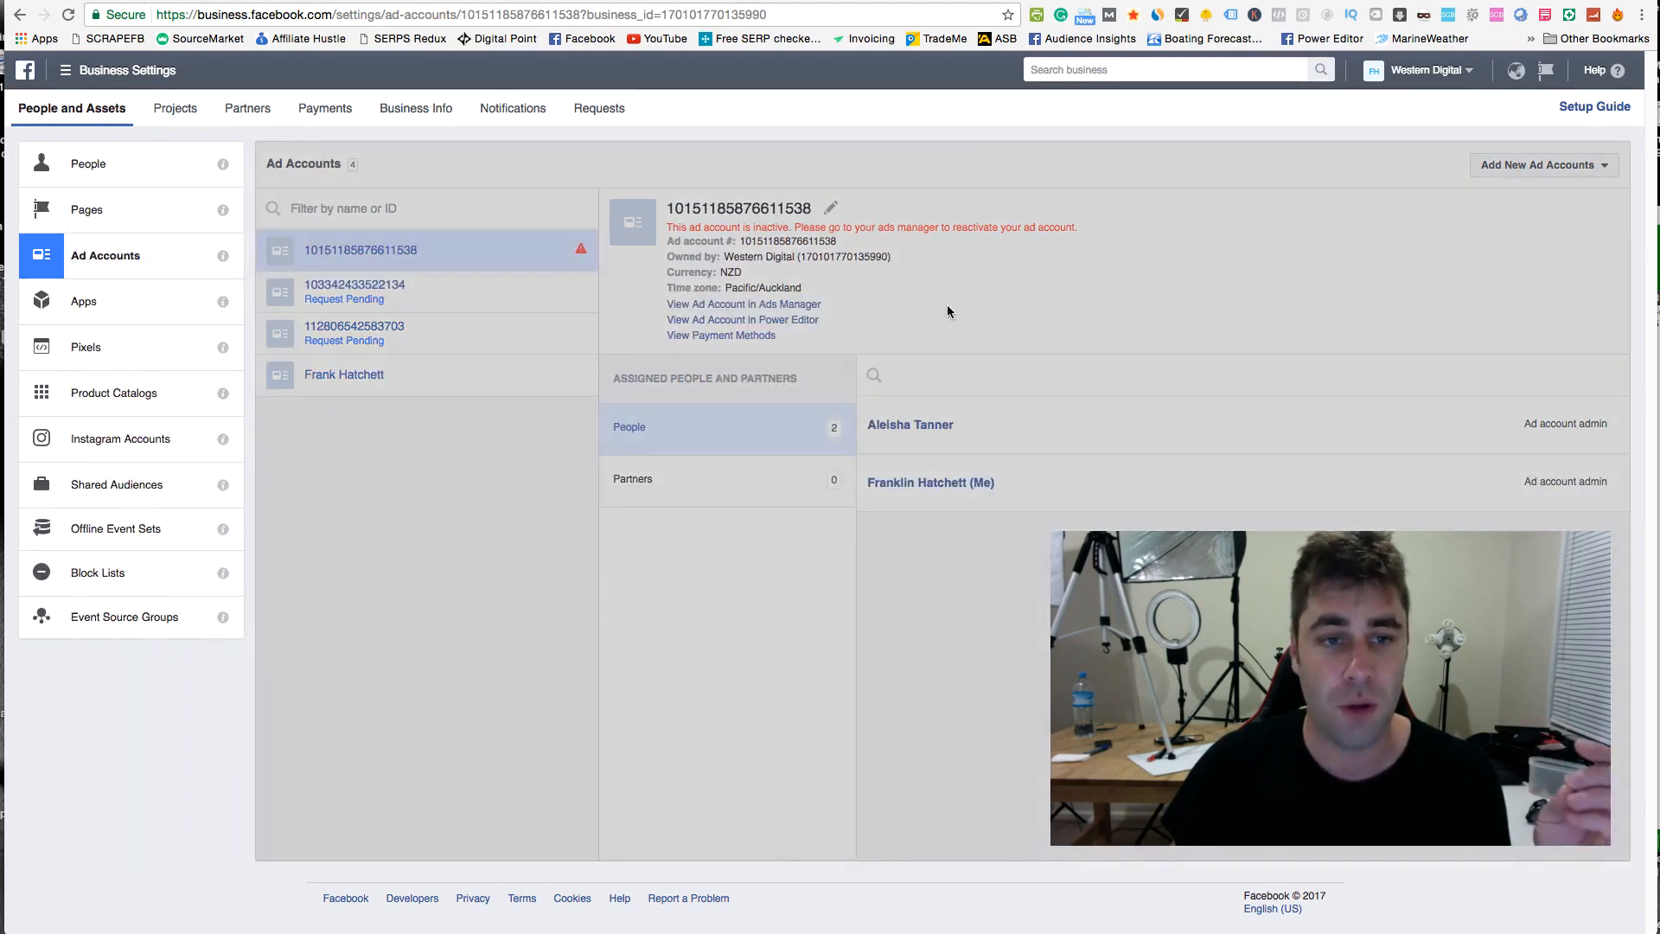
pyautogui.click(1539, 165)
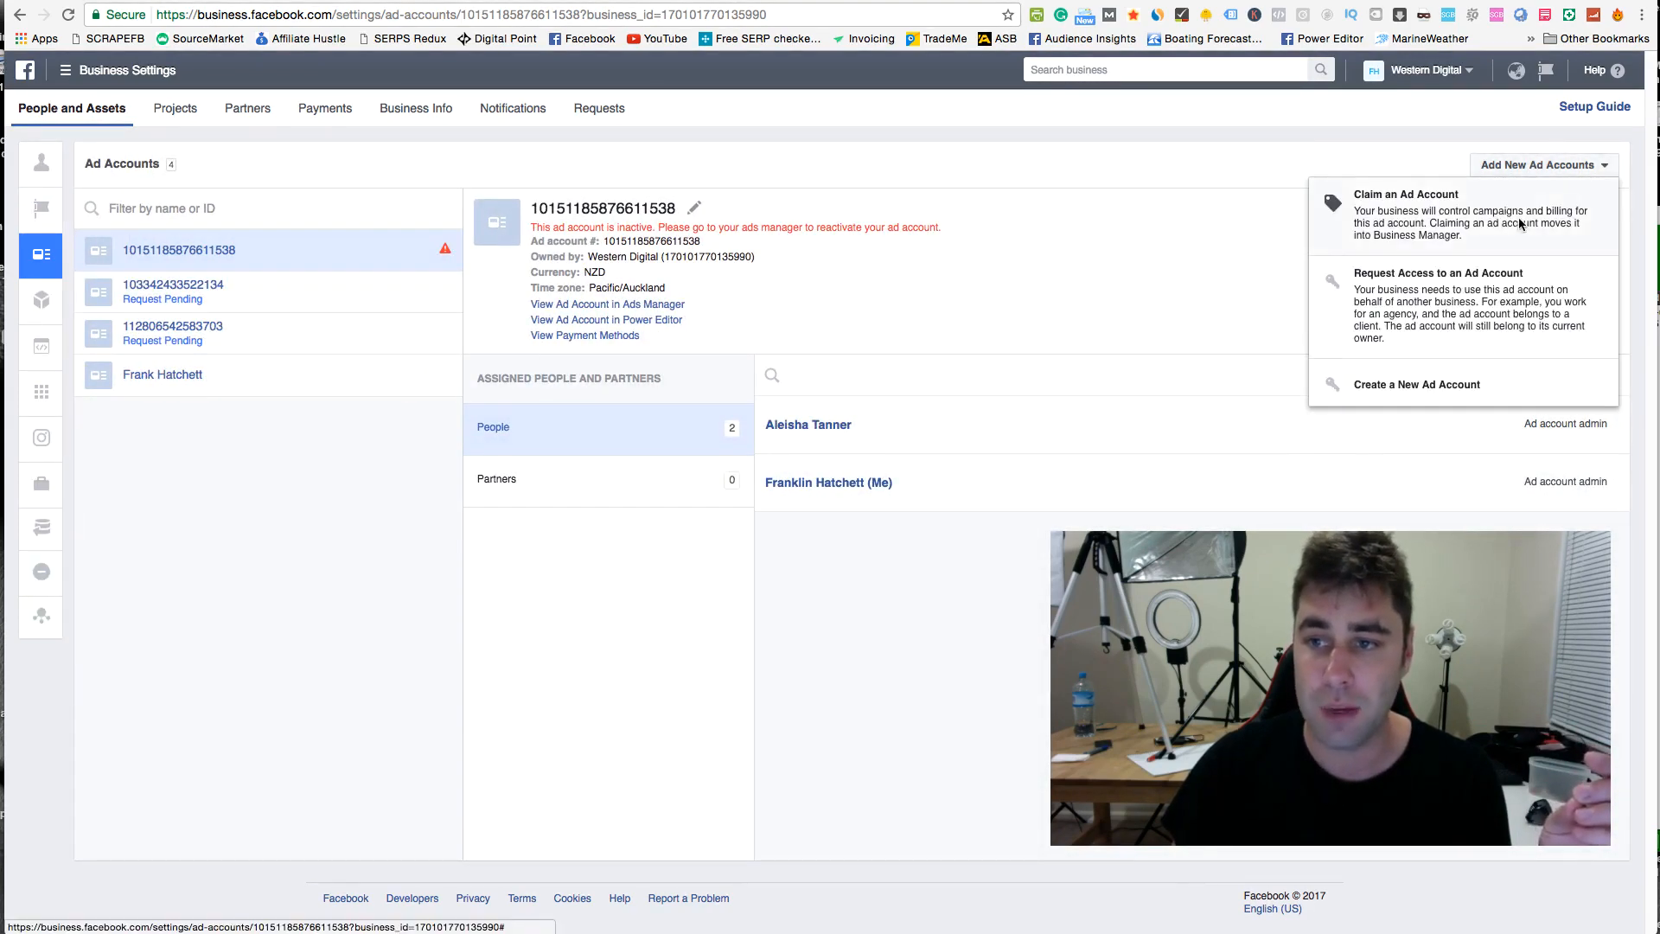
pyautogui.moveTo(1556, 237)
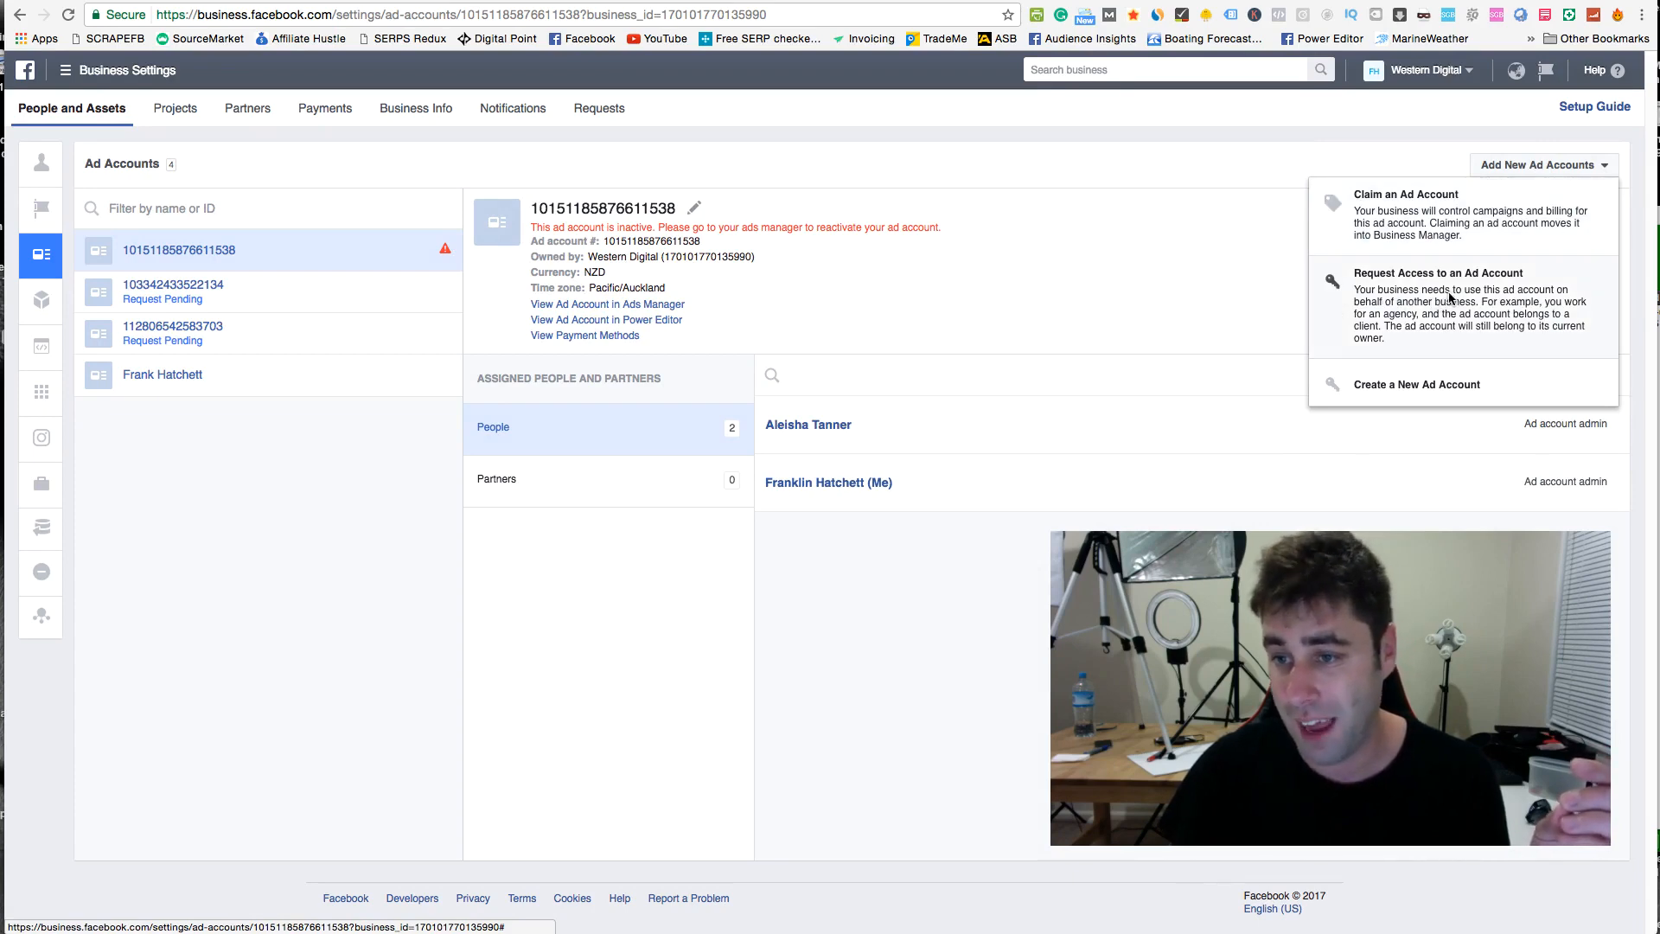
pyautogui.click(1439, 272)
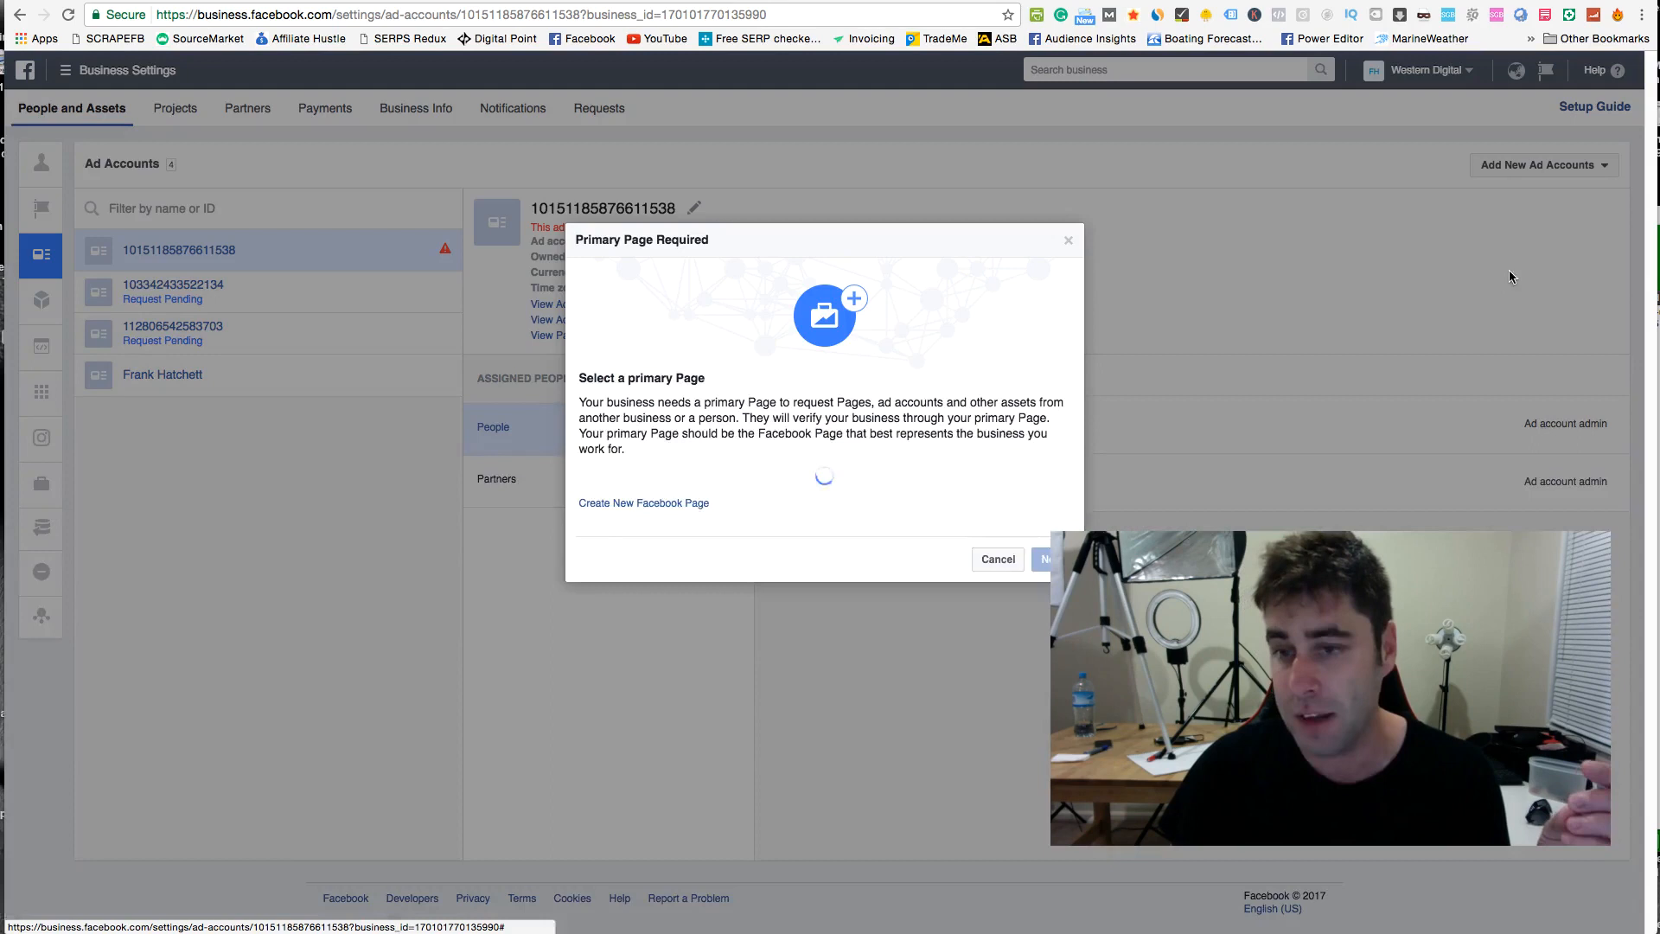
pyautogui.click(811, 487)
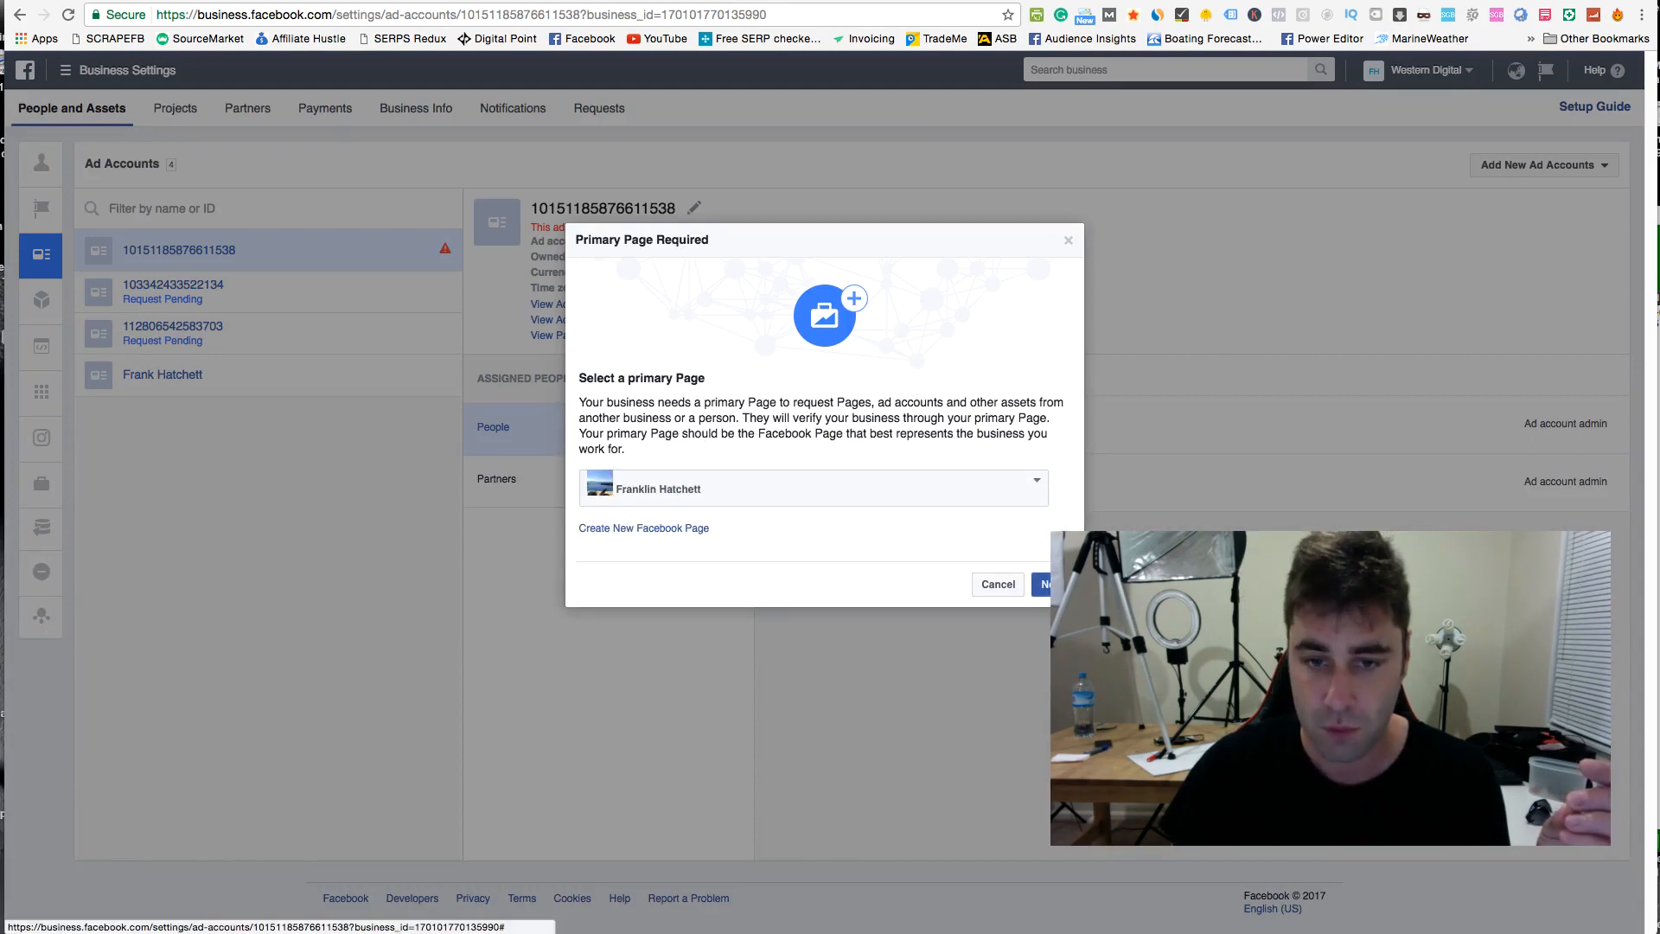
# Step: Confirm Franklin Hatchett as the primary Page, then cancel the access request
pyautogui.click(1048, 583)
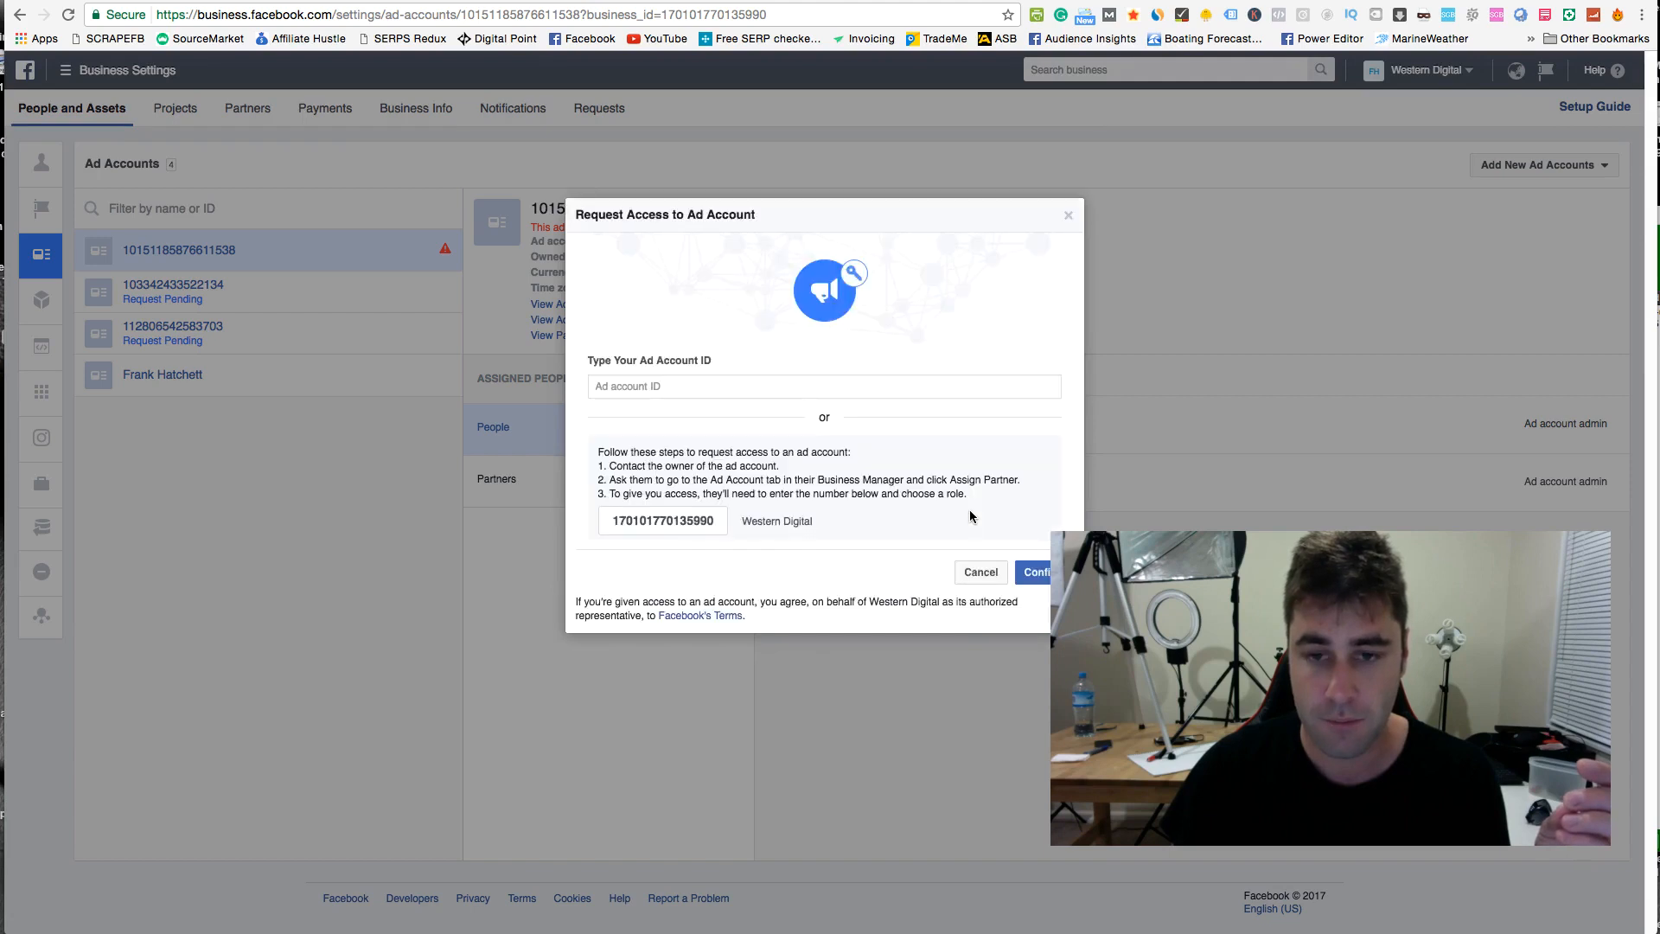
pyautogui.click(824, 386)
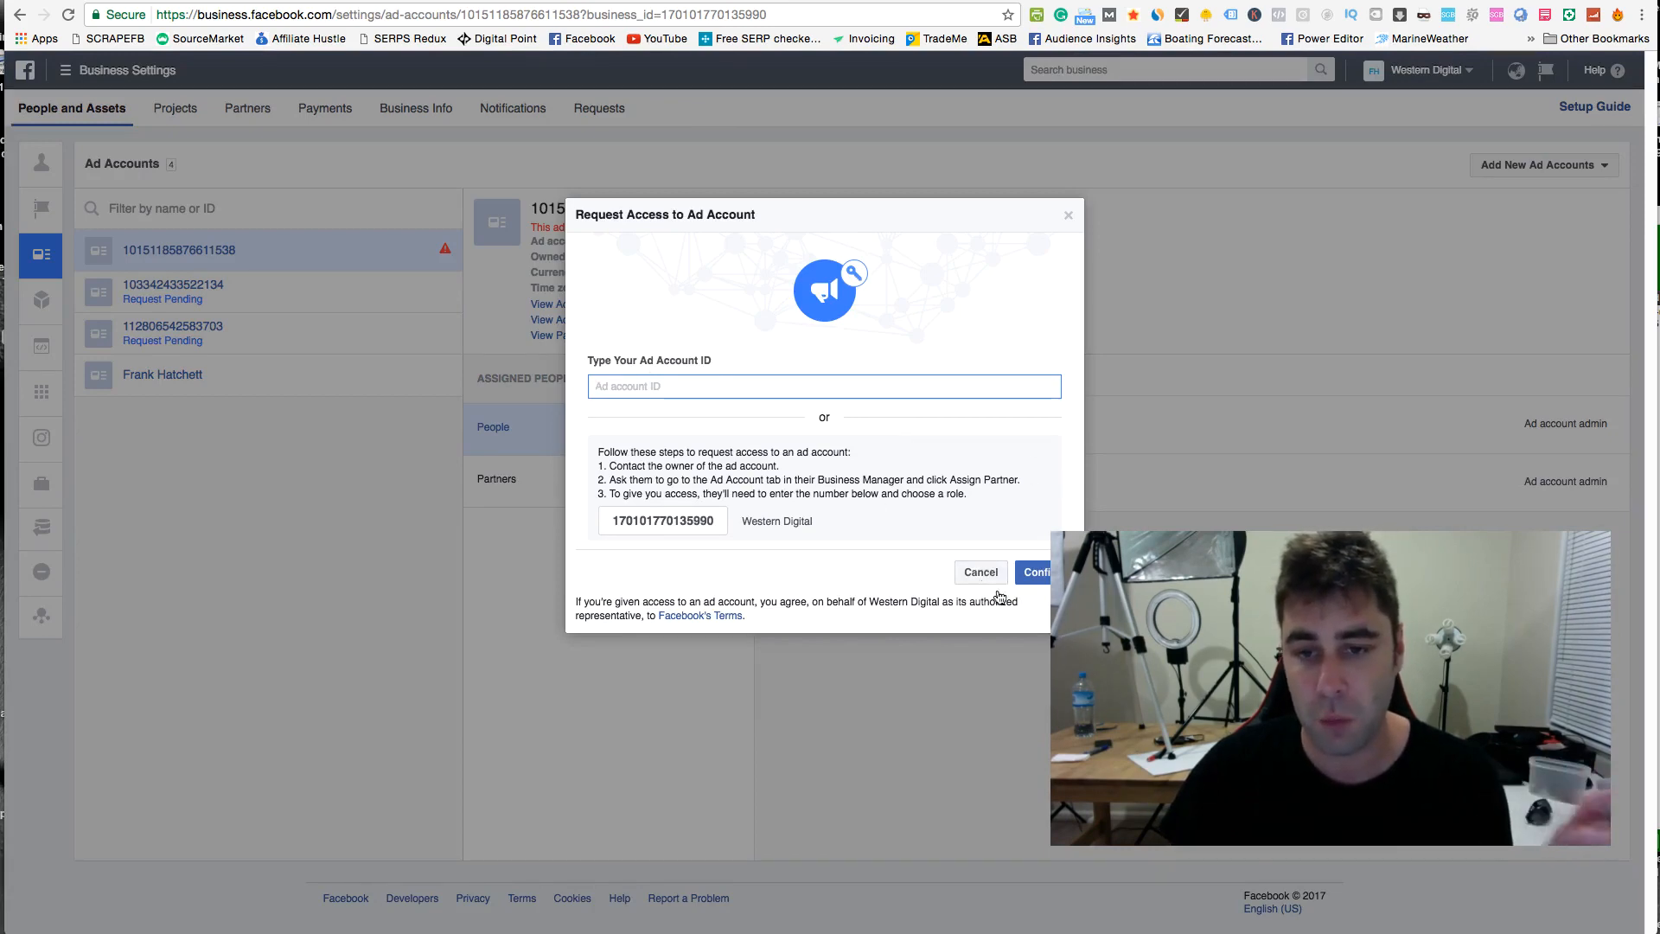
pyautogui.click(978, 571)
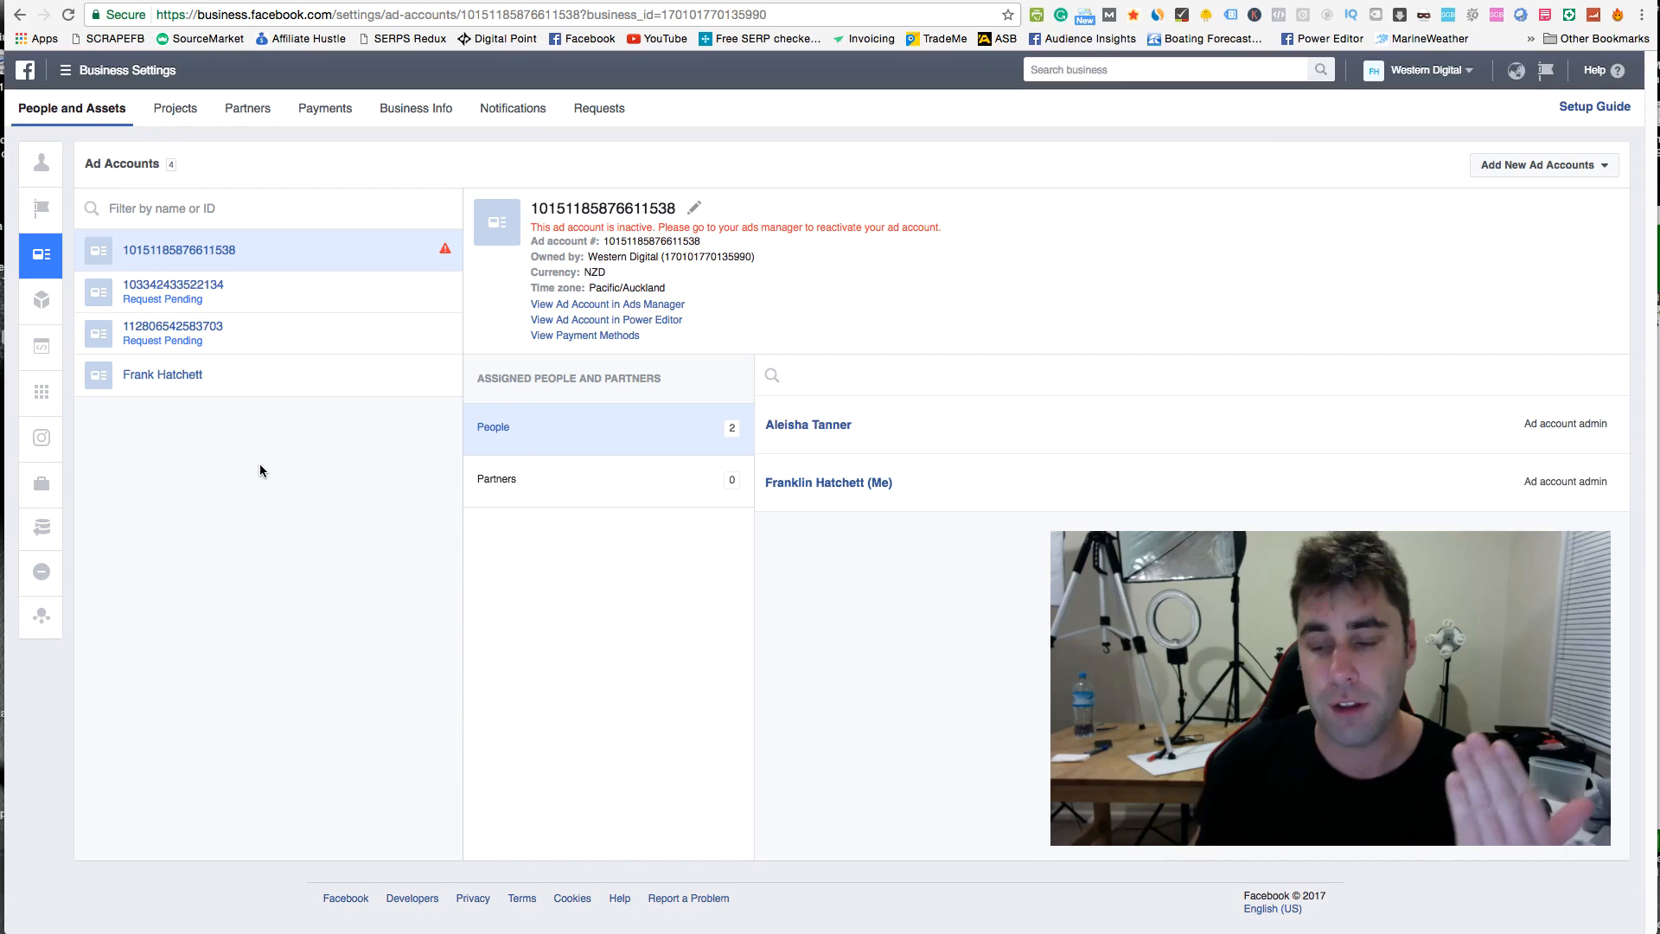
pyautogui.moveTo(252, 287)
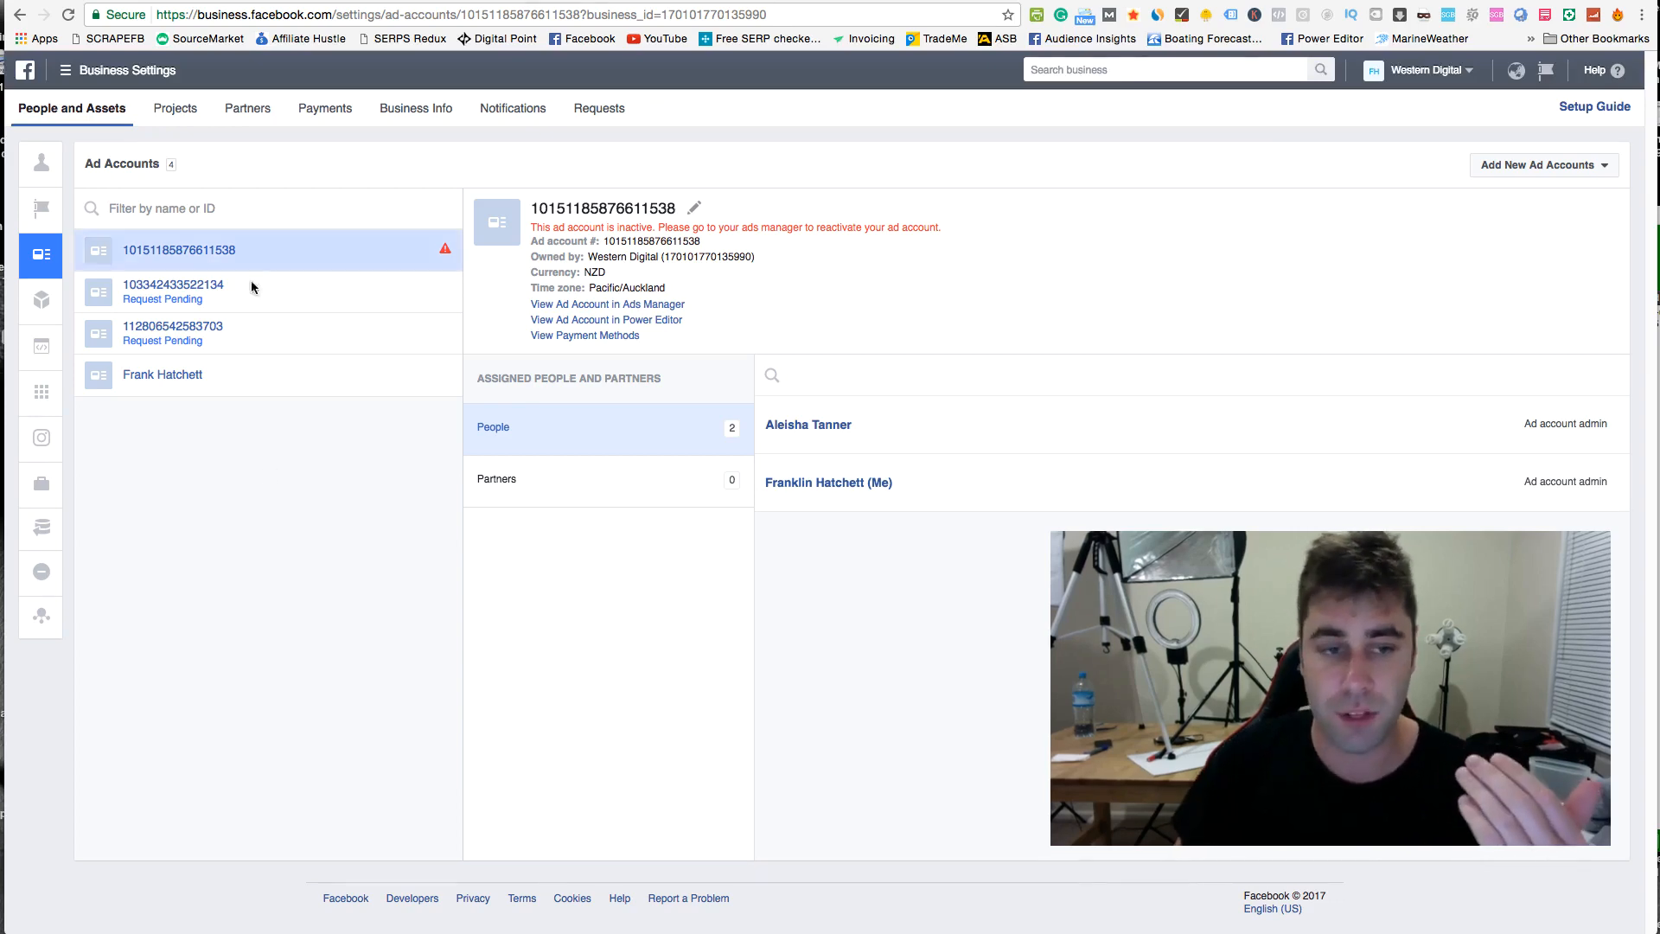
pyautogui.click(1539, 164)
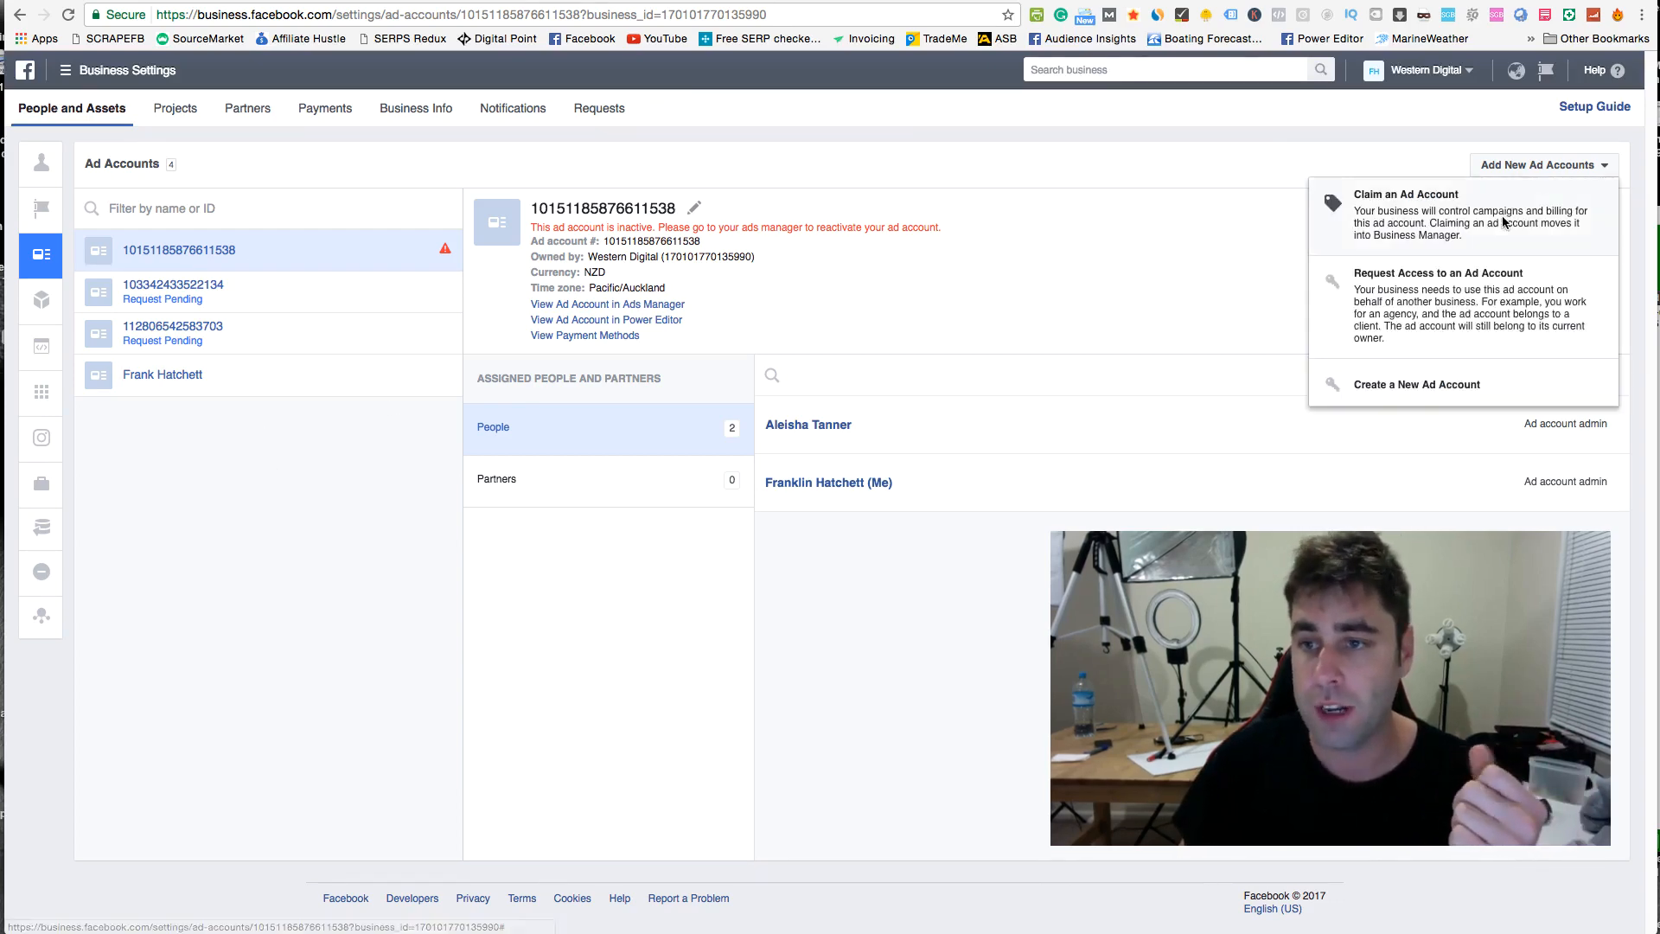
pyautogui.click(1405, 194)
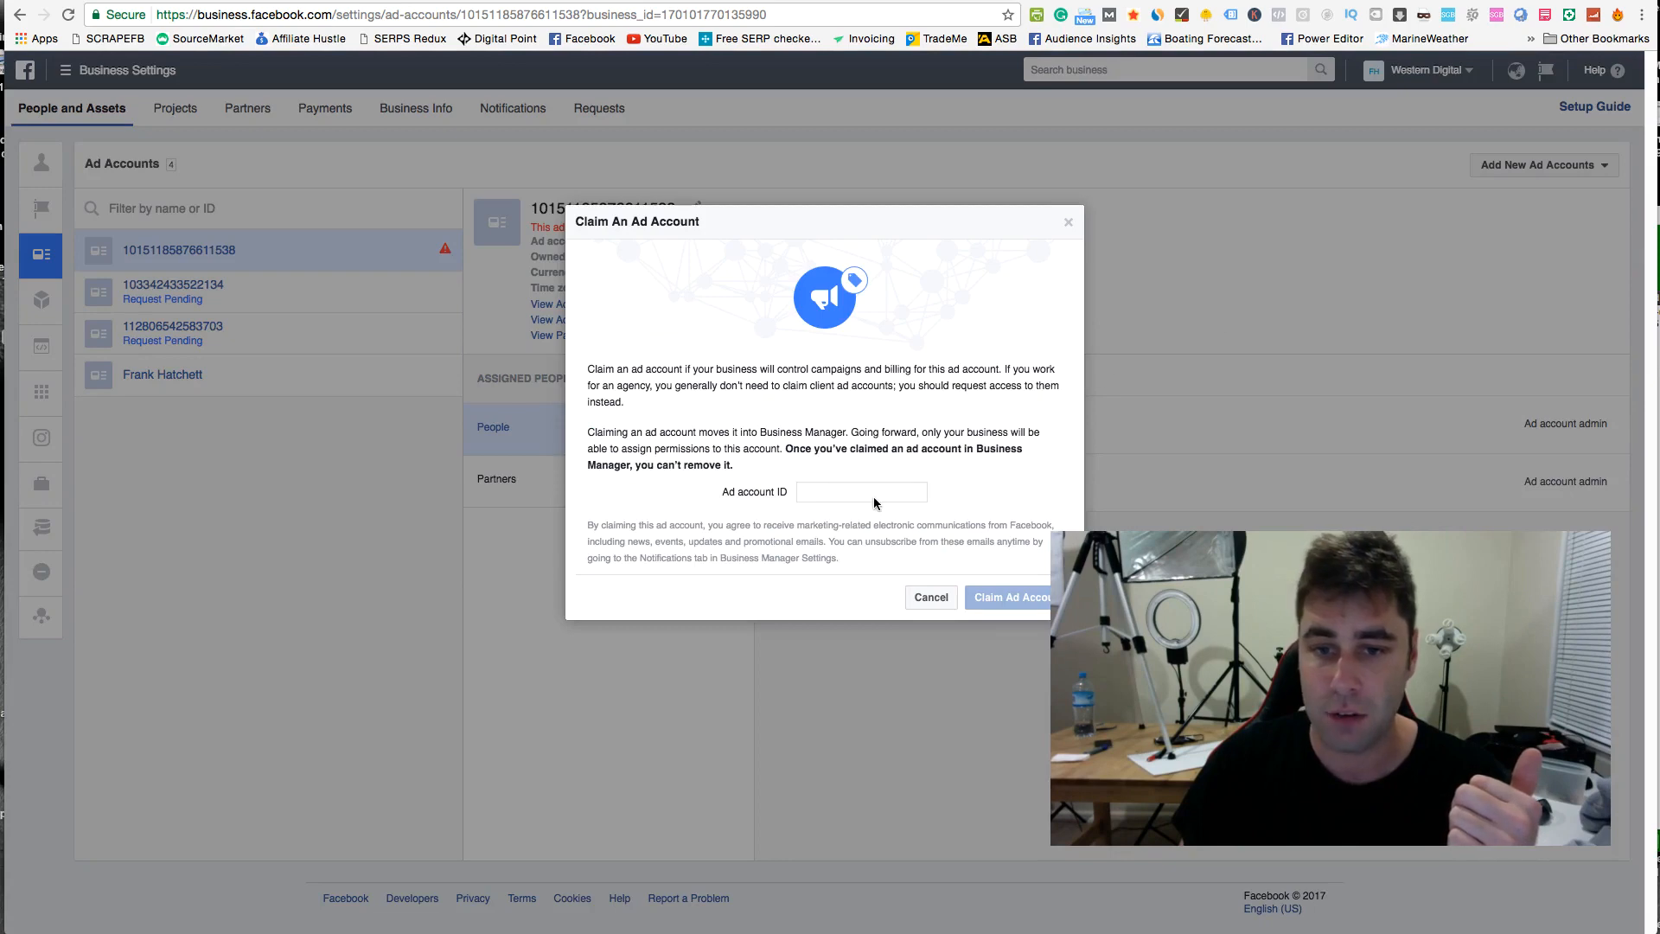
pyautogui.rightClick(861, 491)
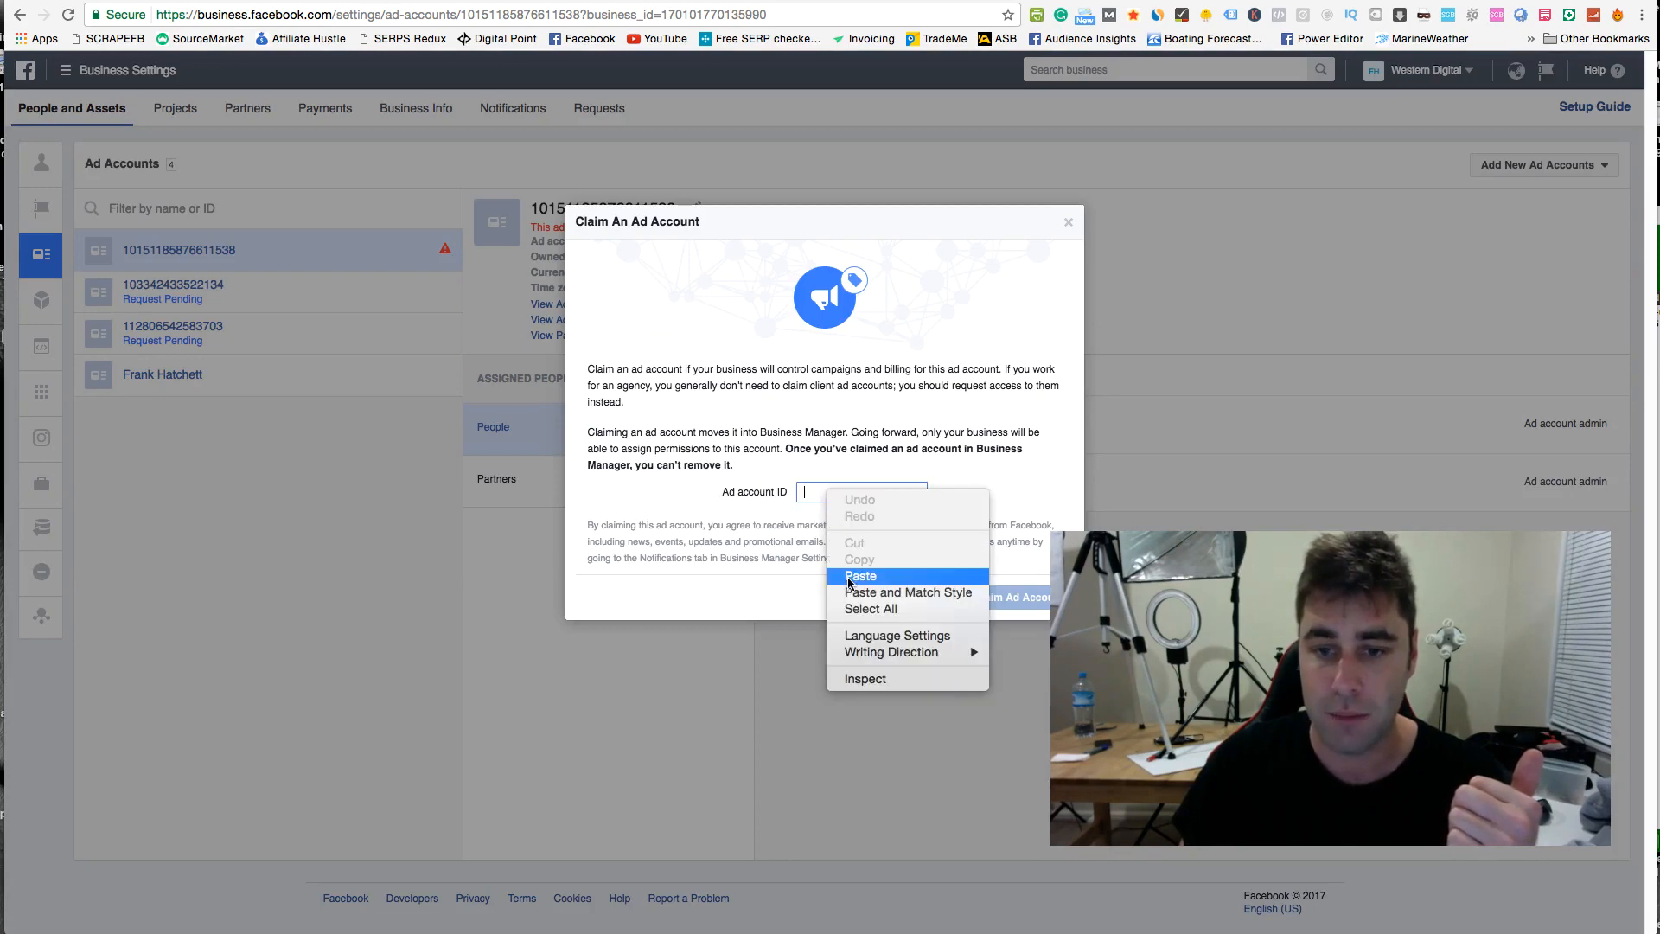
pyautogui.click(861, 575)
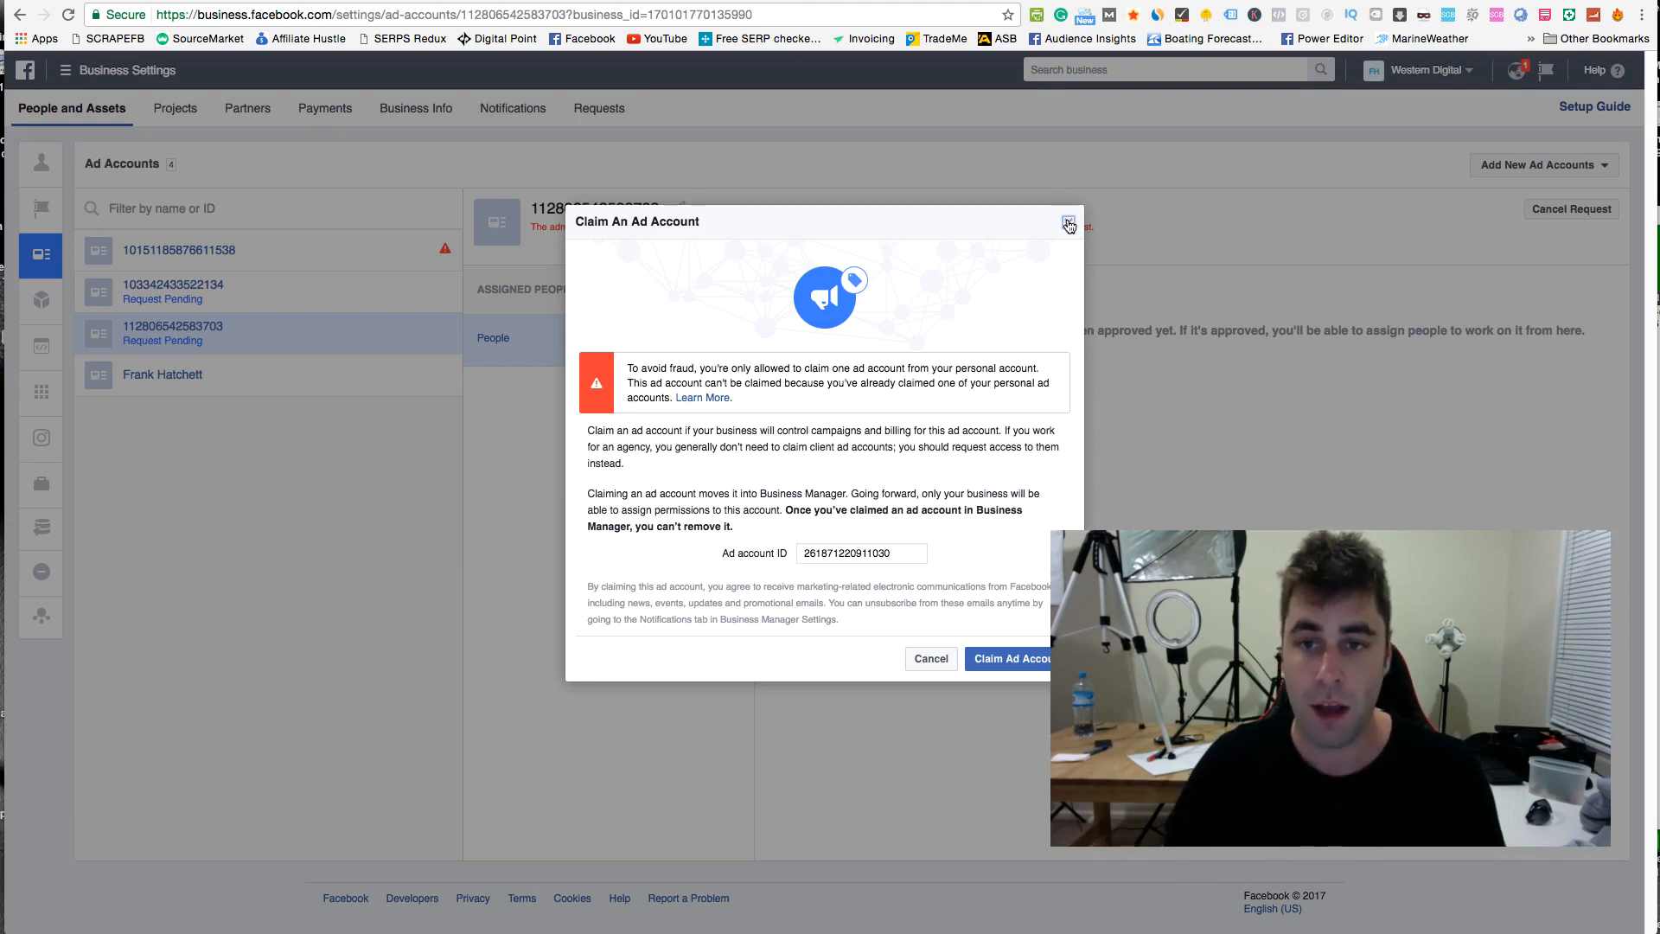
pyautogui.click(1068, 224)
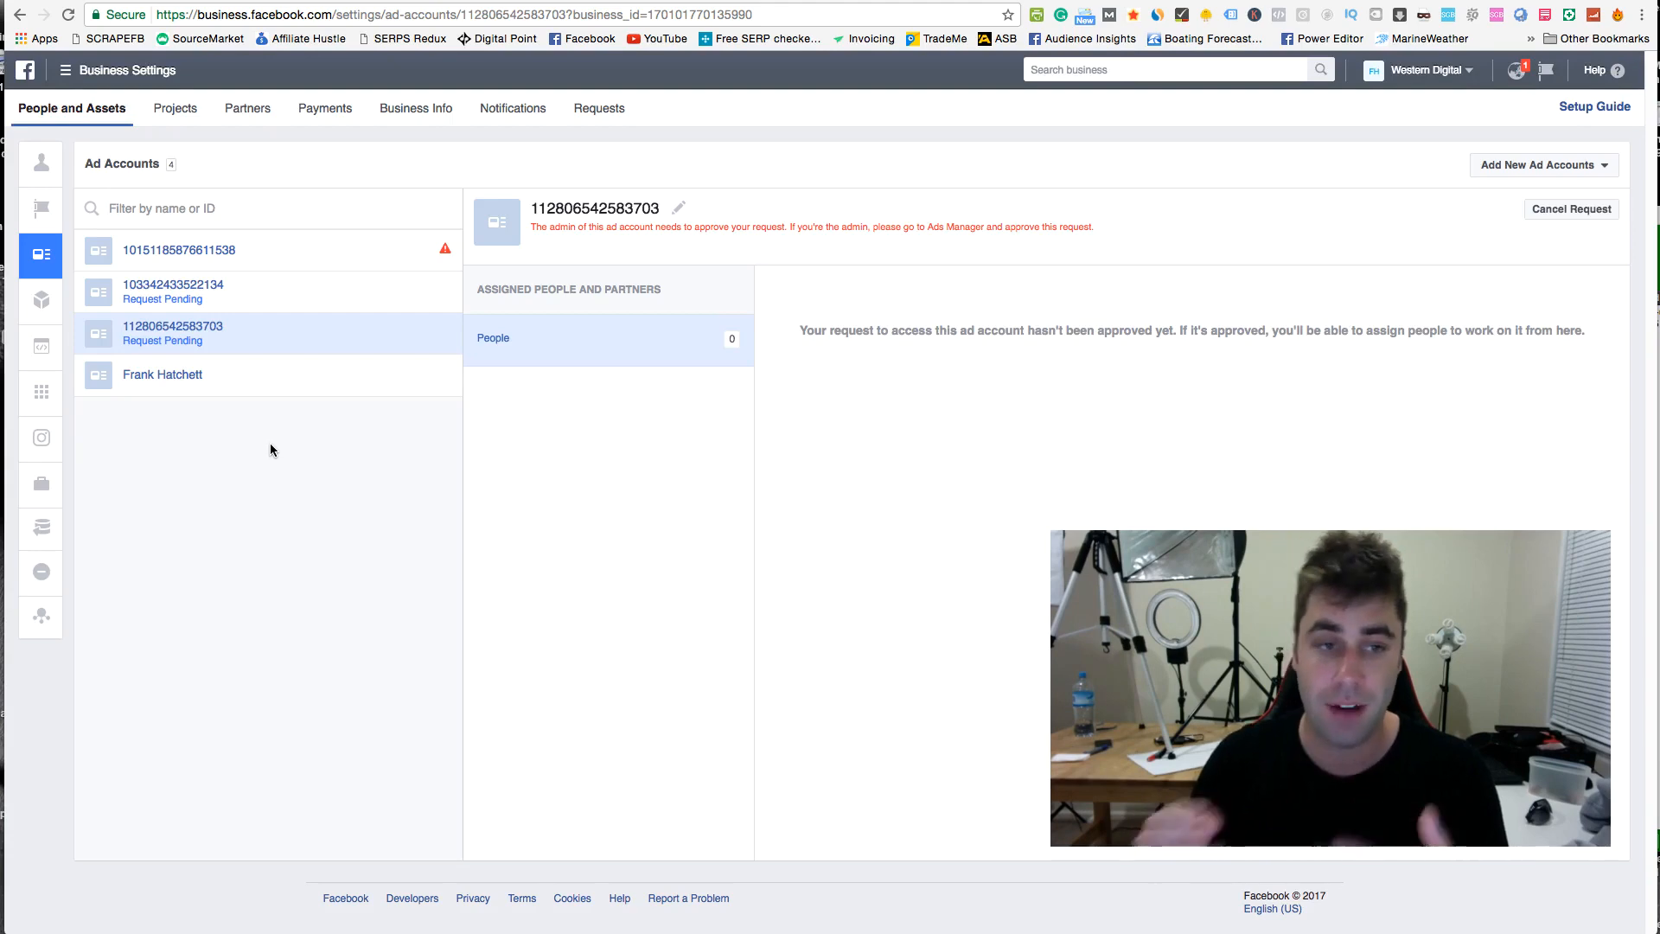
pyautogui.moveTo(1347, 217)
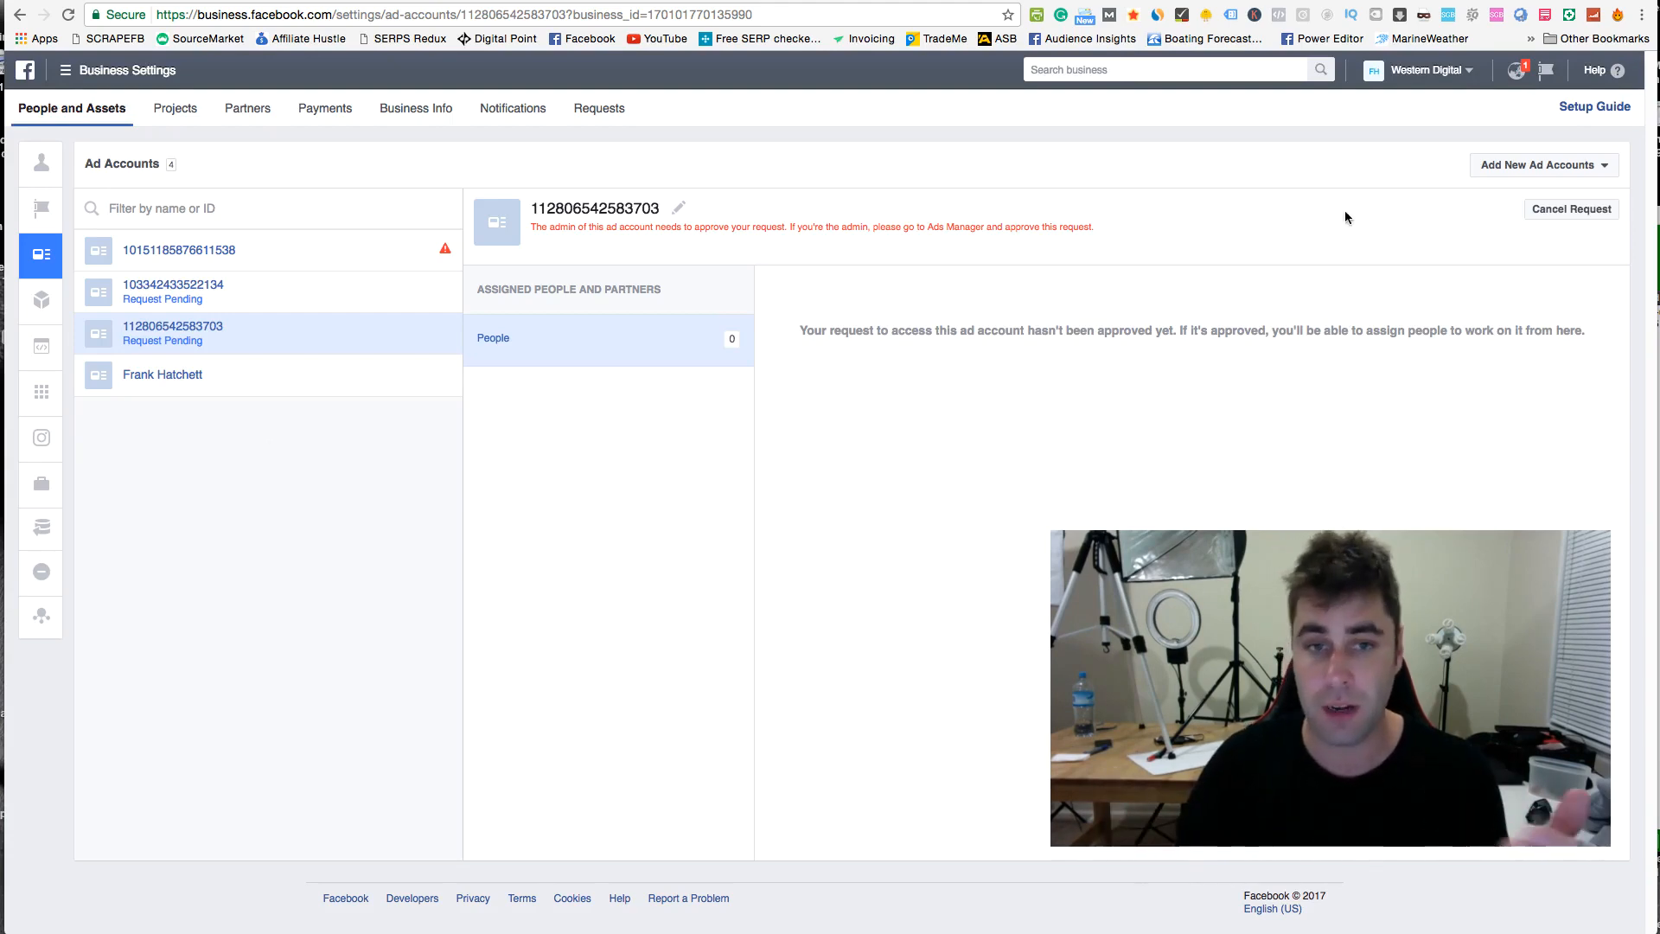
pyautogui.click(1539, 164)
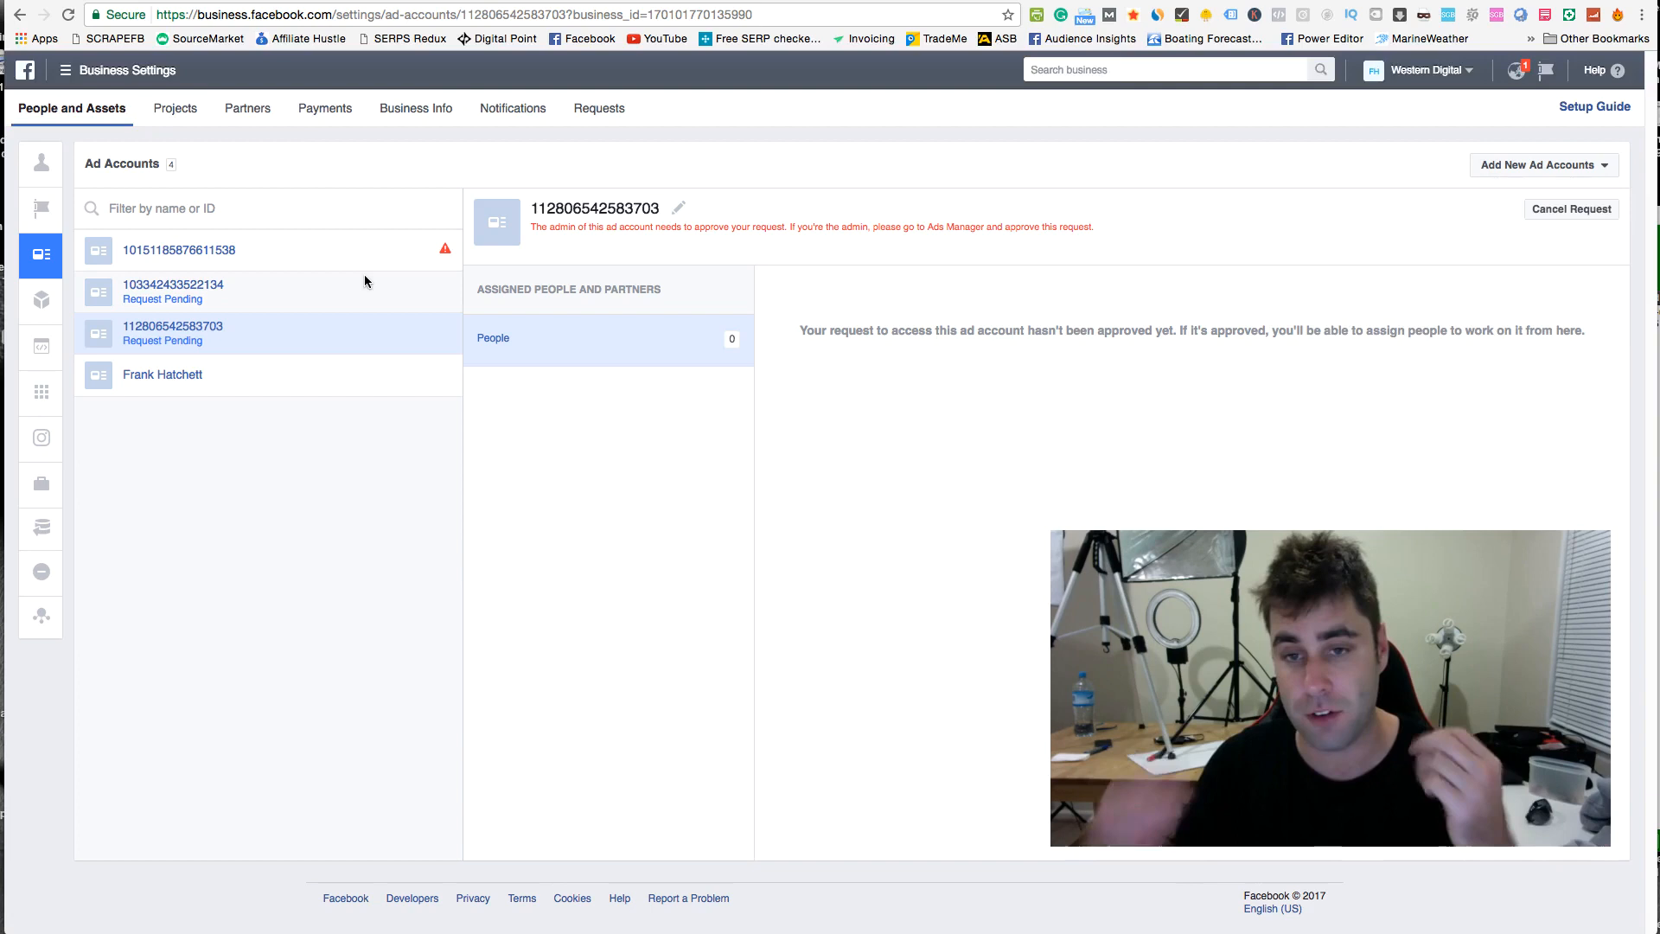
pyautogui.moveTo(450, 410)
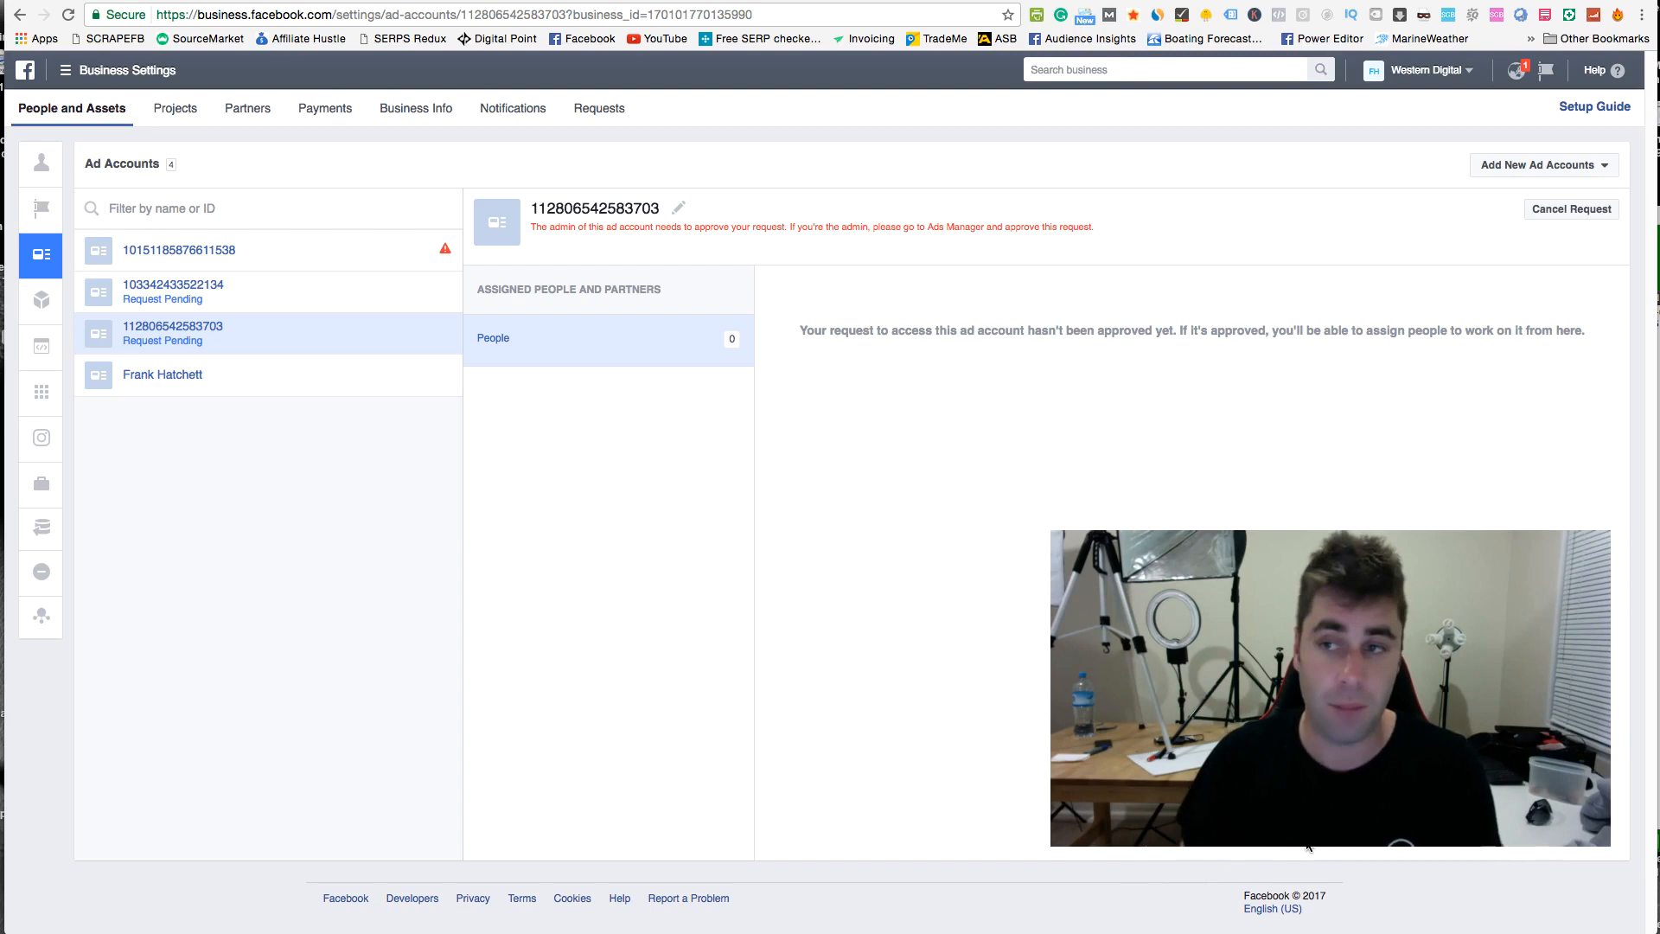
pyautogui.click(1537, 164)
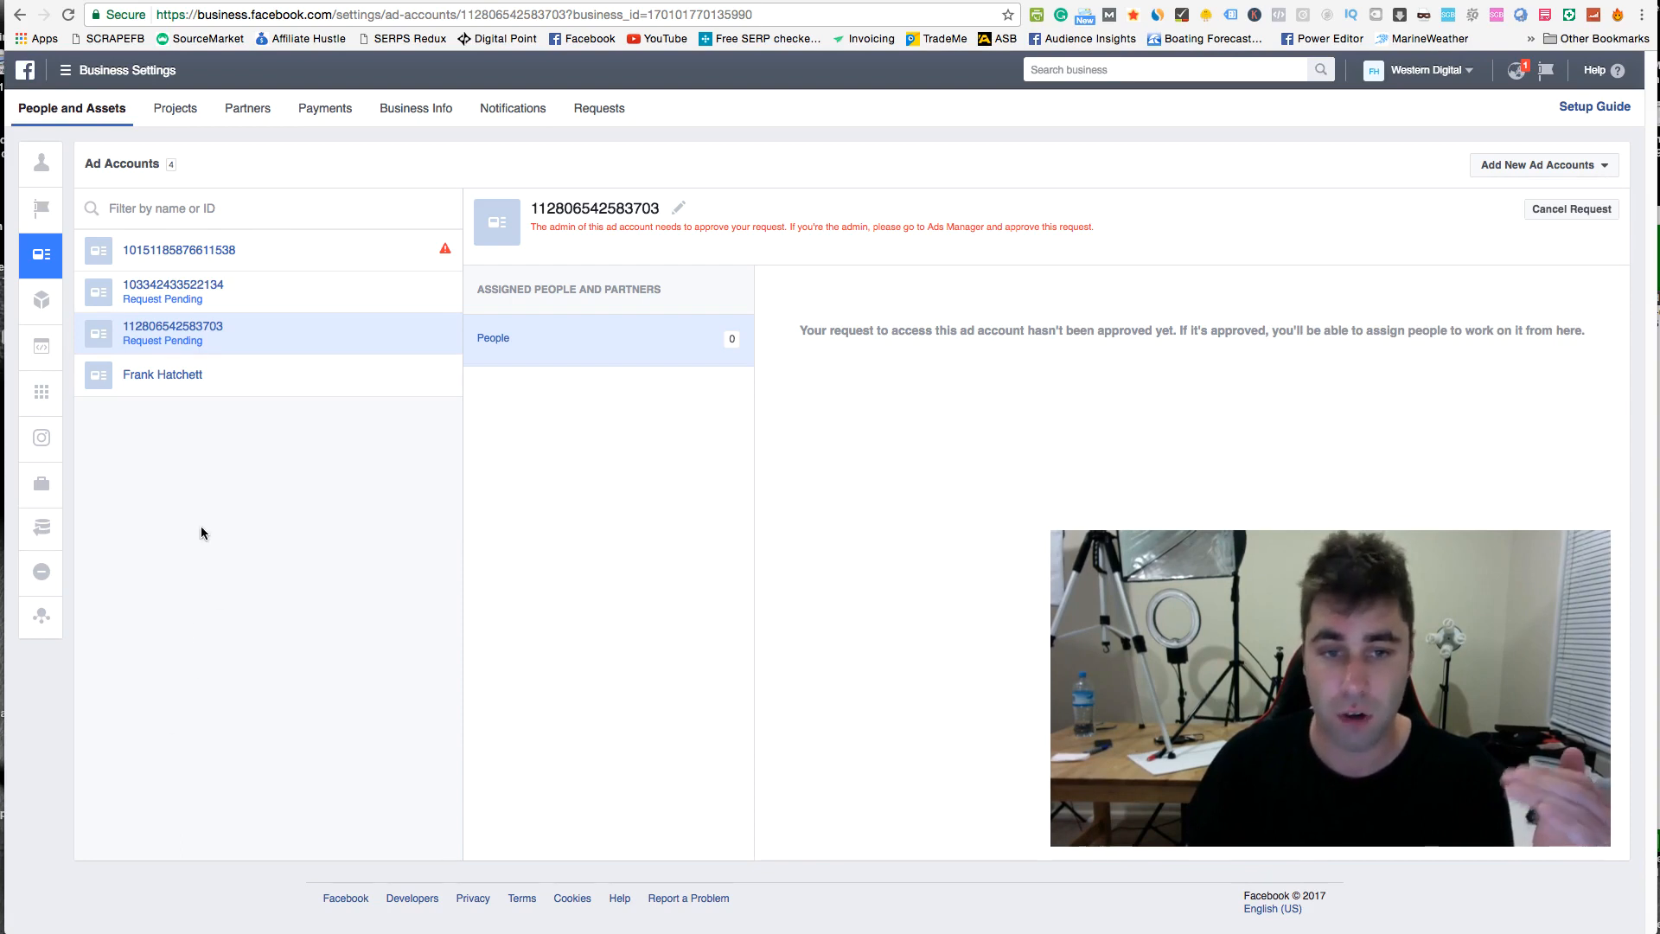
pyautogui.moveTo(219, 596)
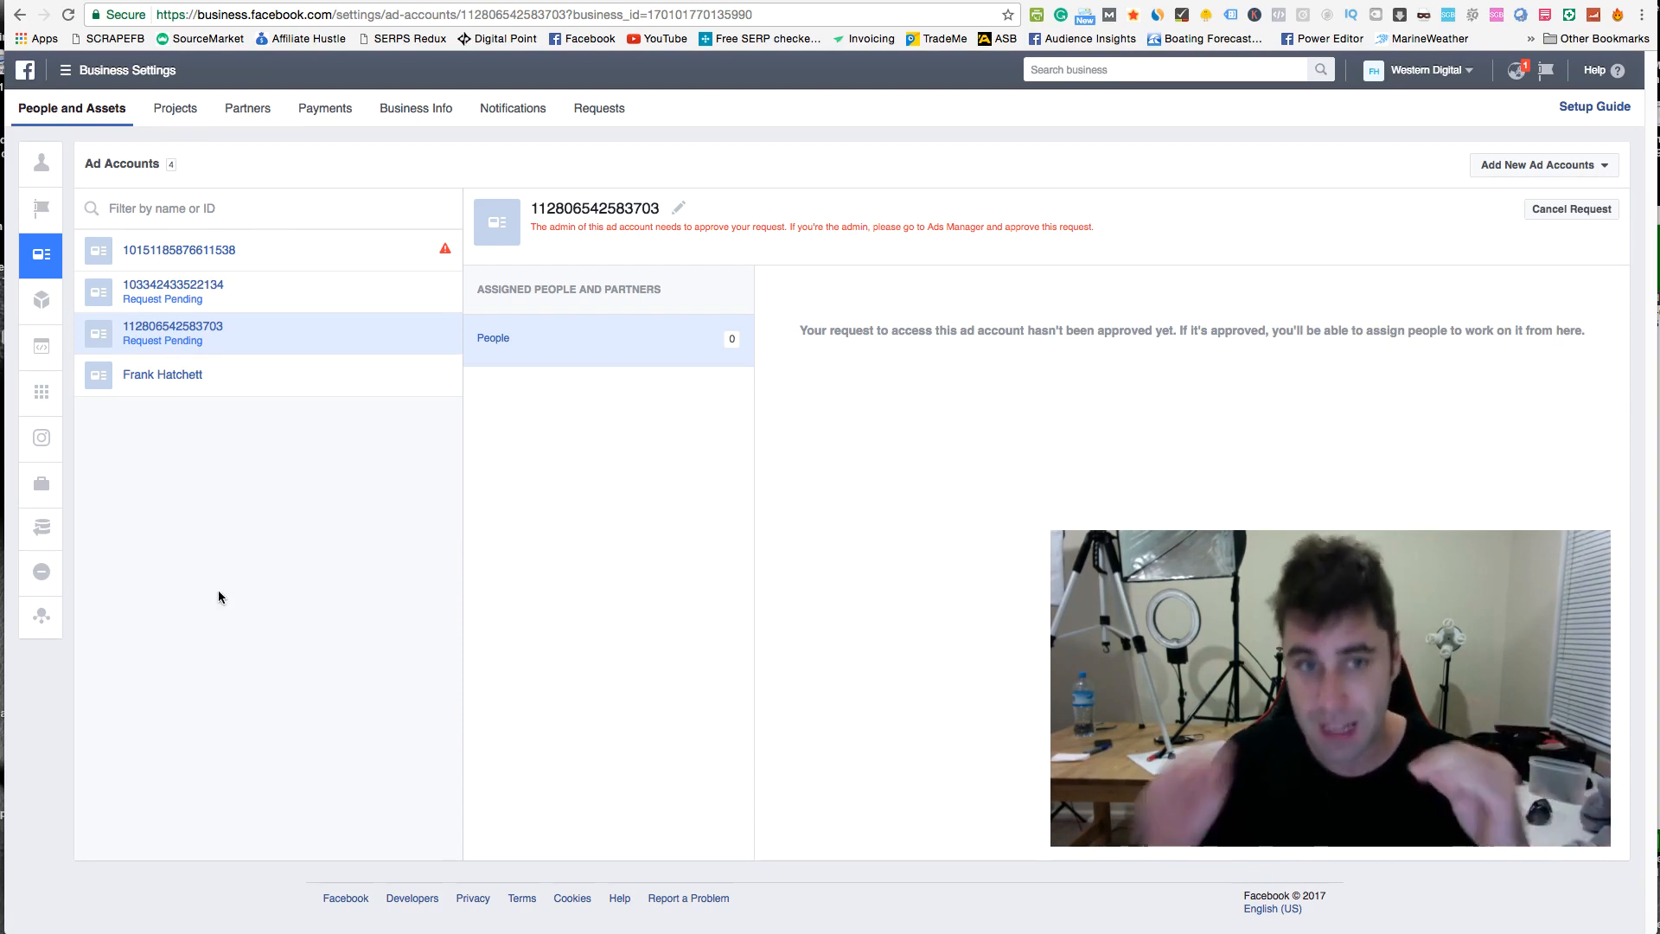
pyautogui.moveTo(344, 313)
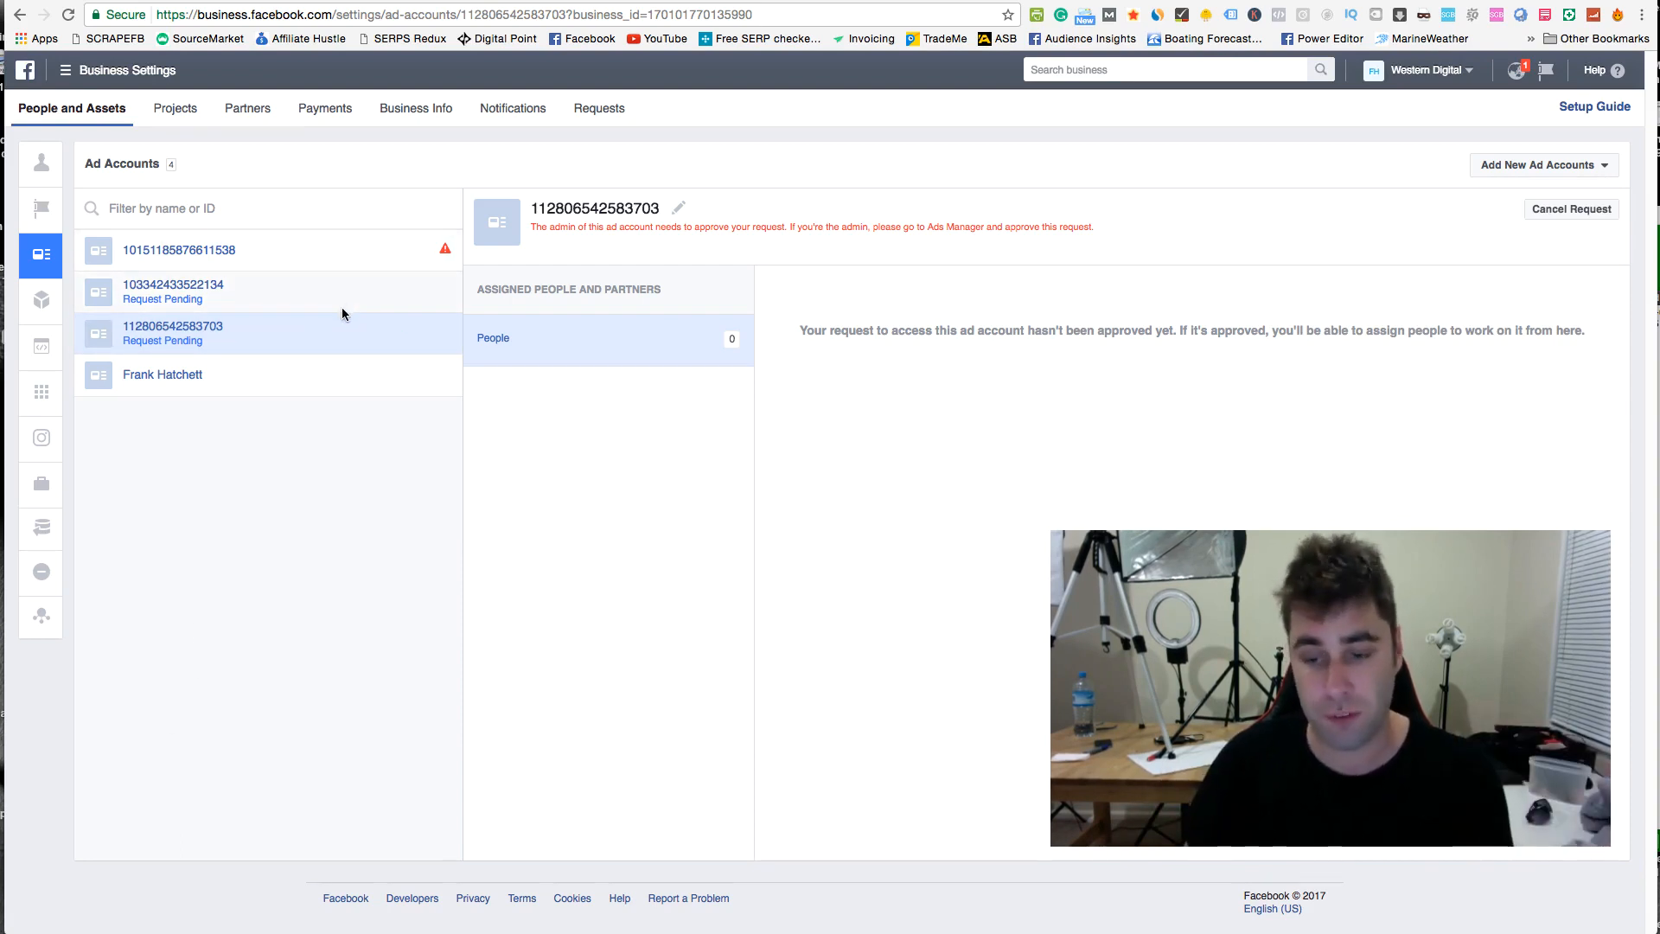
pyautogui.moveTo(1201, 482)
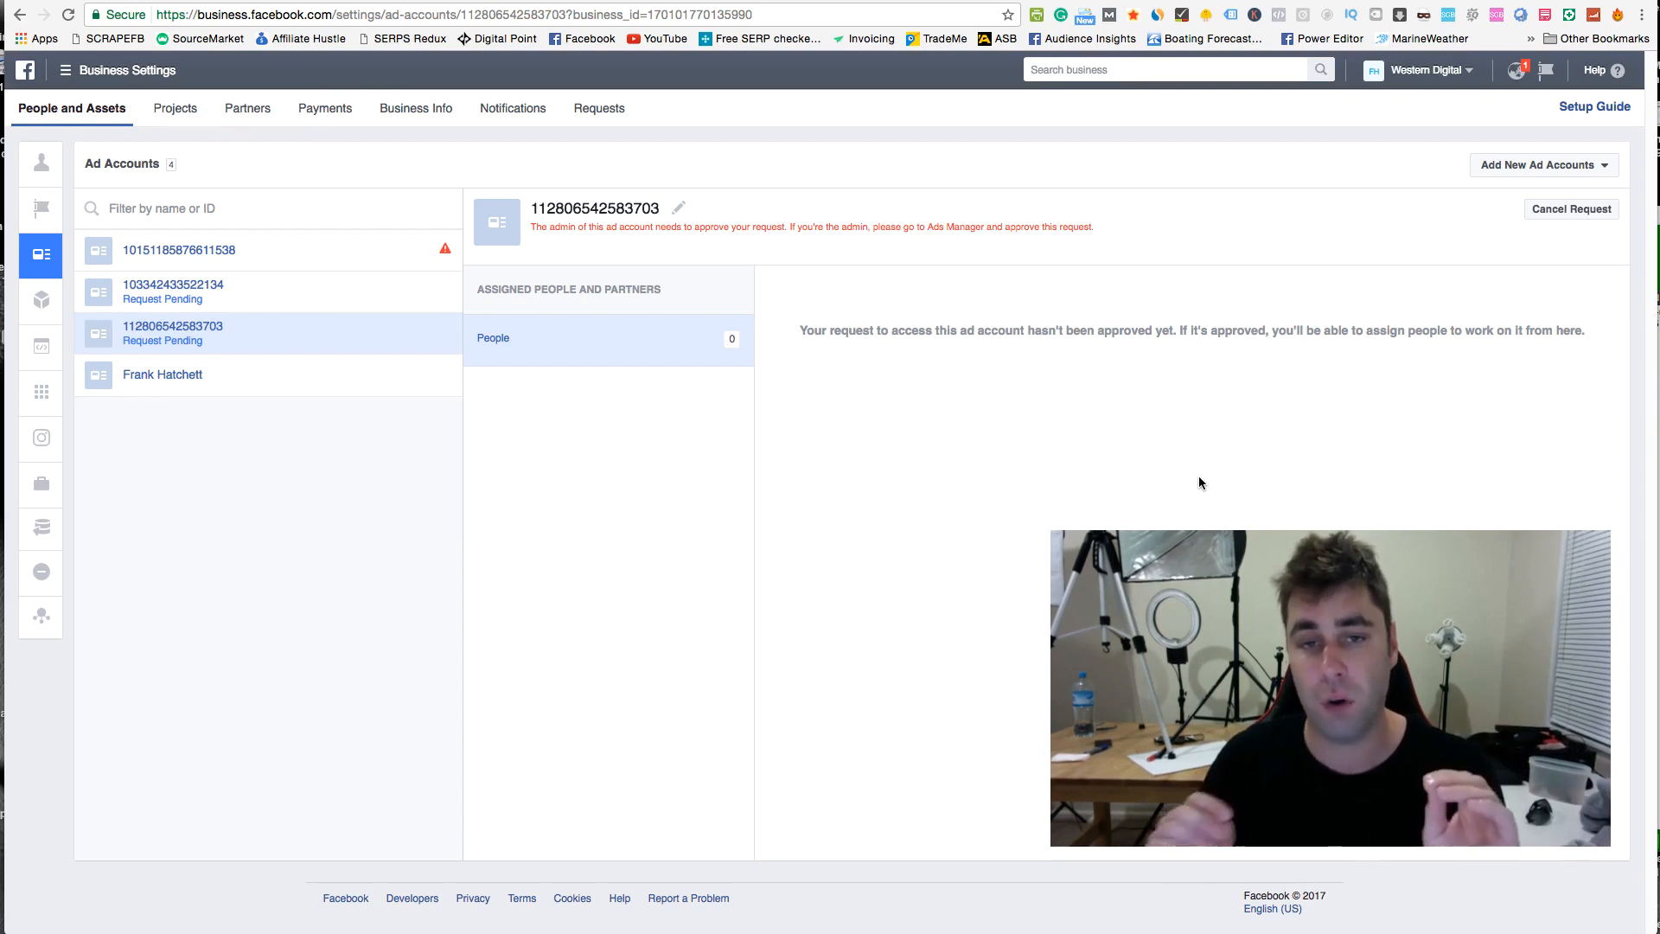
pyautogui.moveTo(641, 329)
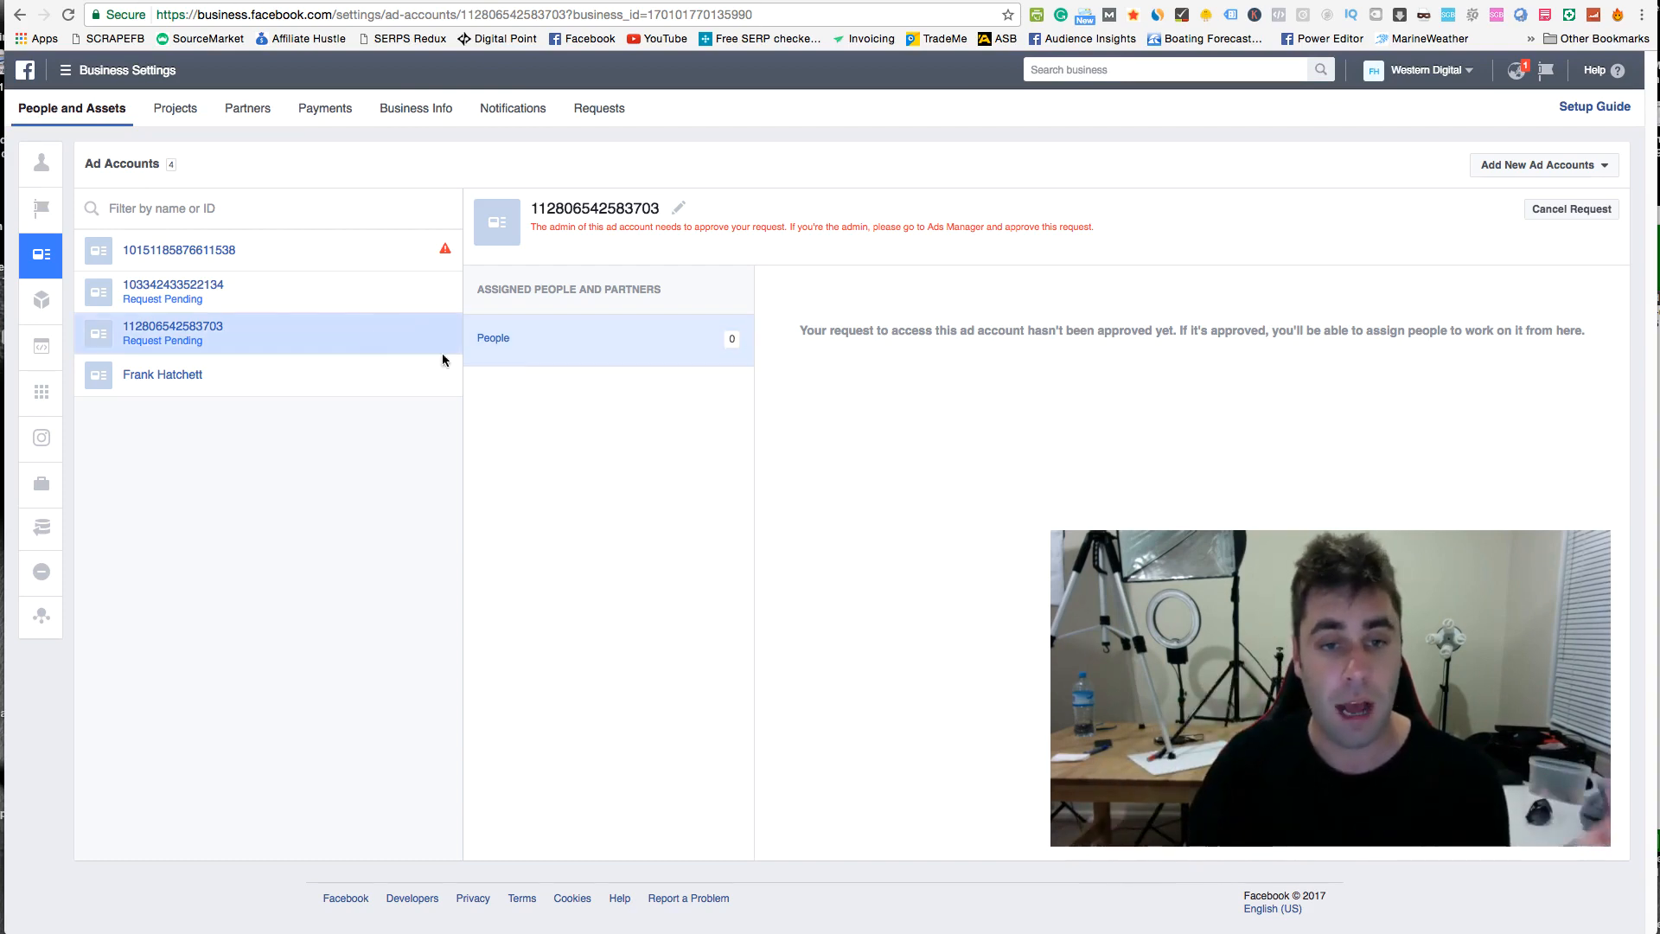
pyautogui.moveTo(1207, 524)
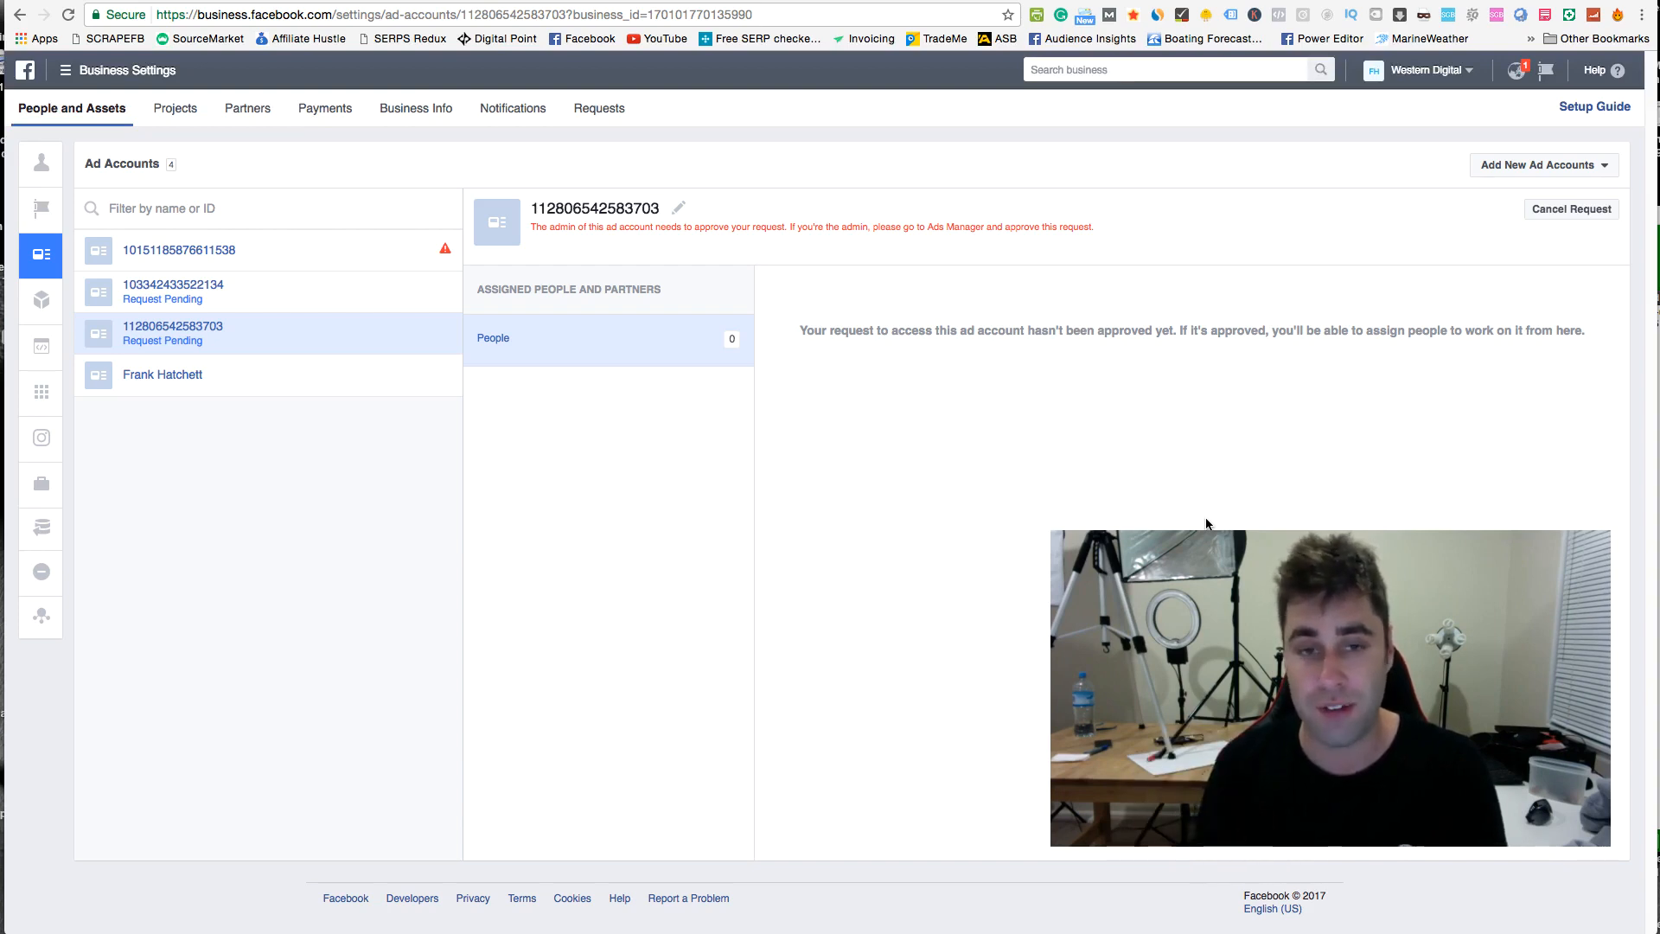
pyautogui.moveTo(1235, 264)
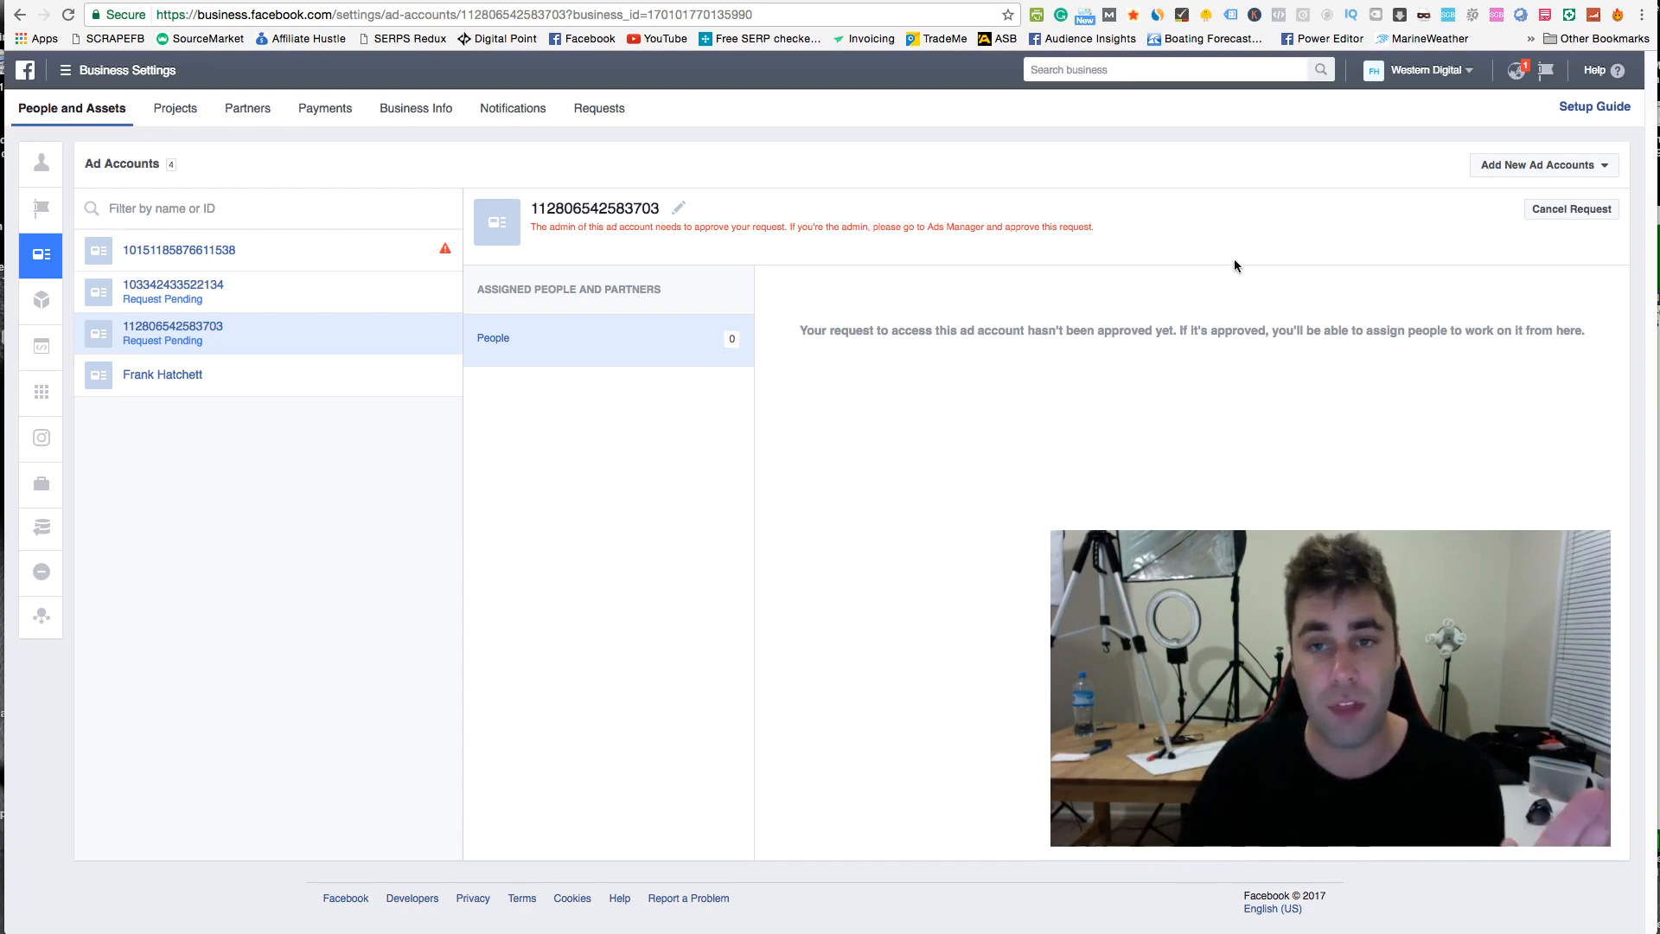
pyautogui.click(1539, 165)
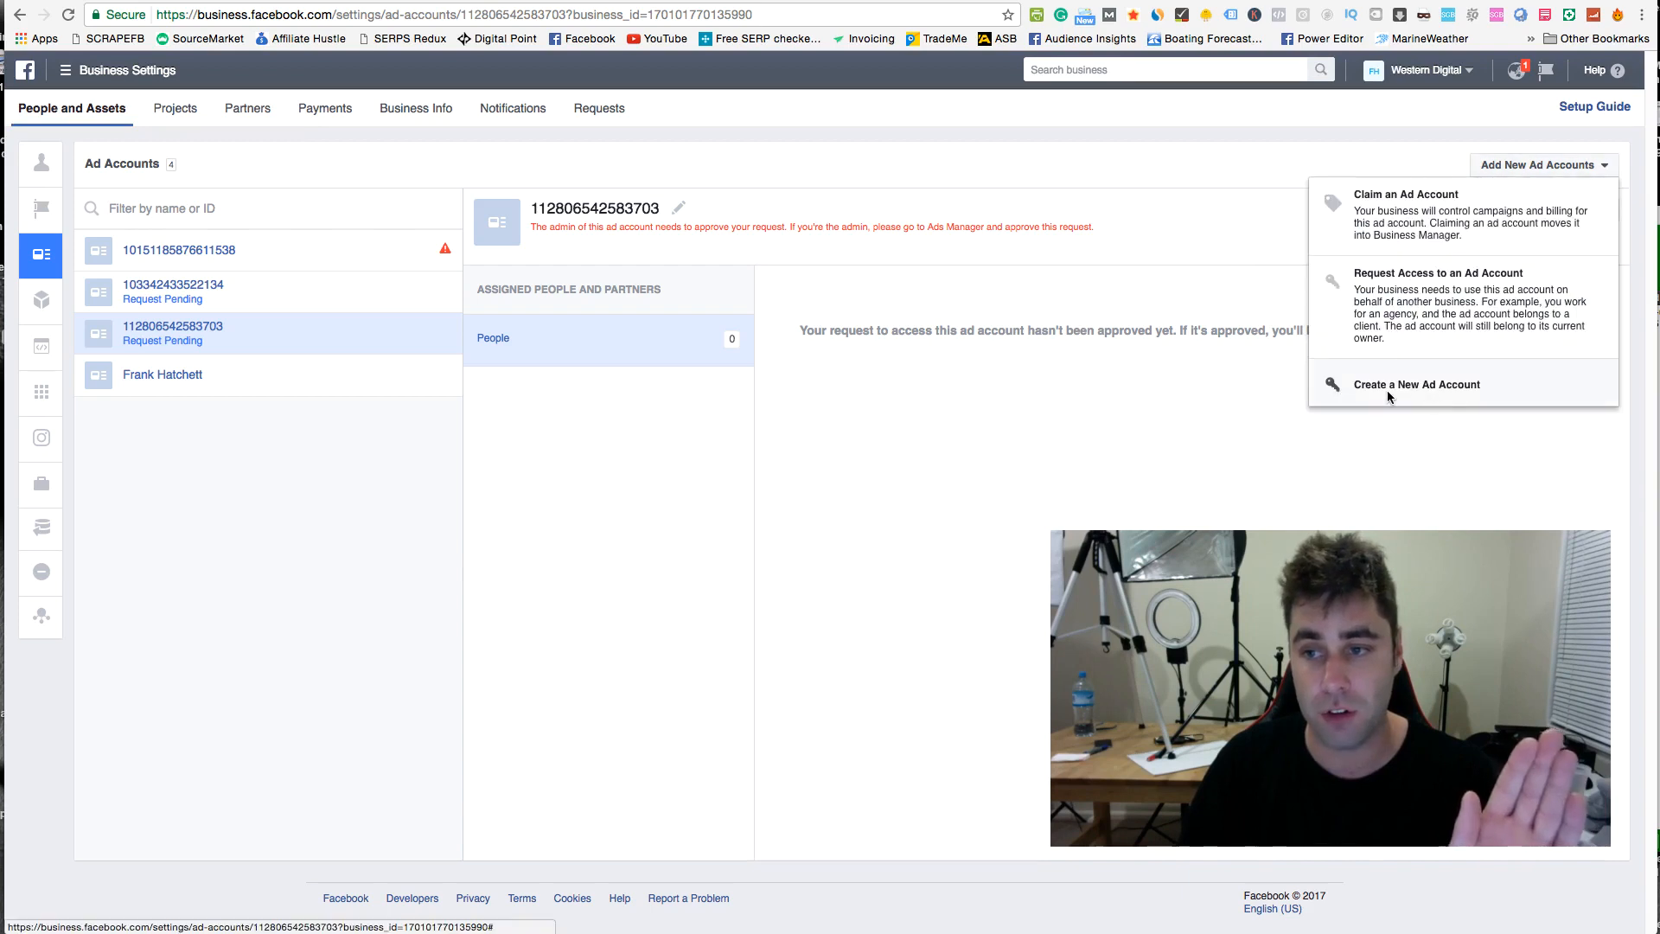
pyautogui.moveTo(1525, 386)
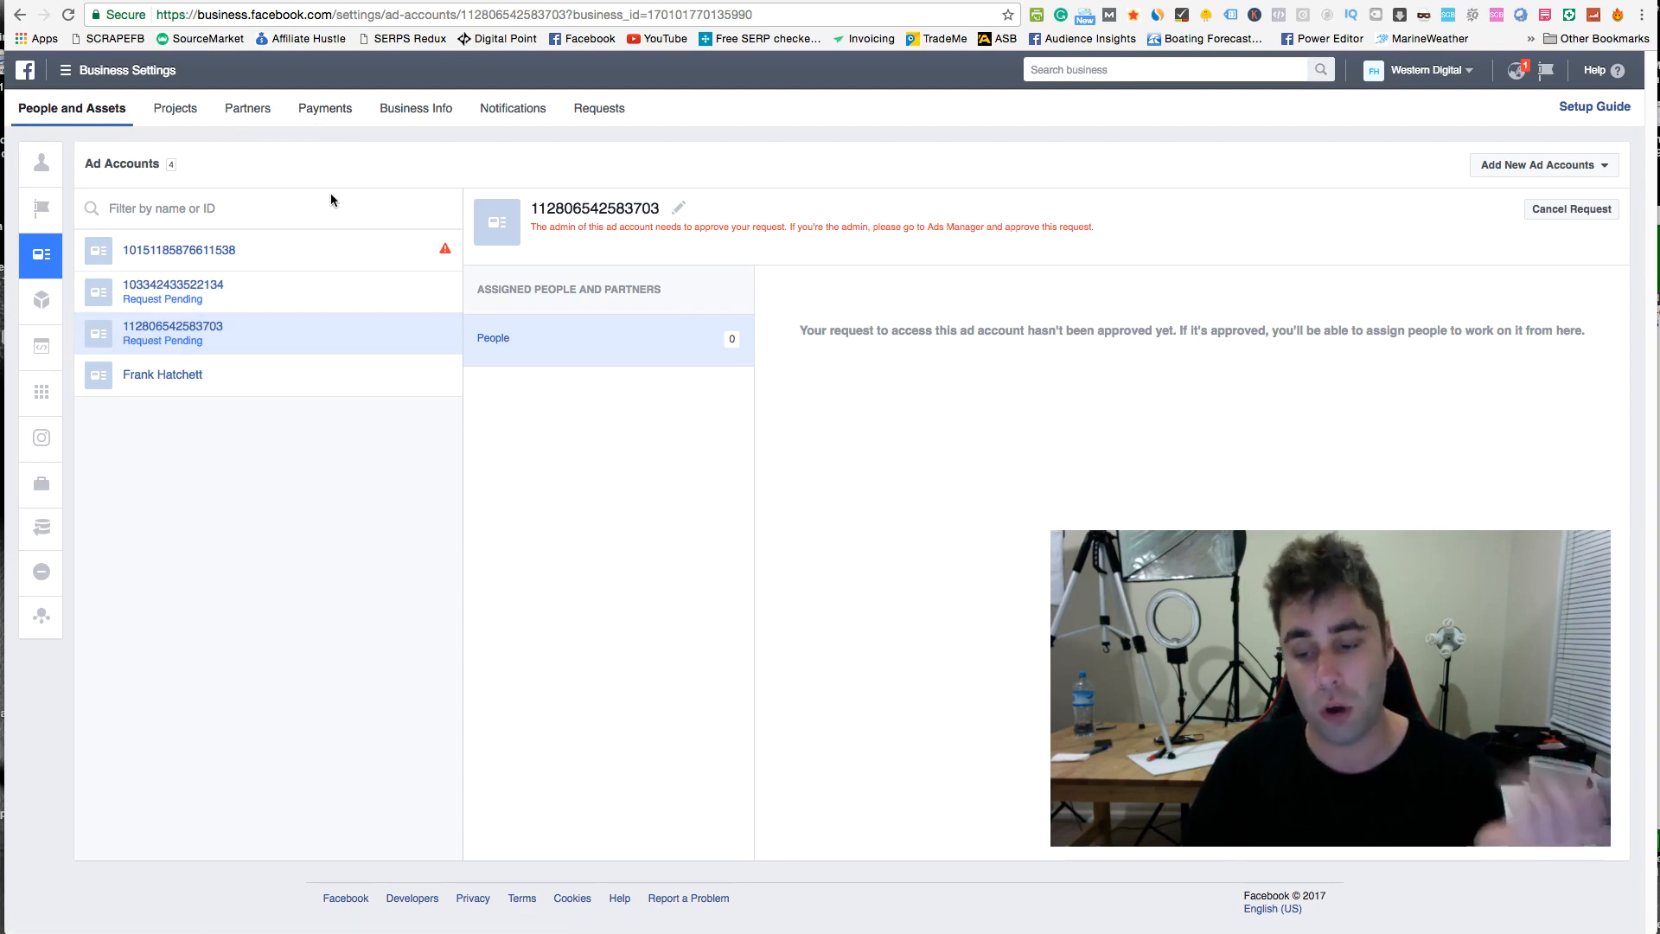
pyautogui.moveTo(339, 305)
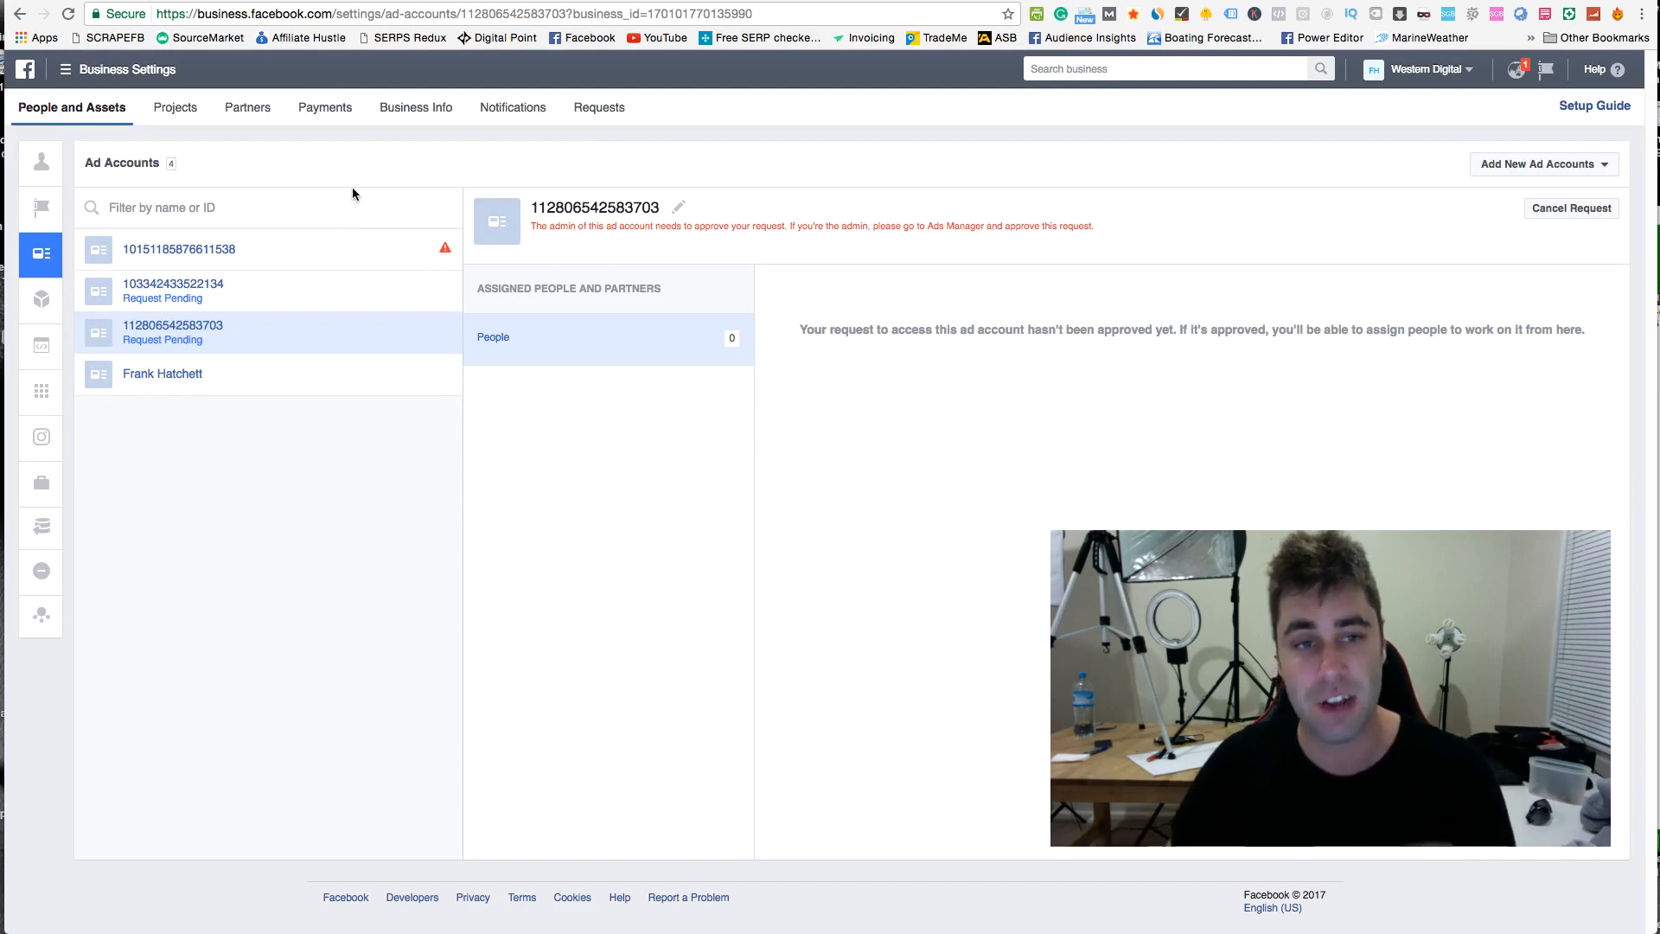
pyautogui.moveTo(324, 289)
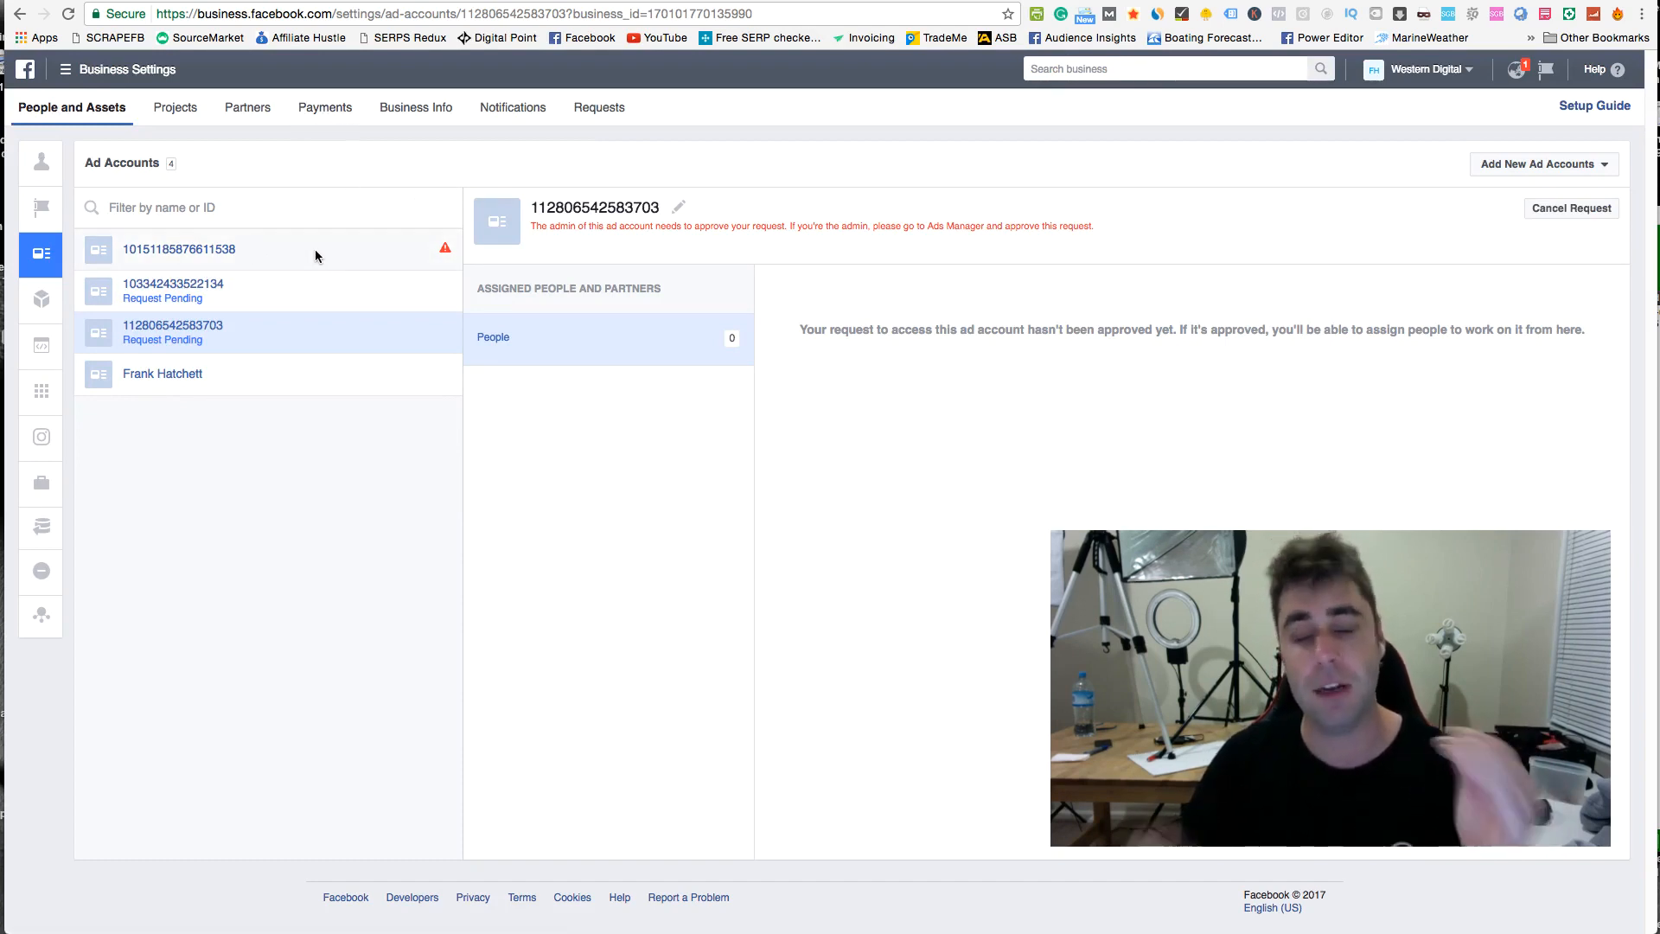
pyautogui.moveTo(385, 280)
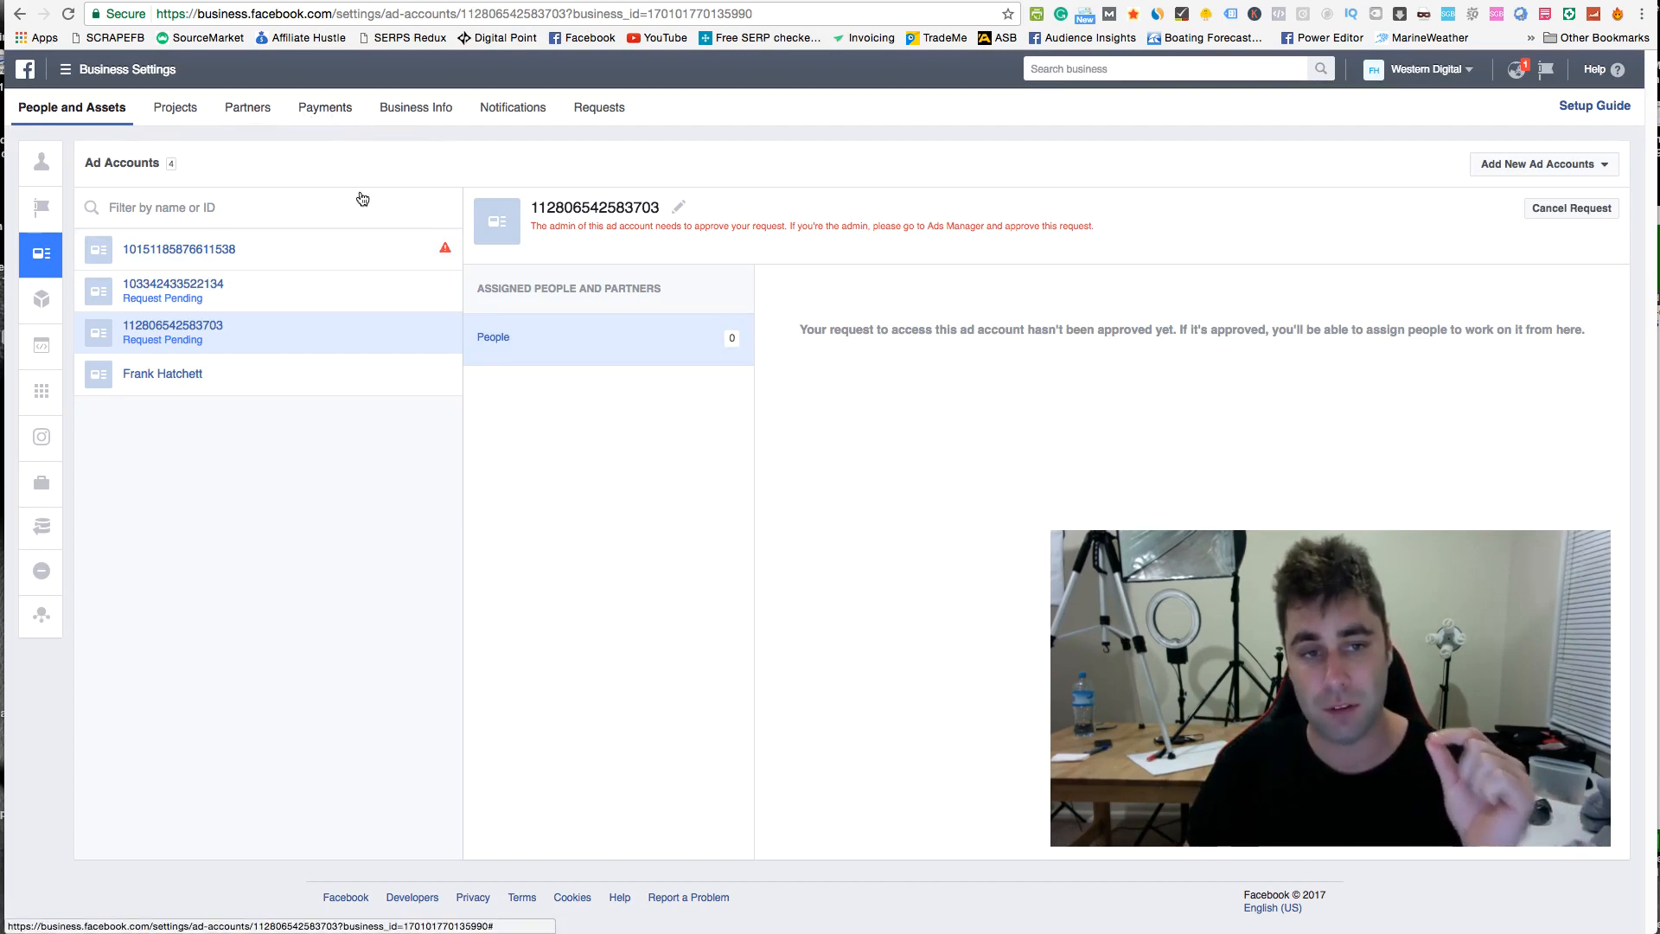
pyautogui.moveTo(240, 248)
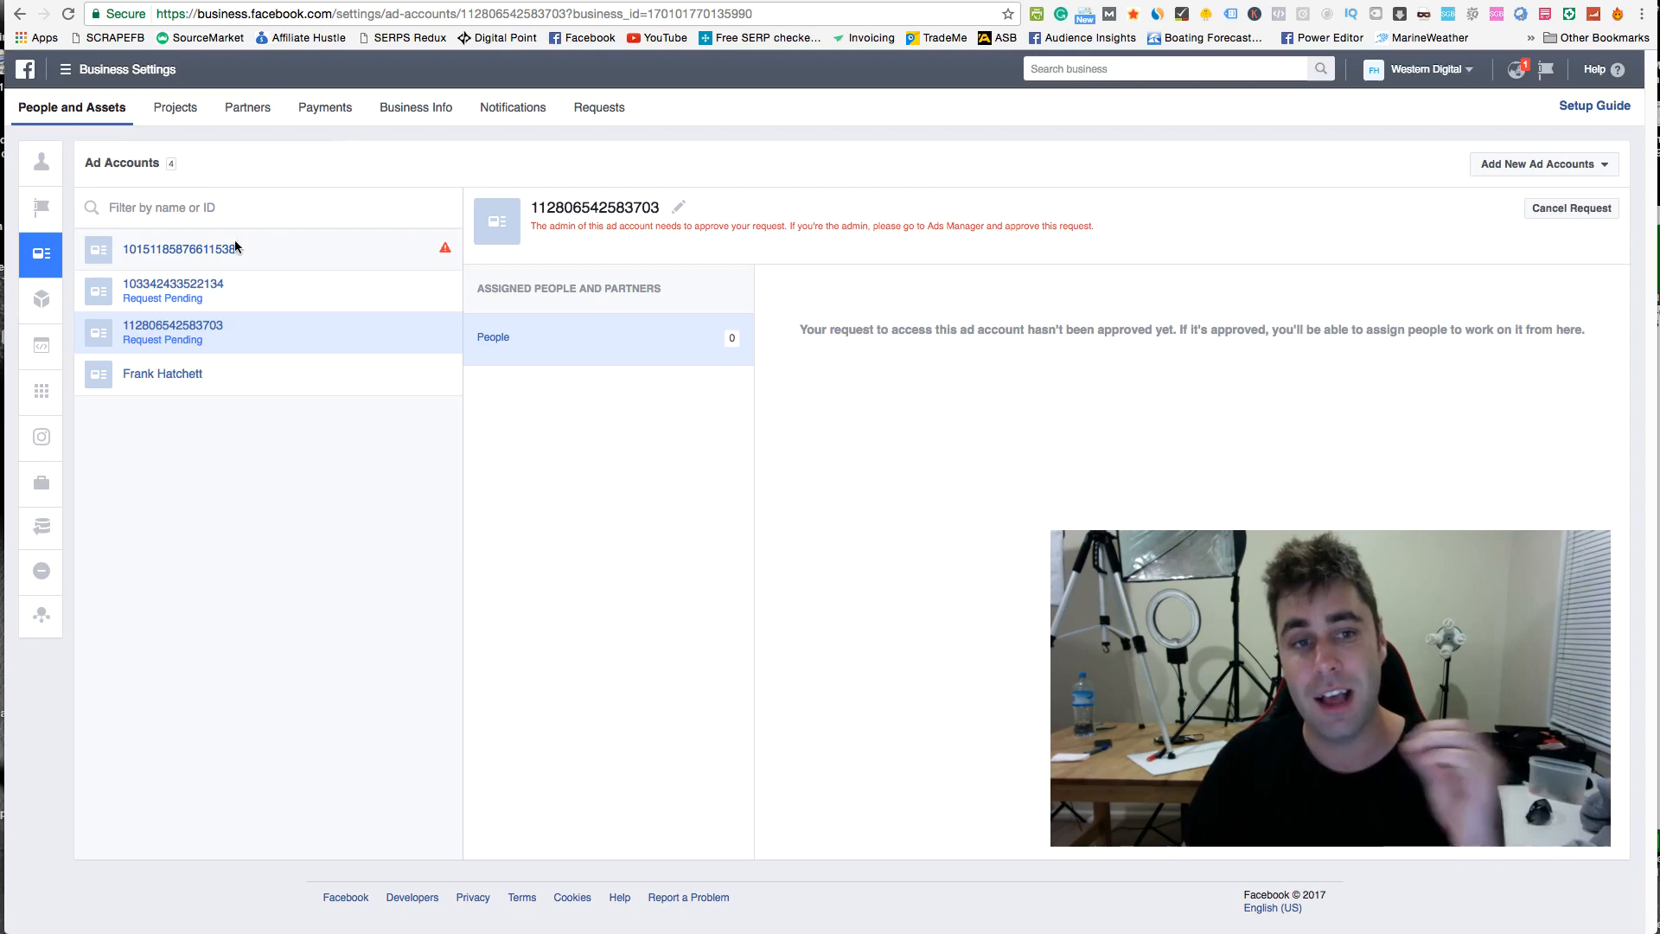
pyautogui.moveTo(310, 324)
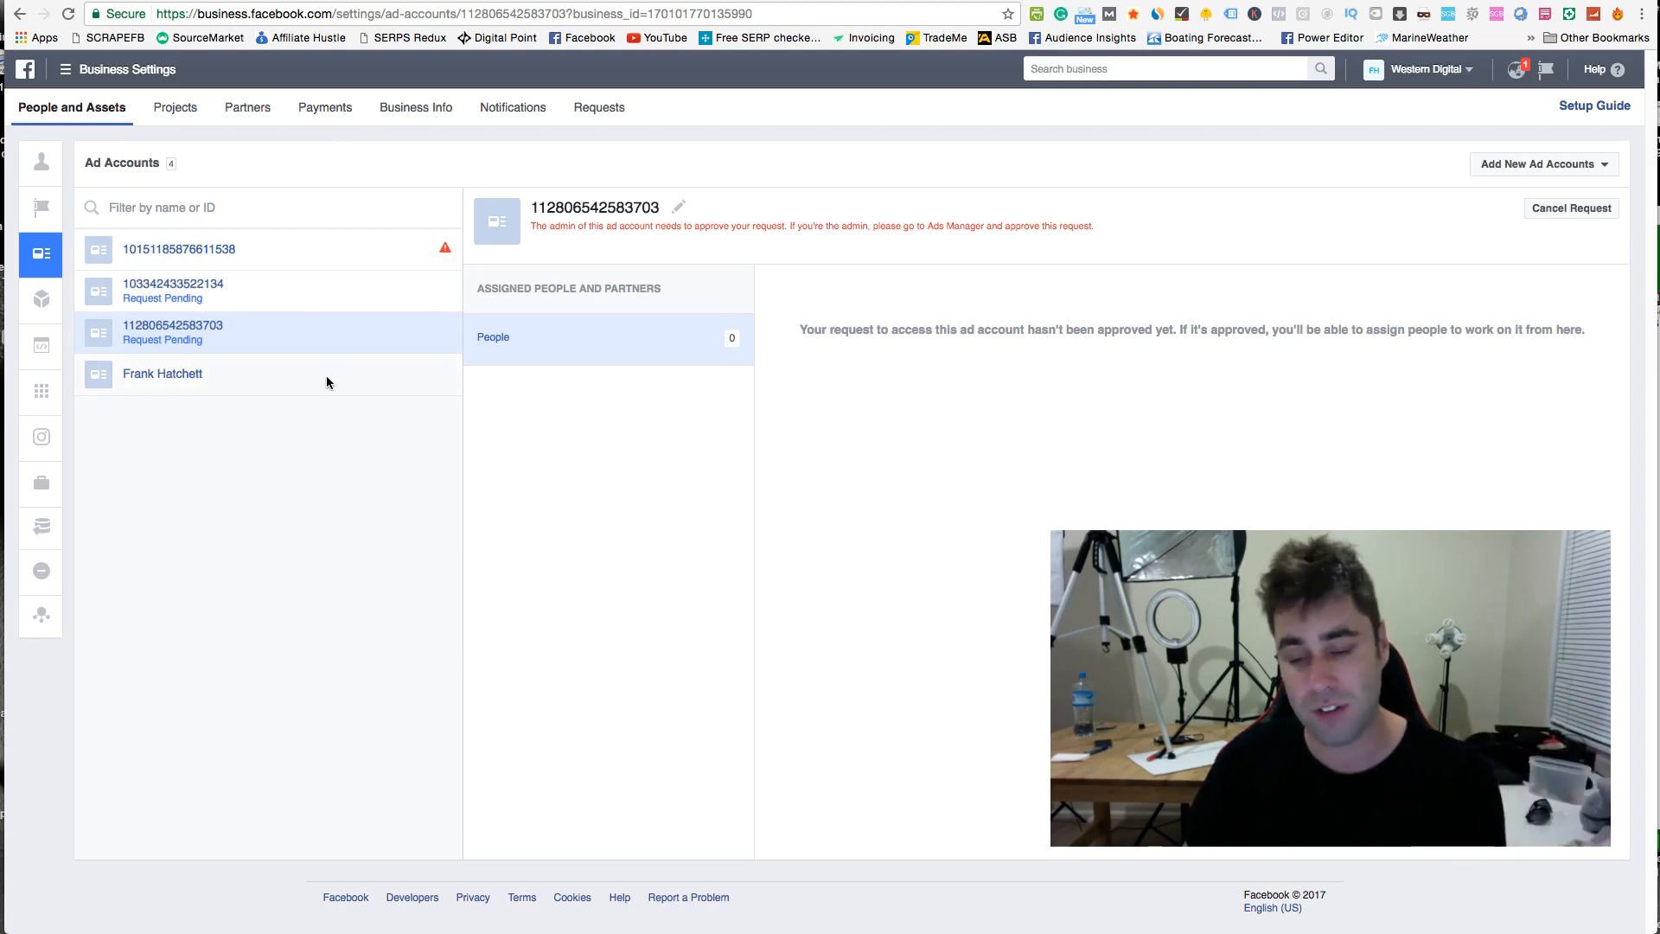
pyautogui.moveTo(376, 426)
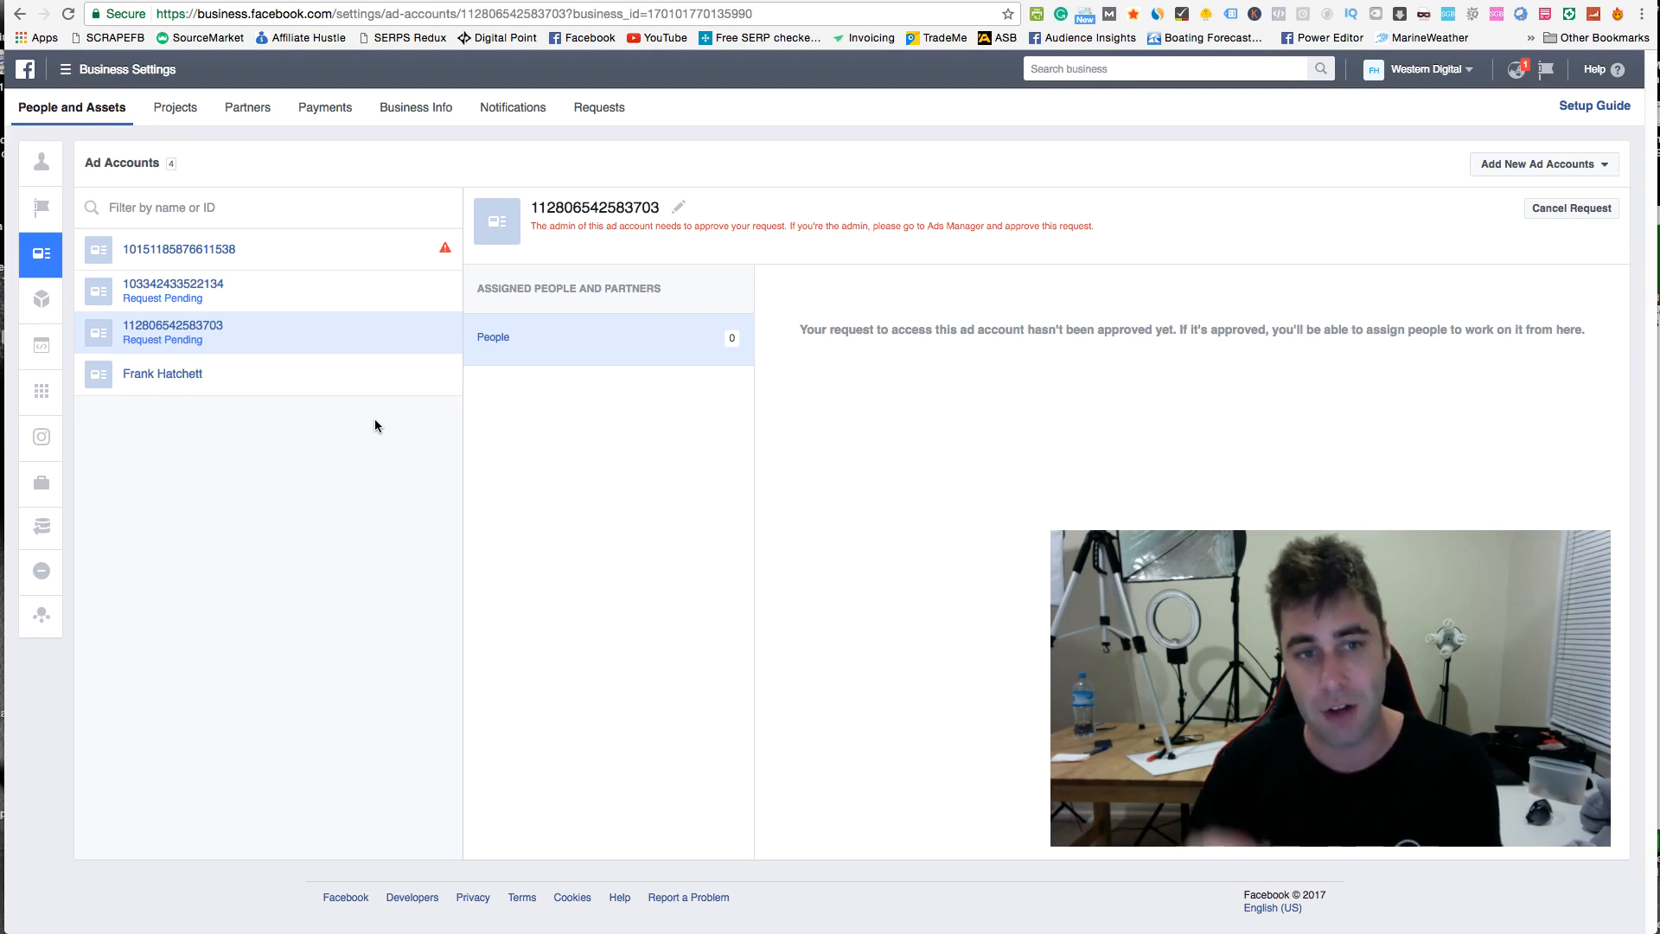
pyautogui.moveTo(250, 138)
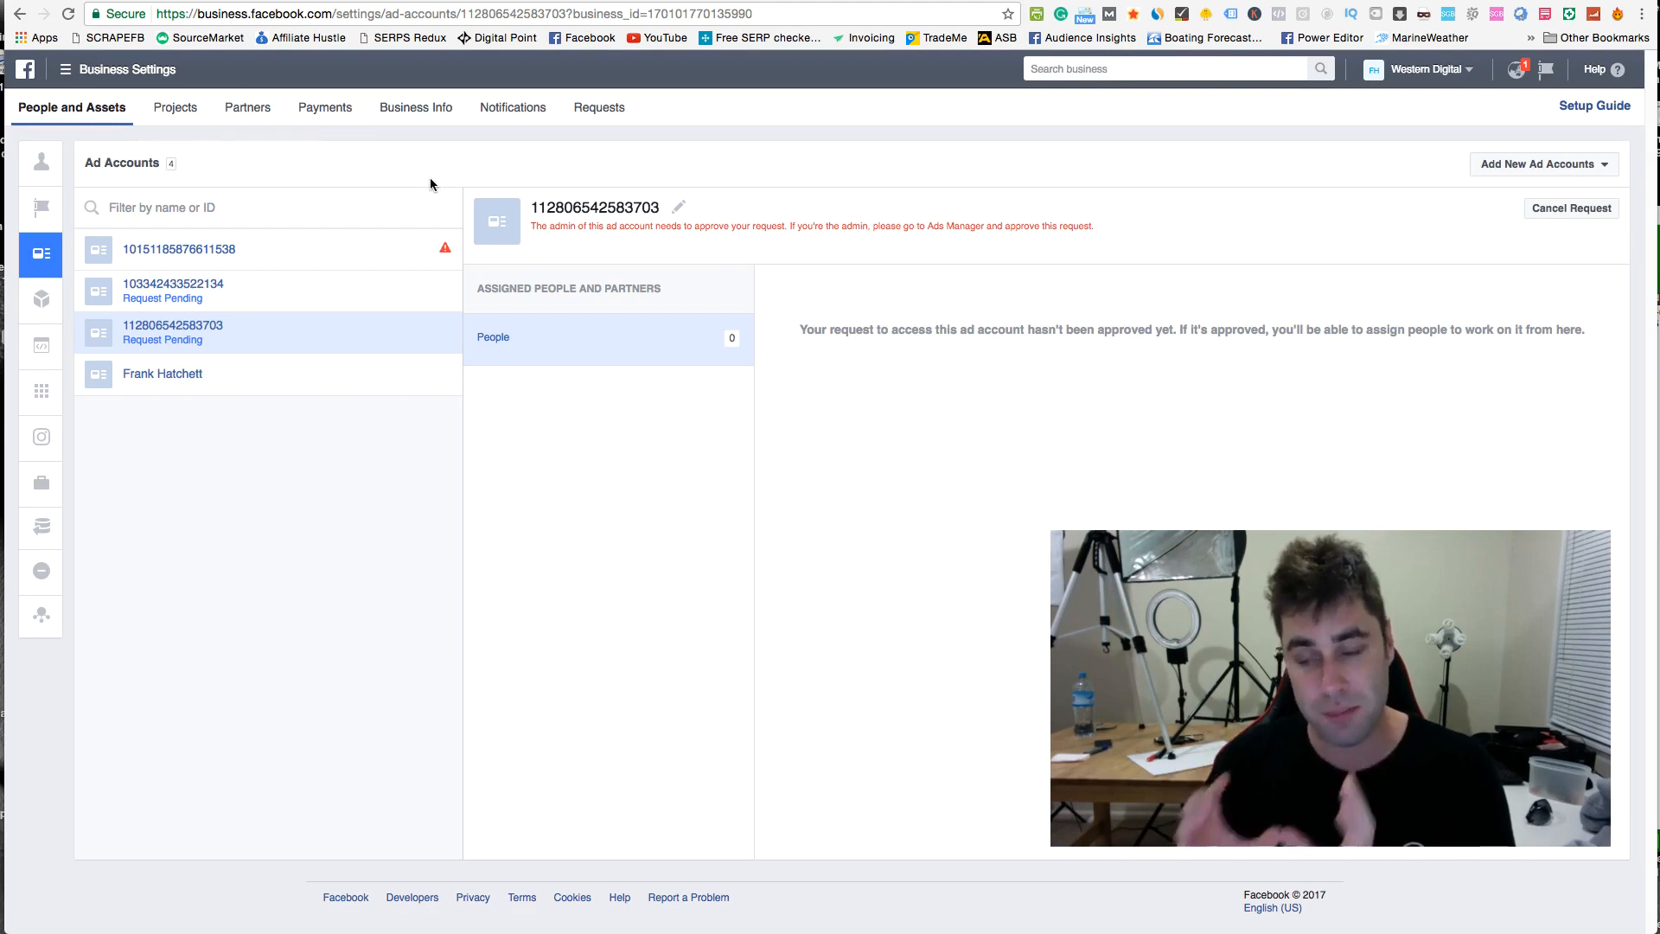
pyautogui.moveTo(293, 141)
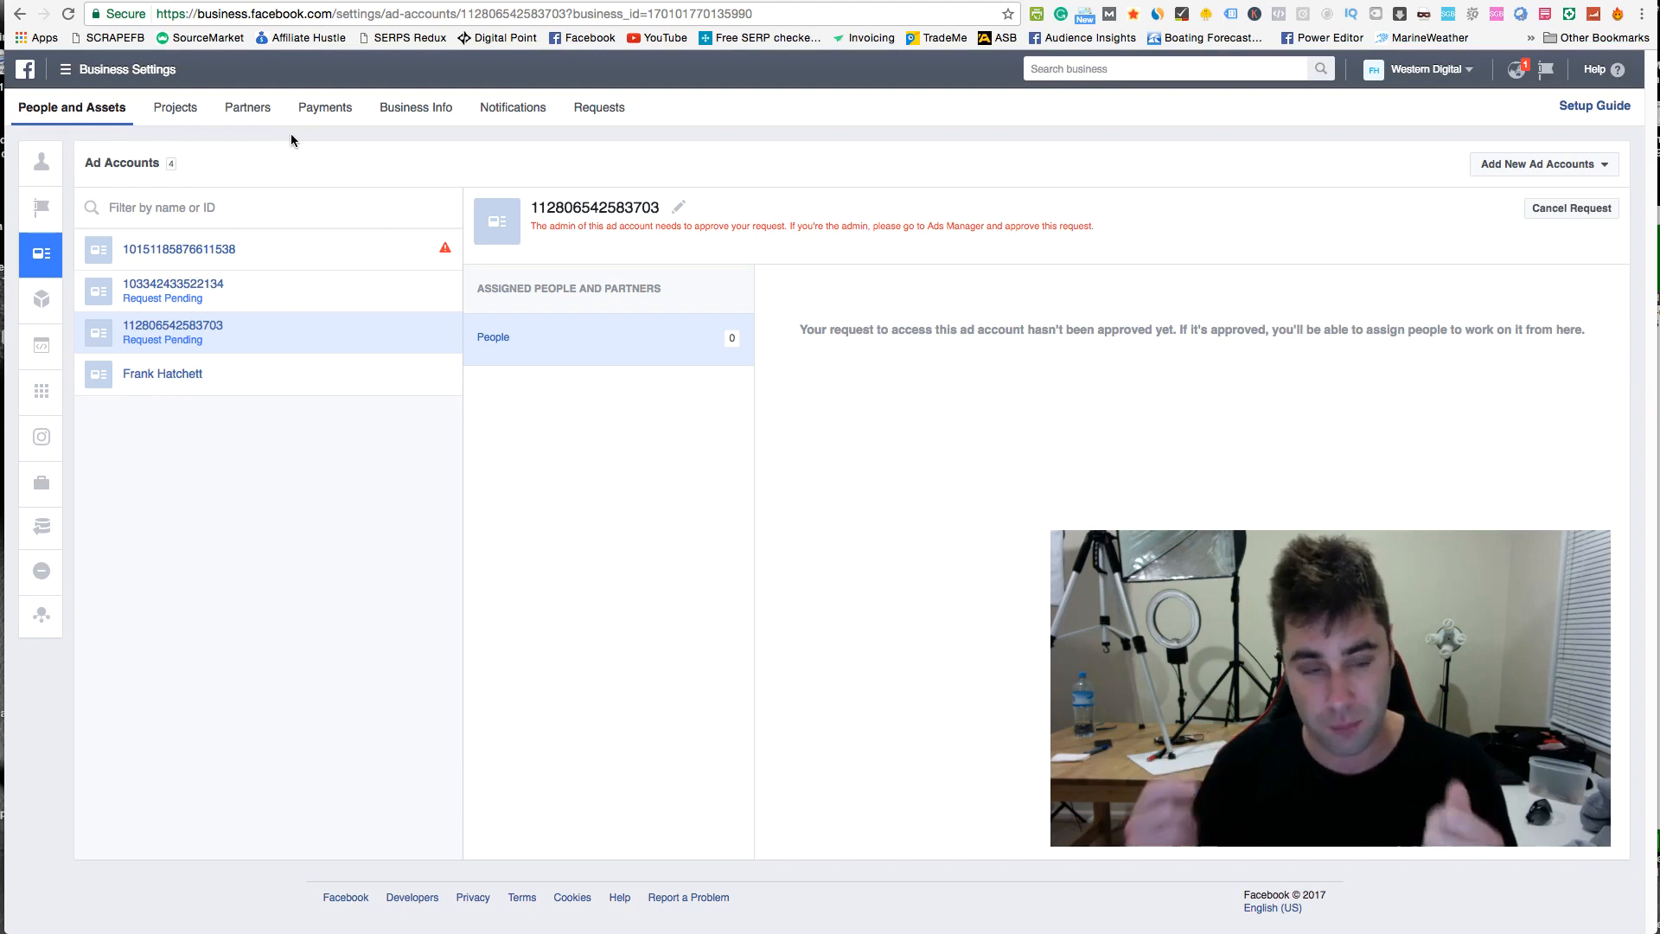
pyautogui.moveTo(278, 136)
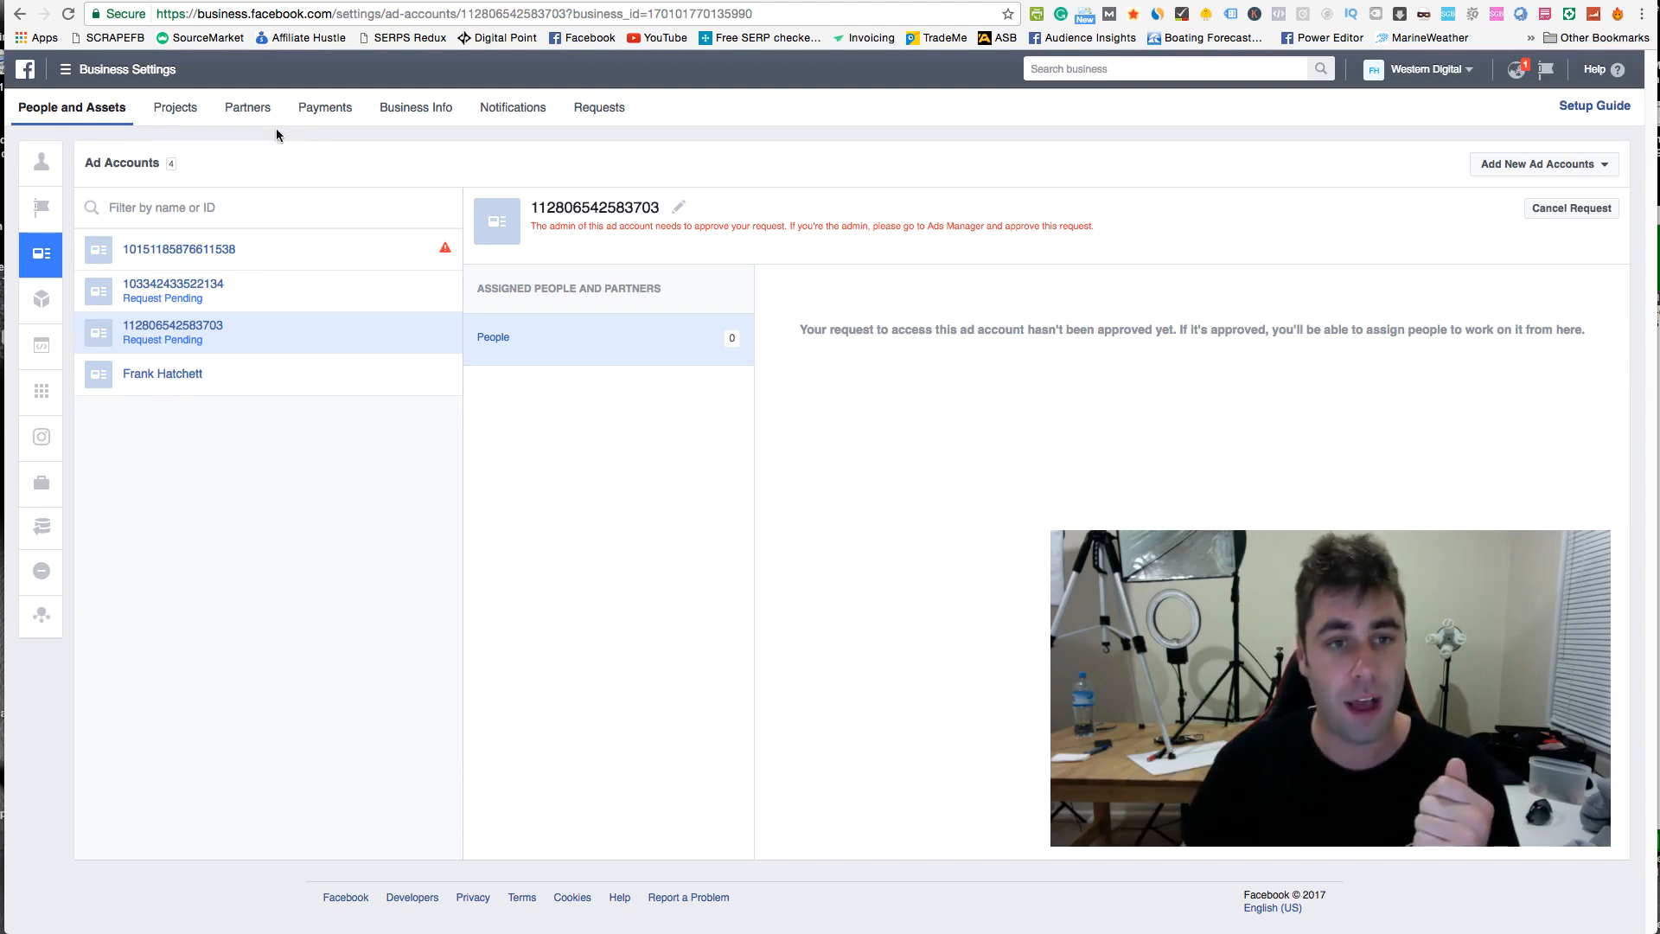
pyautogui.moveTo(325, 108)
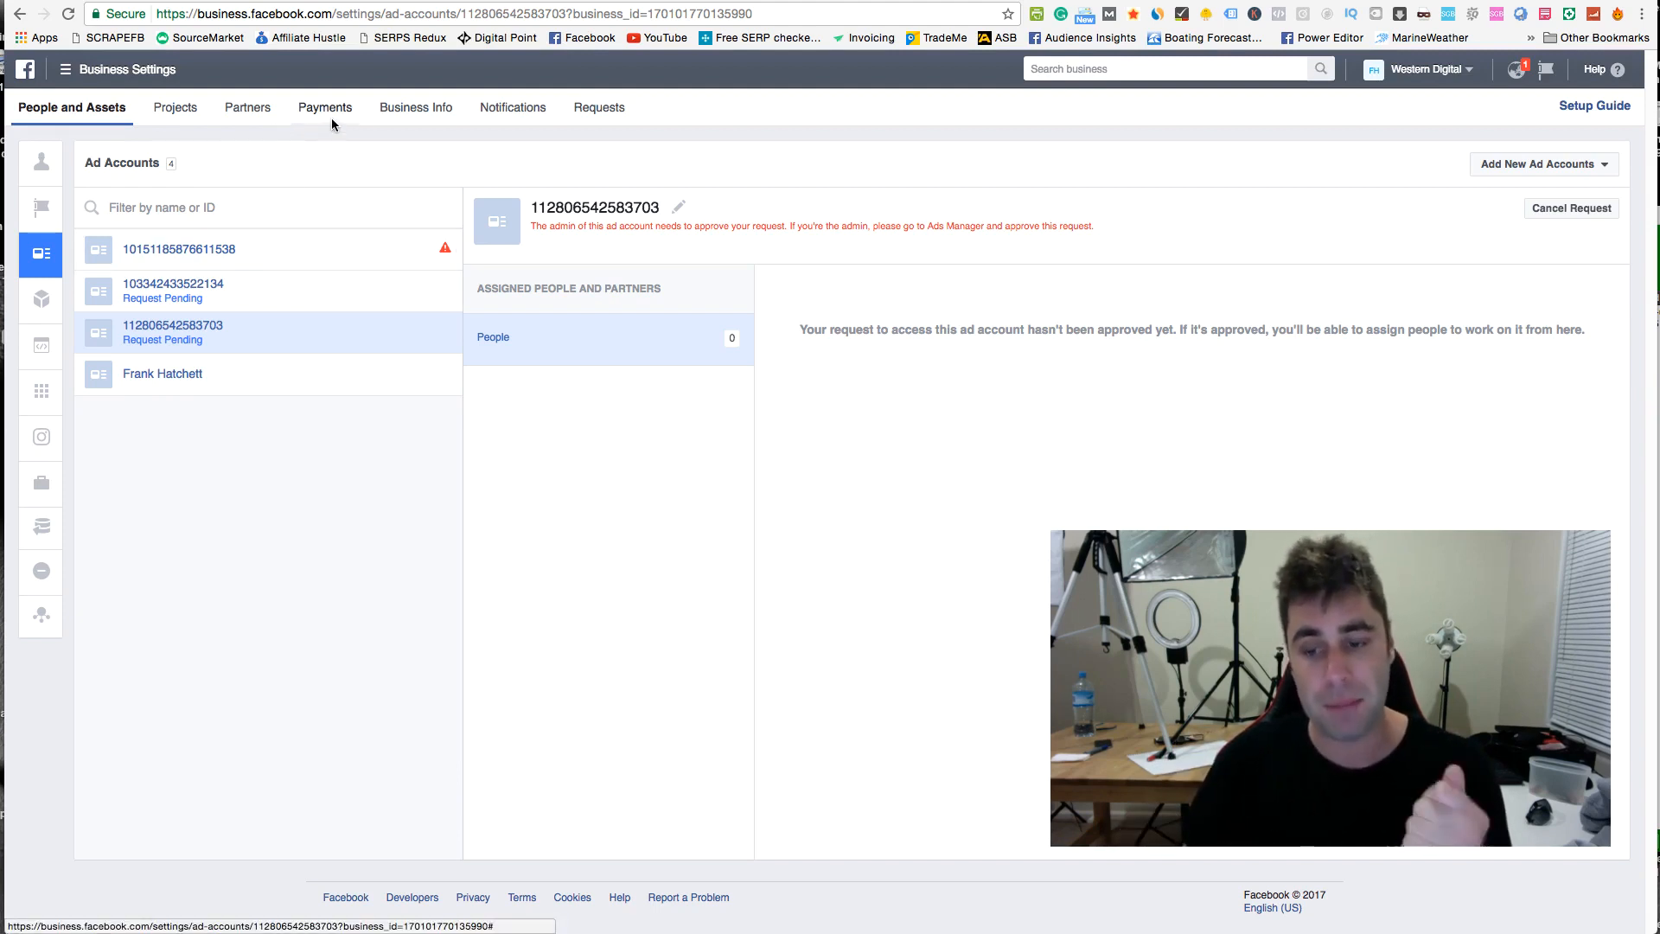
pyautogui.moveTo(270, 390)
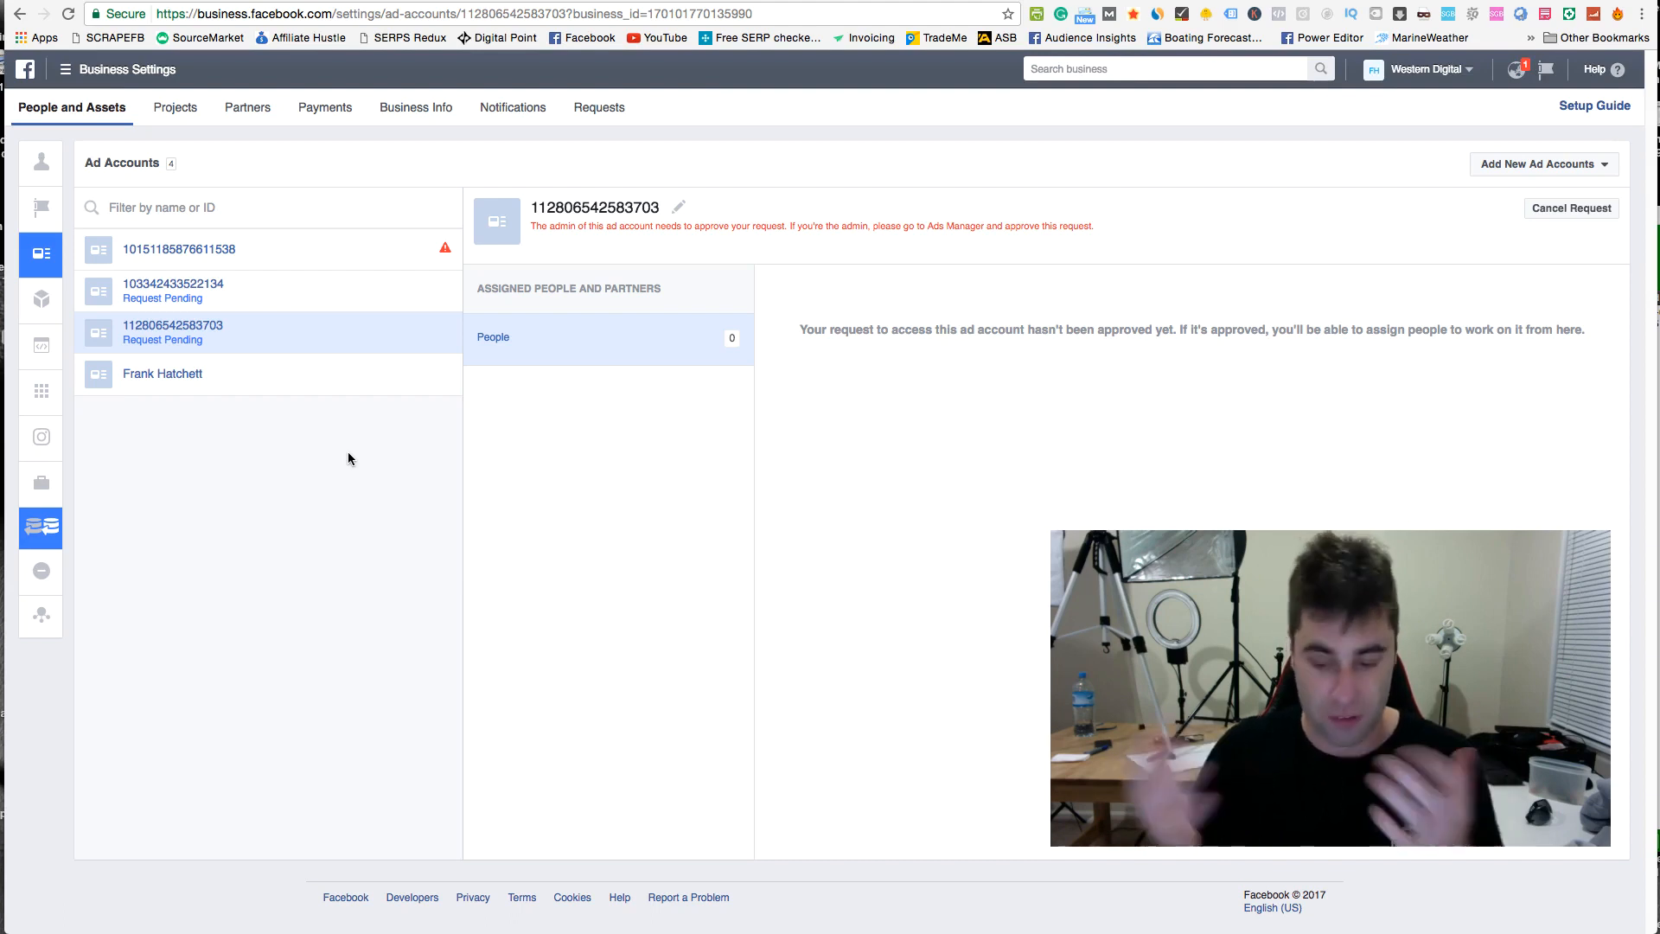
pyautogui.moveTo(263, 305)
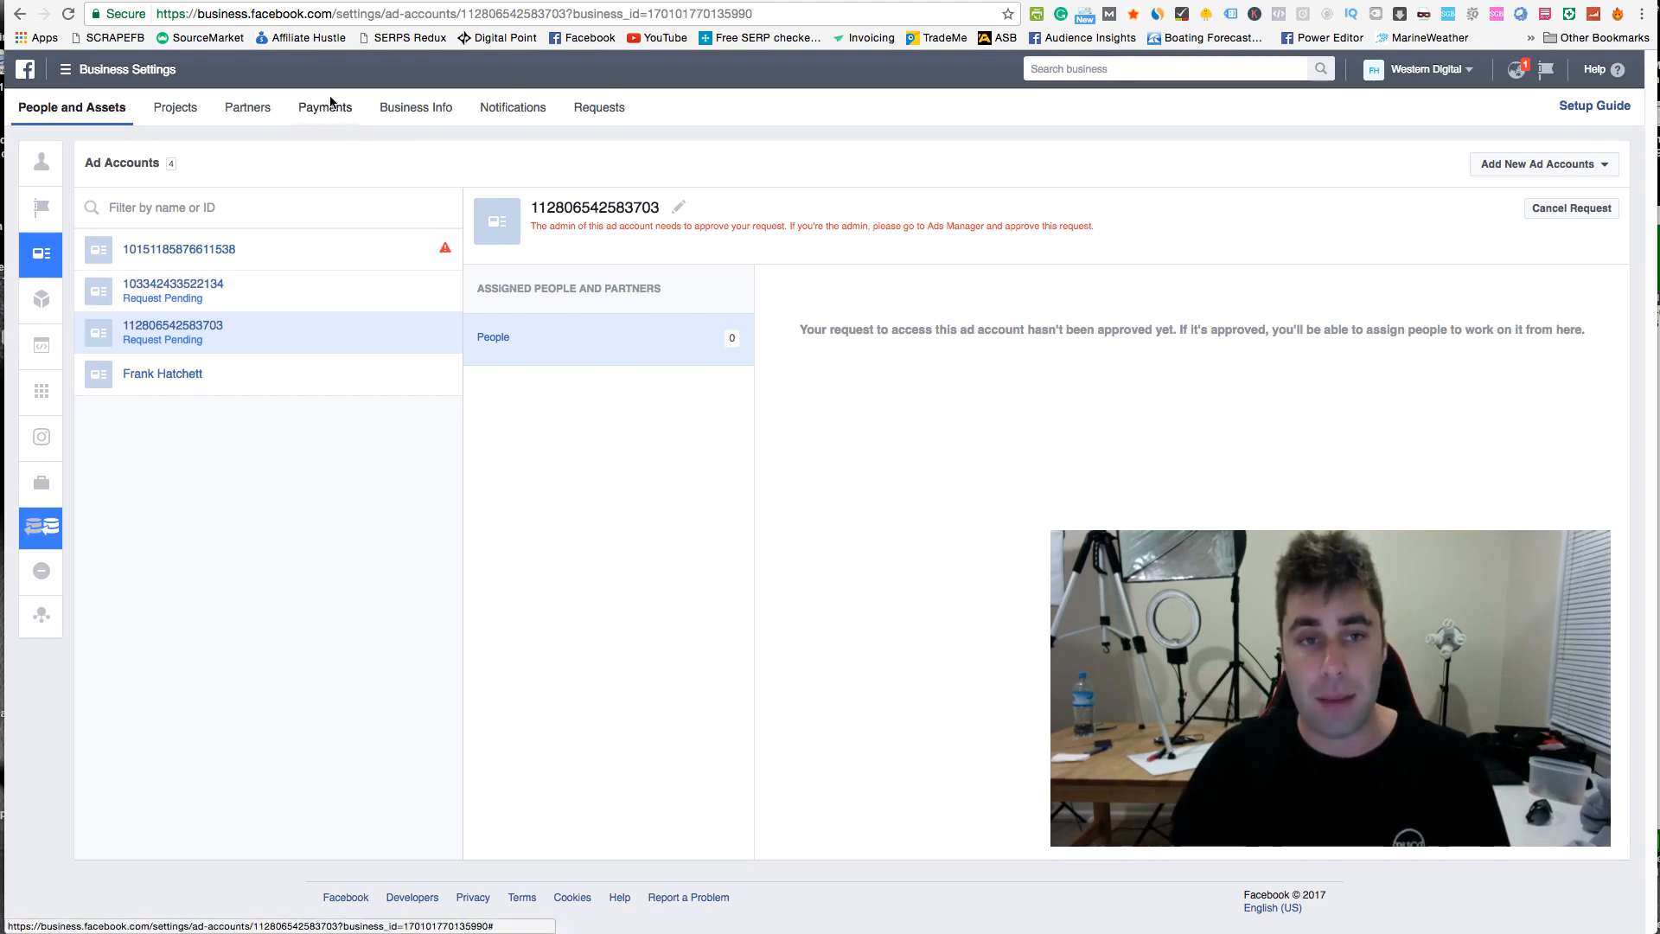
pyautogui.click(324, 107)
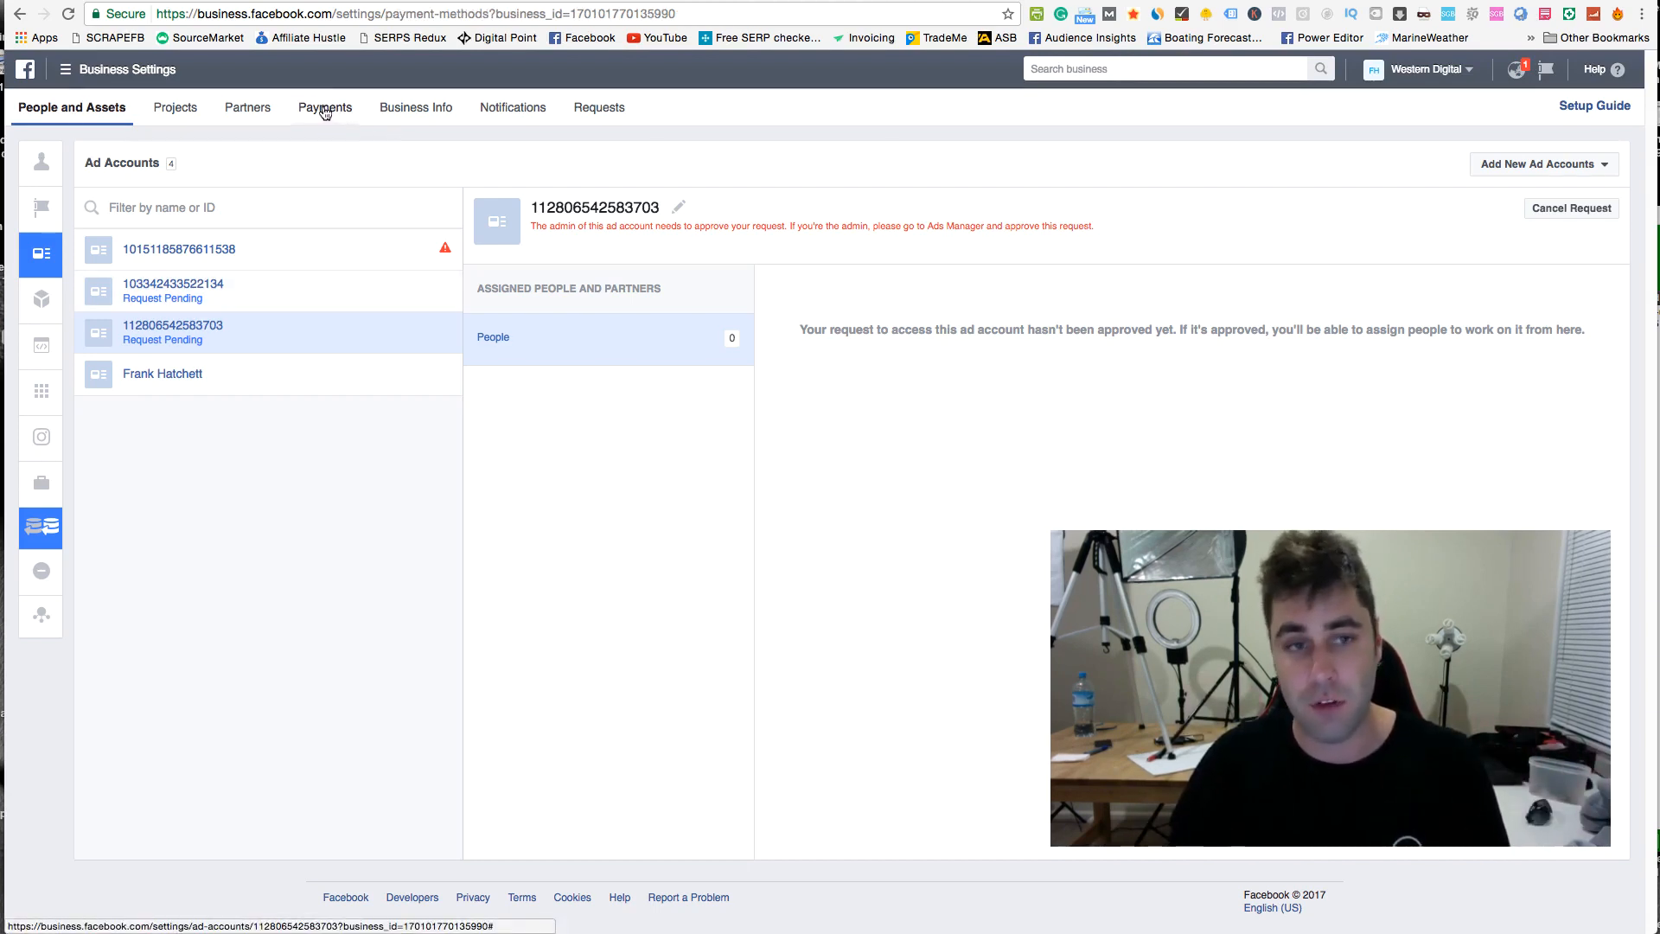
pyautogui.click(241, 108)
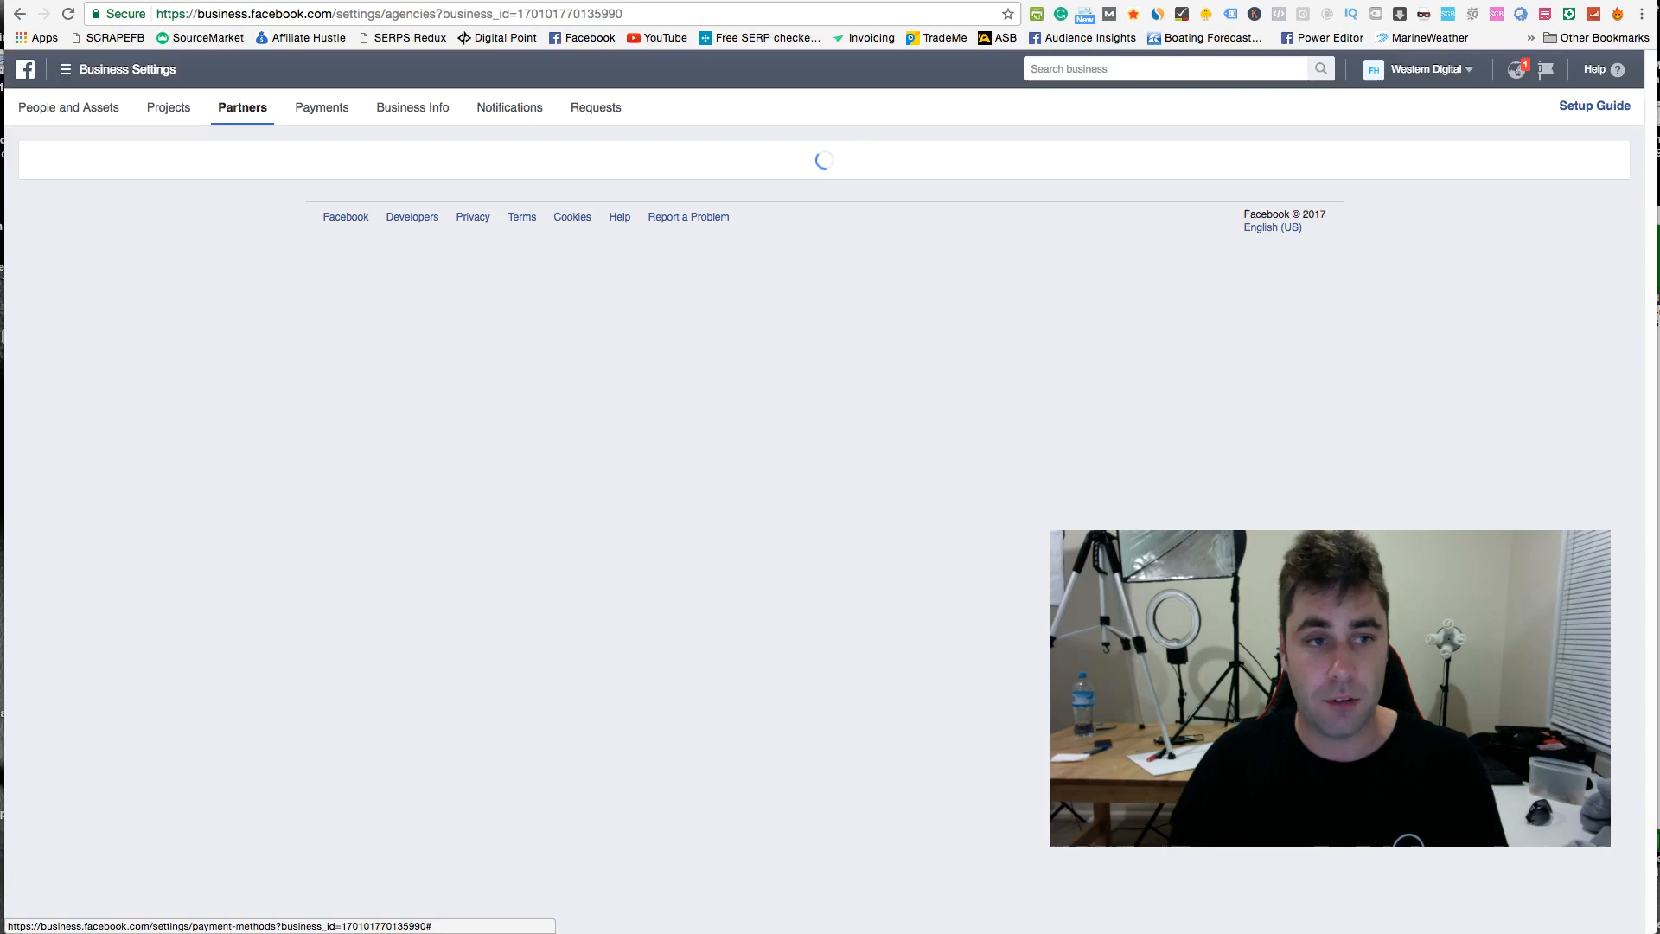
pyautogui.click(320, 107)
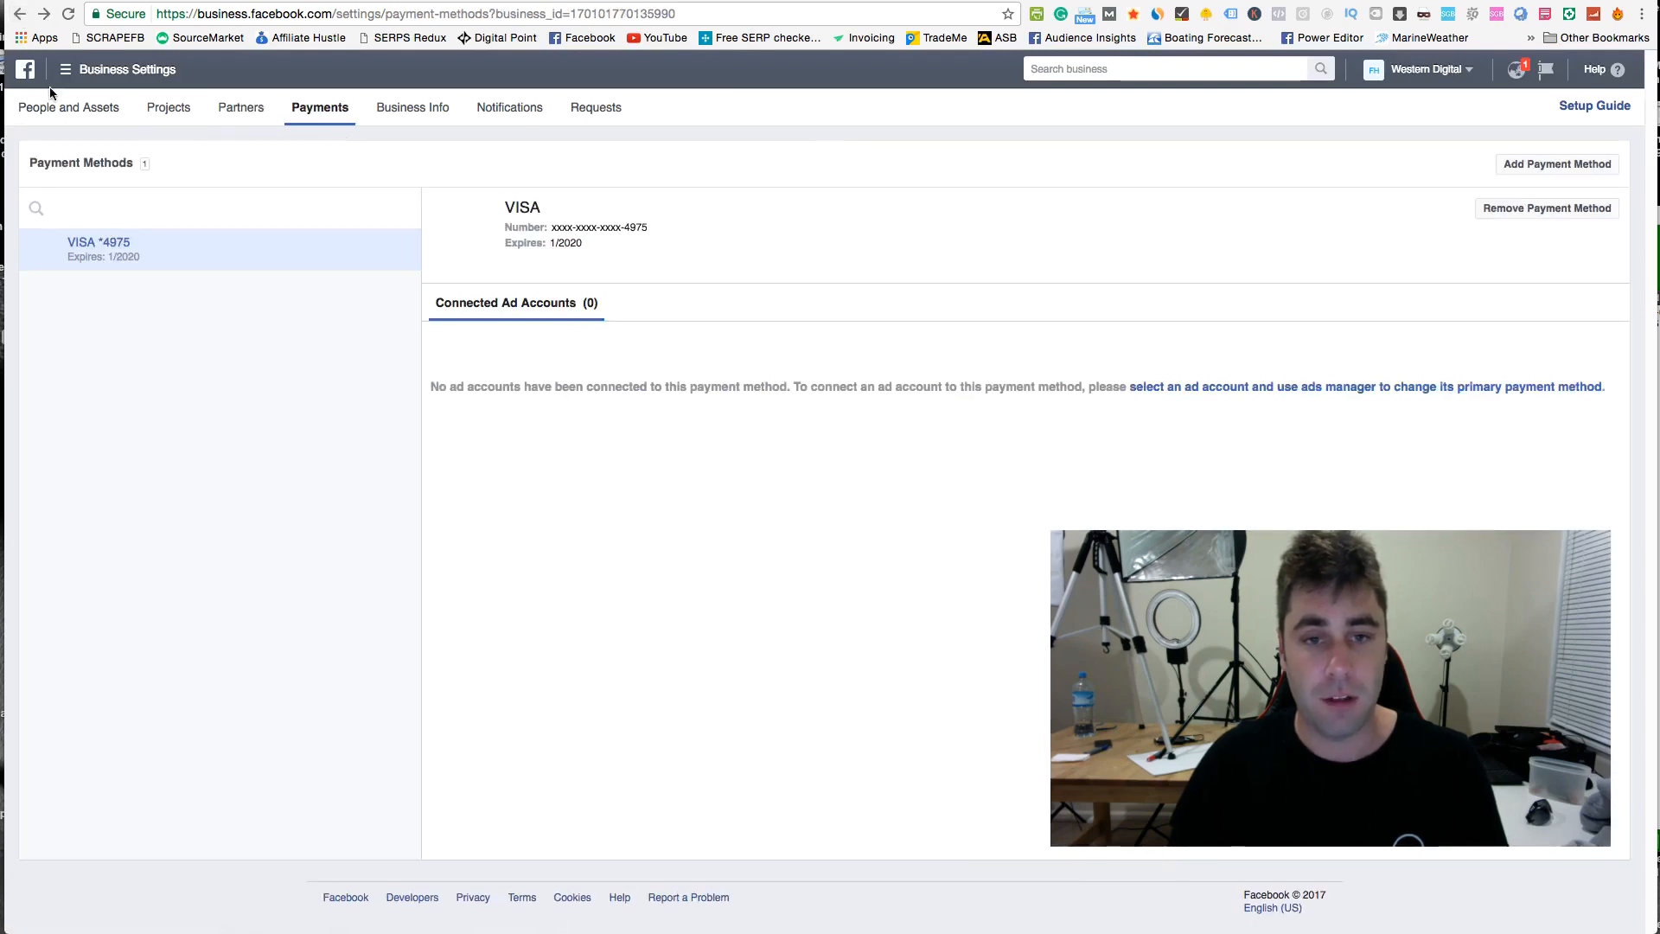